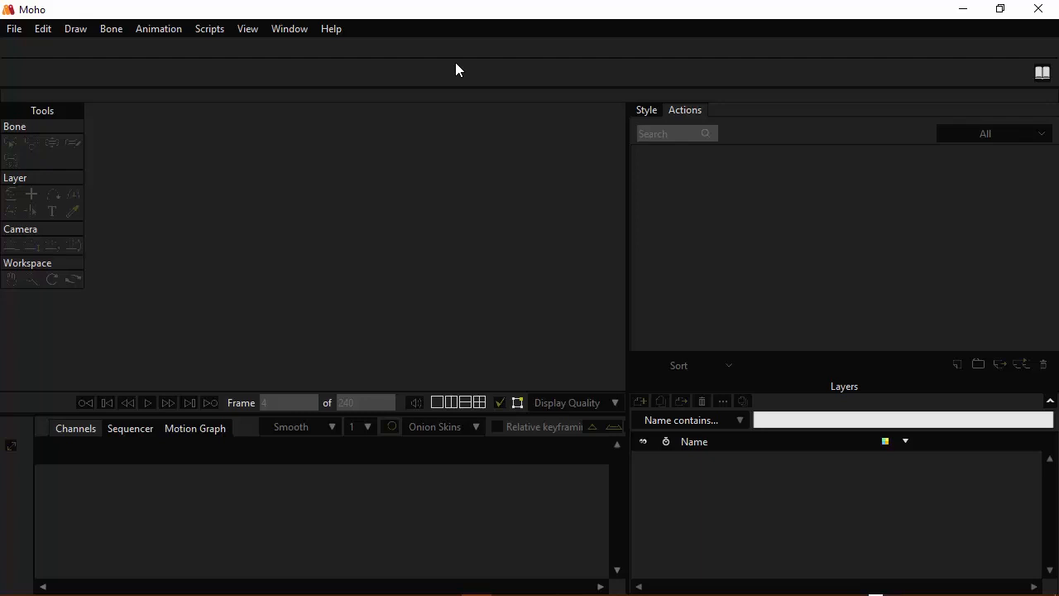
- Show the Open dialog browsing the course's Exercise Files folder
{"action": "left_click", "coordinate": [13, 29]}
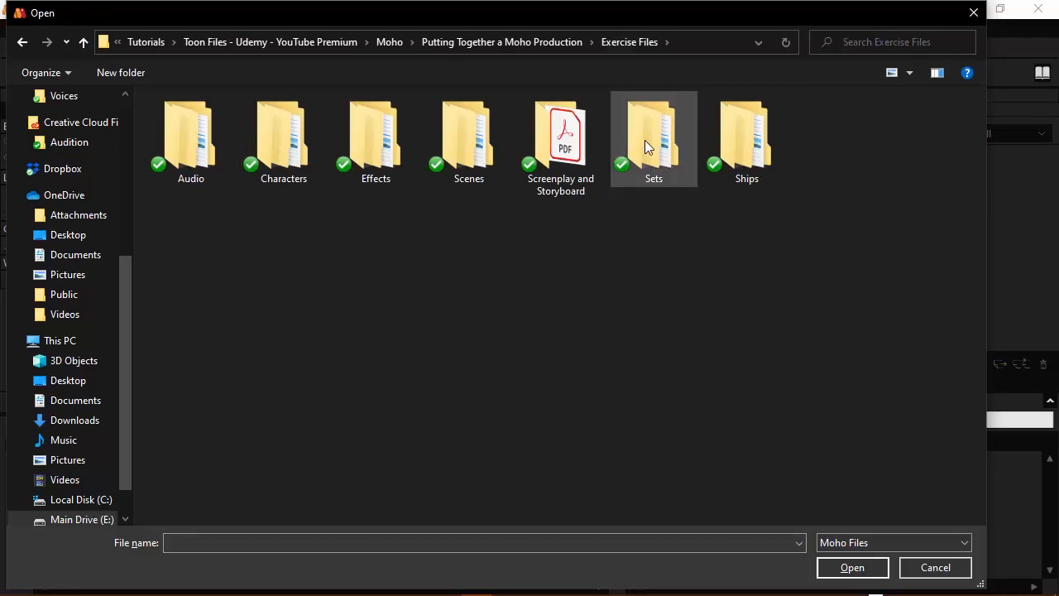
- Open 002-Int-Evil-Alien-Ship_v2.moho from Sets > 002-Int-Evil-Alien-Ship_v2
{"action": "double_click", "coordinate": [653, 132]}
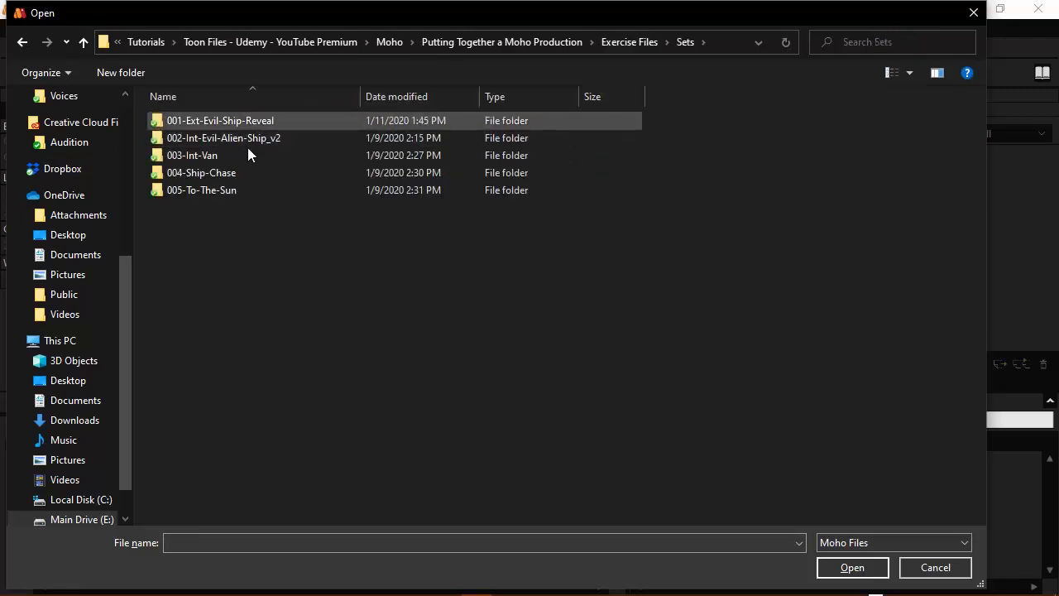
{"action": "mouse_move", "coordinate": [223, 138]}
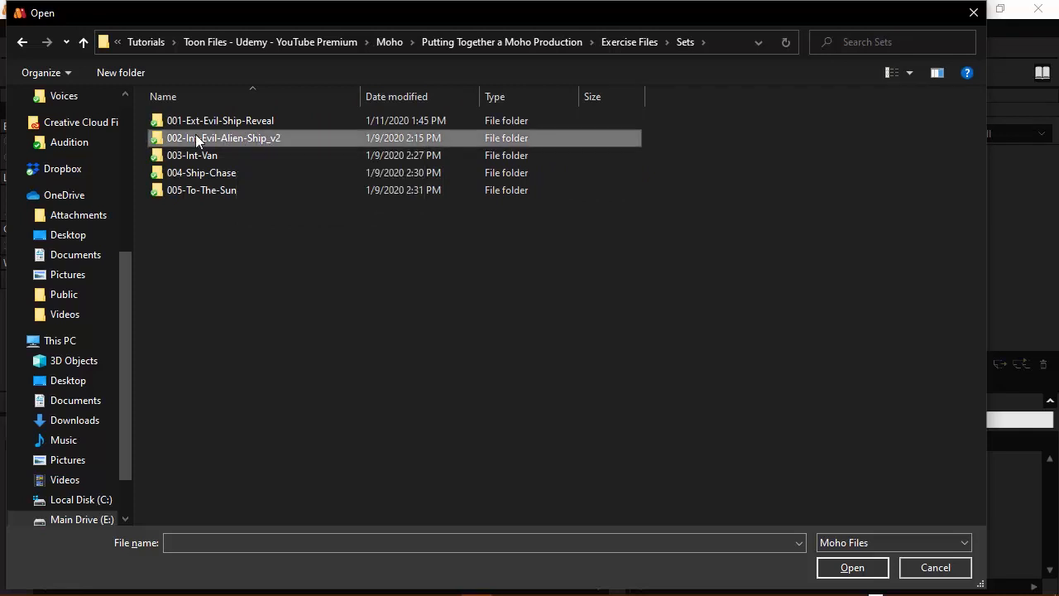
{"action": "double_click", "coordinate": [223, 137]}
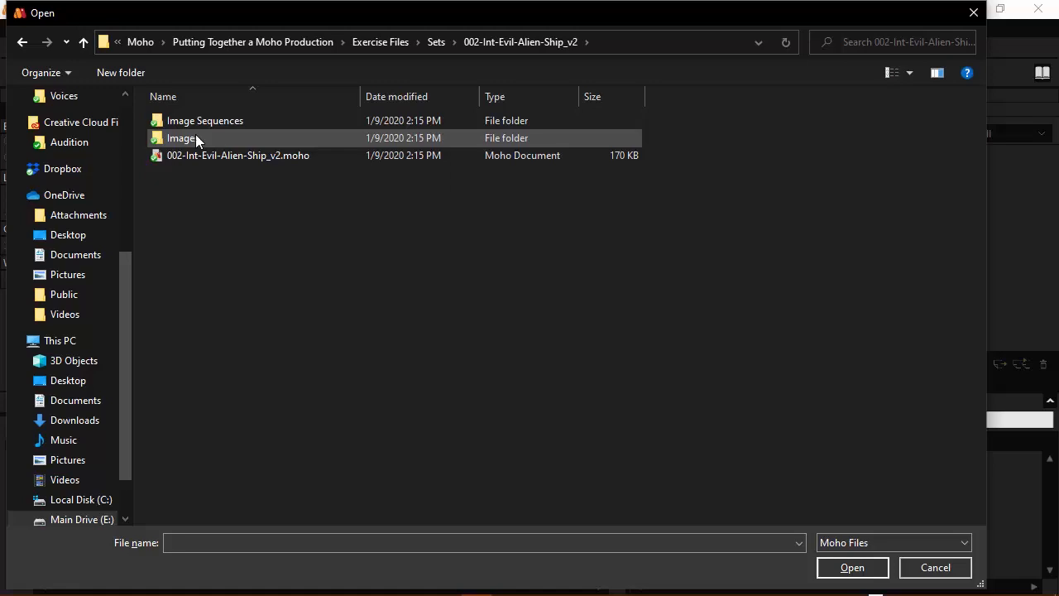
{"action": "mouse_move", "coordinate": [284, 176]}
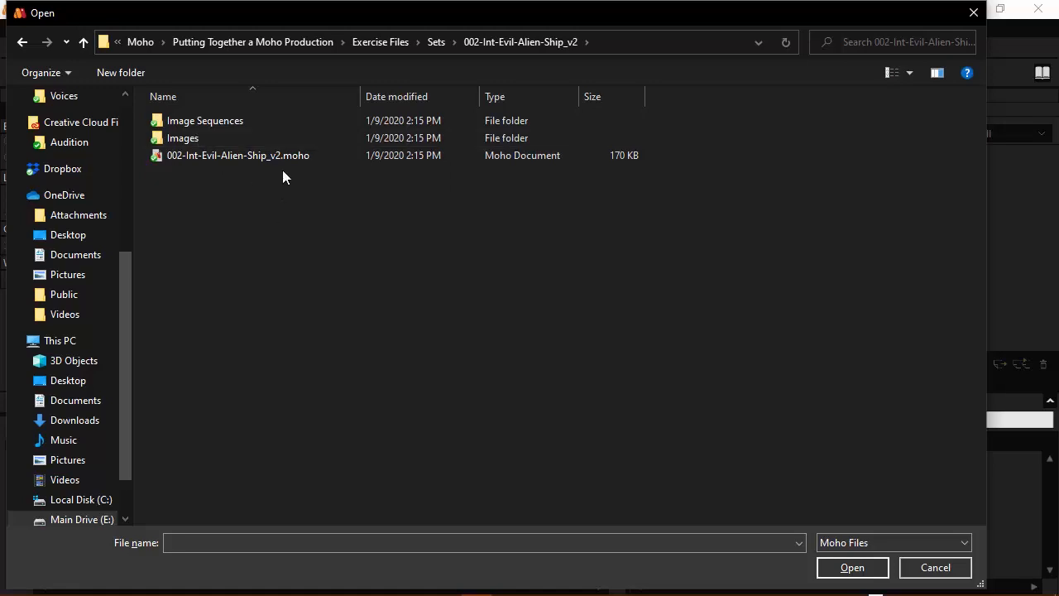
{"action": "double_click", "coordinate": [238, 156]}
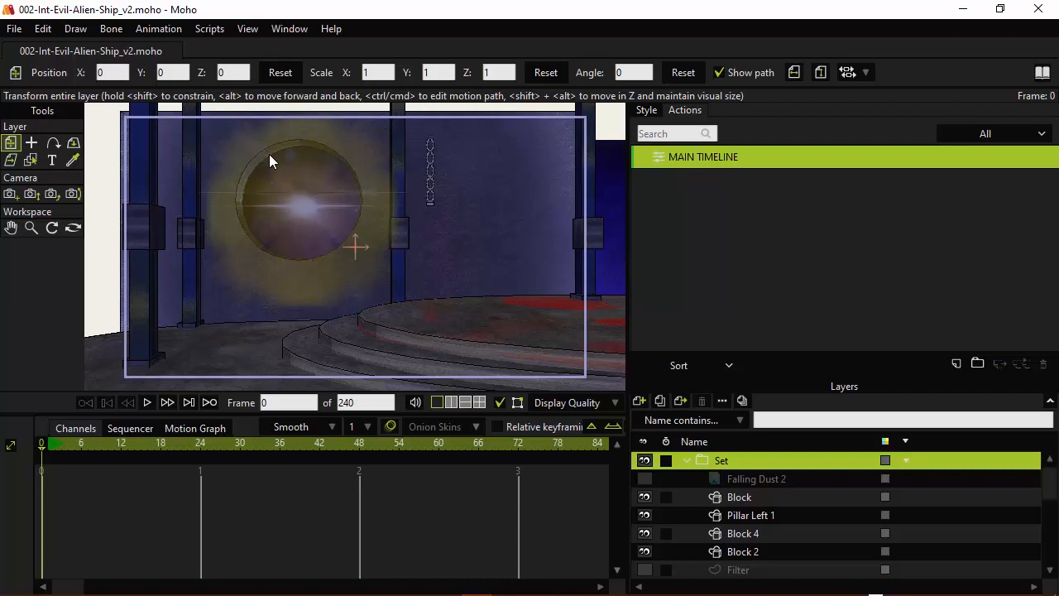
{"action": "mouse_move", "coordinate": [287, 174]}
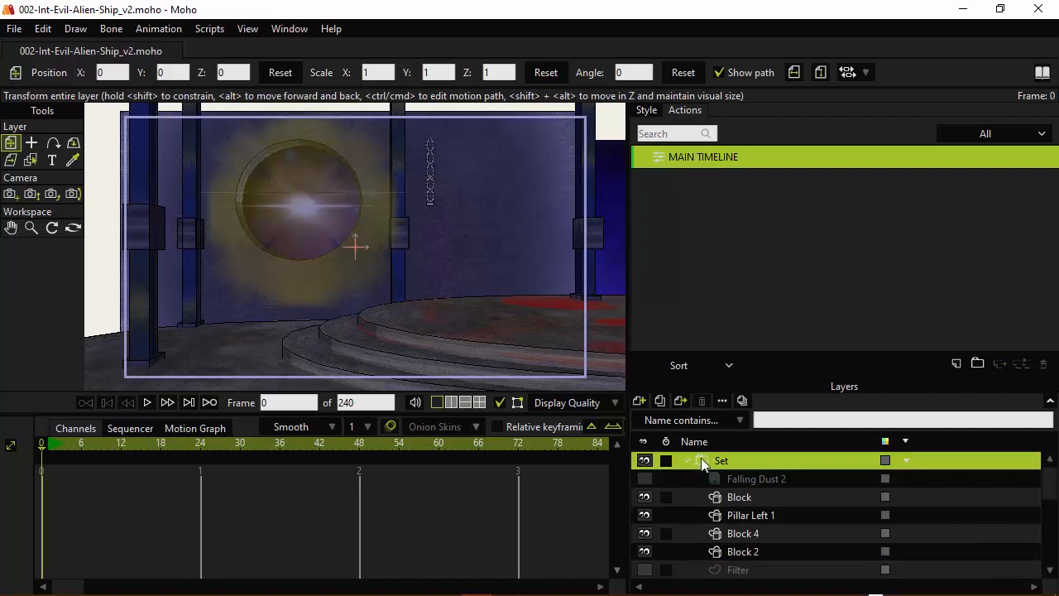
{"action": "double_click", "coordinate": [721, 460]}
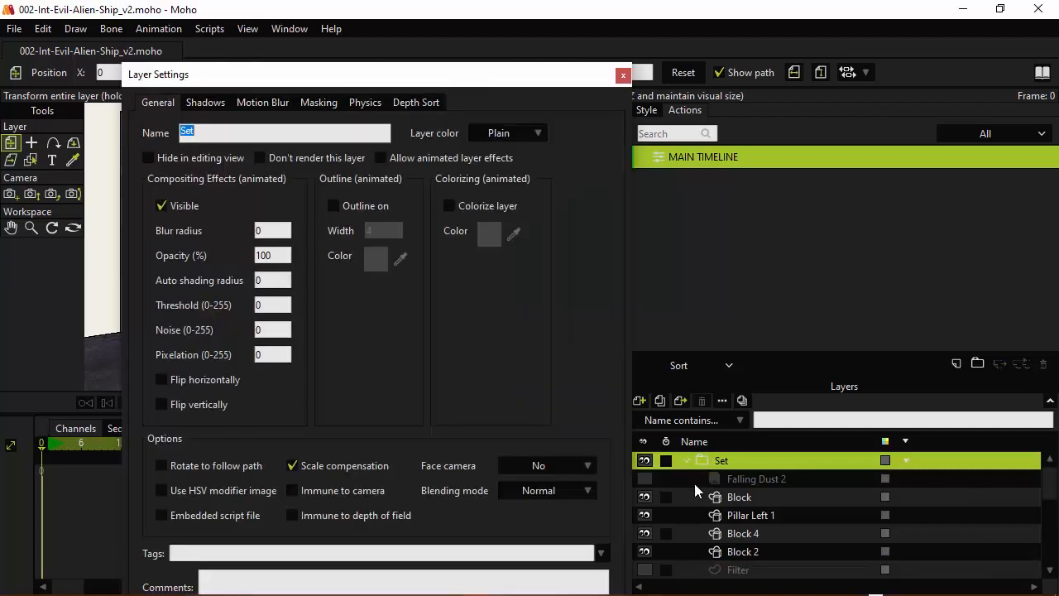
{"action": "left_click", "coordinate": [415, 102]}
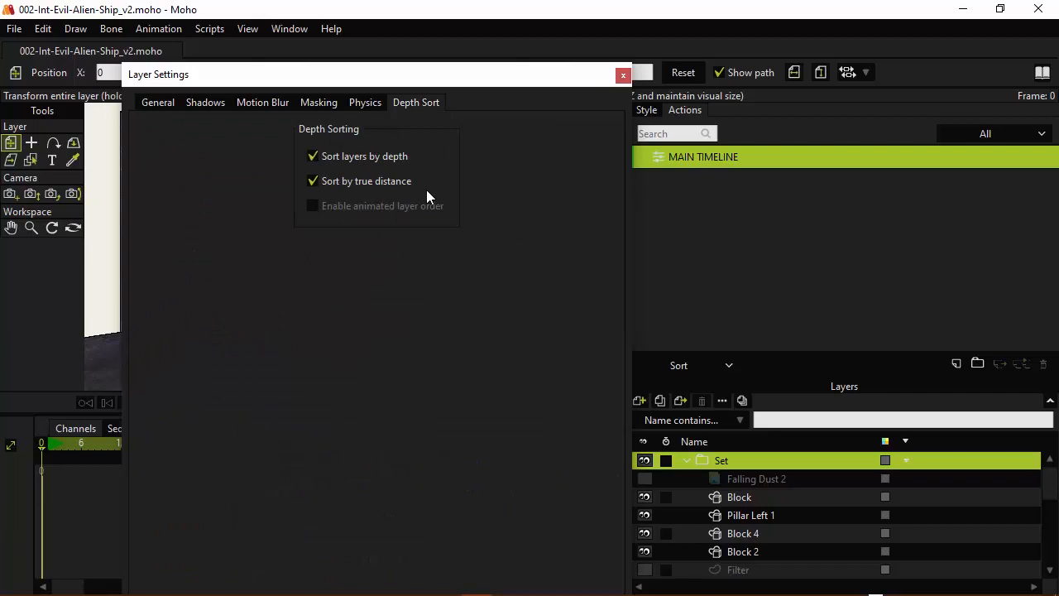
{"action": "left_click_drag", "start_coordinate": [373, 74], "coordinate": [380, 37]}
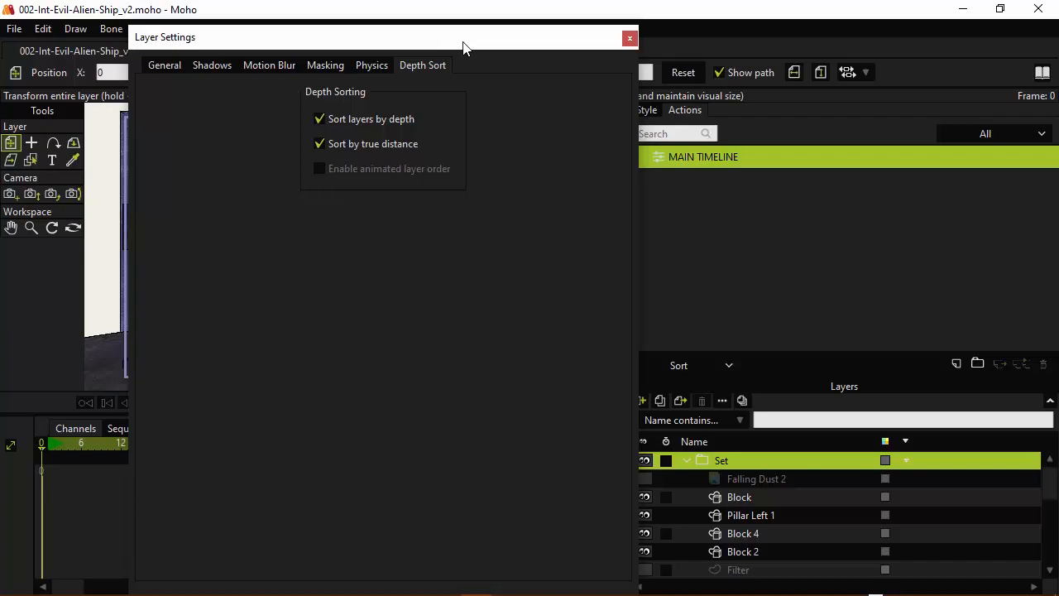
{"action": "mouse_move", "coordinate": [631, 39]}
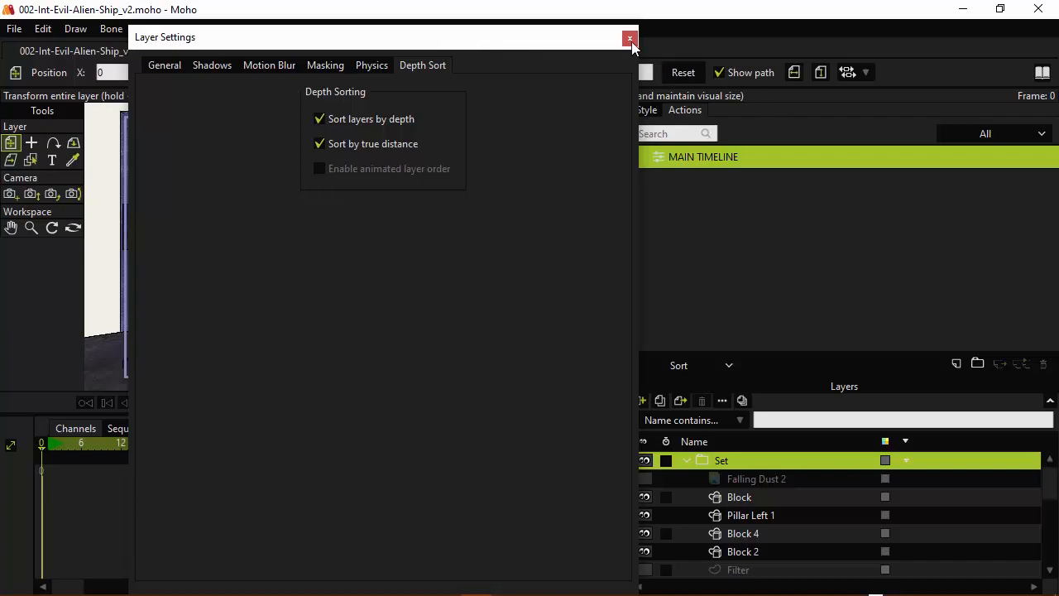
{"action": "left_click", "coordinate": [630, 38]}
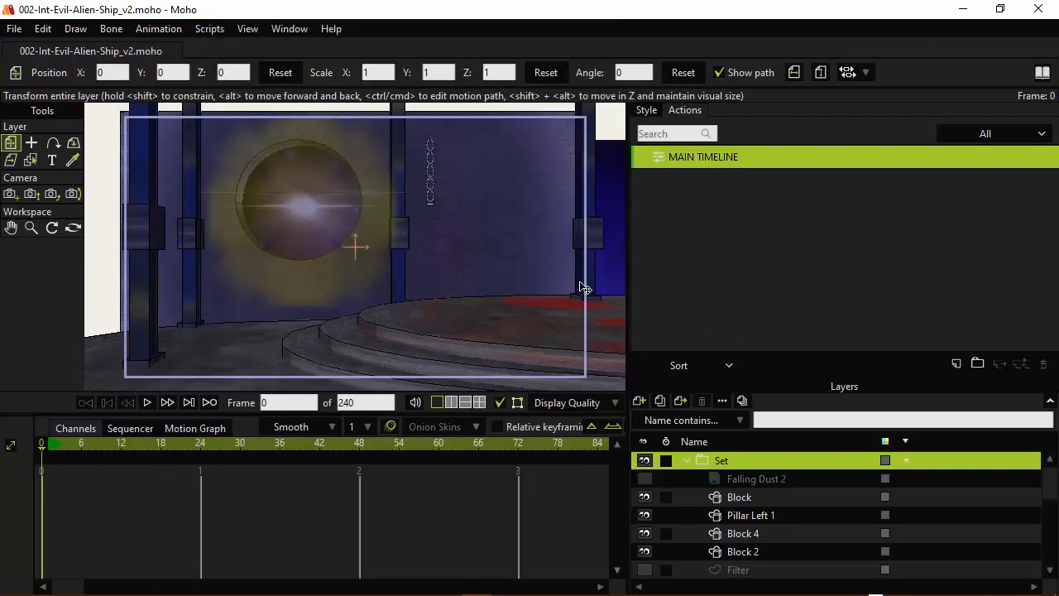
- Tilt the Set layer with Rotate Layer XY to about -1.55 X and 0.83 Y
{"action": "left_click", "coordinate": [73, 142]}
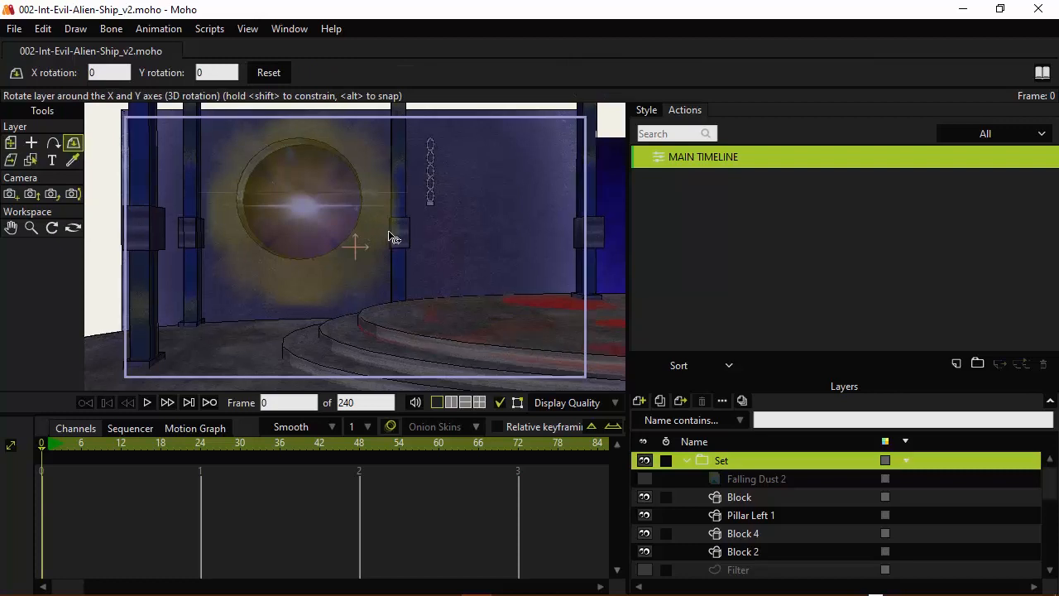
{"action": "left_click_drag", "start_coordinate": [393, 236], "coordinate": [430, 273]}
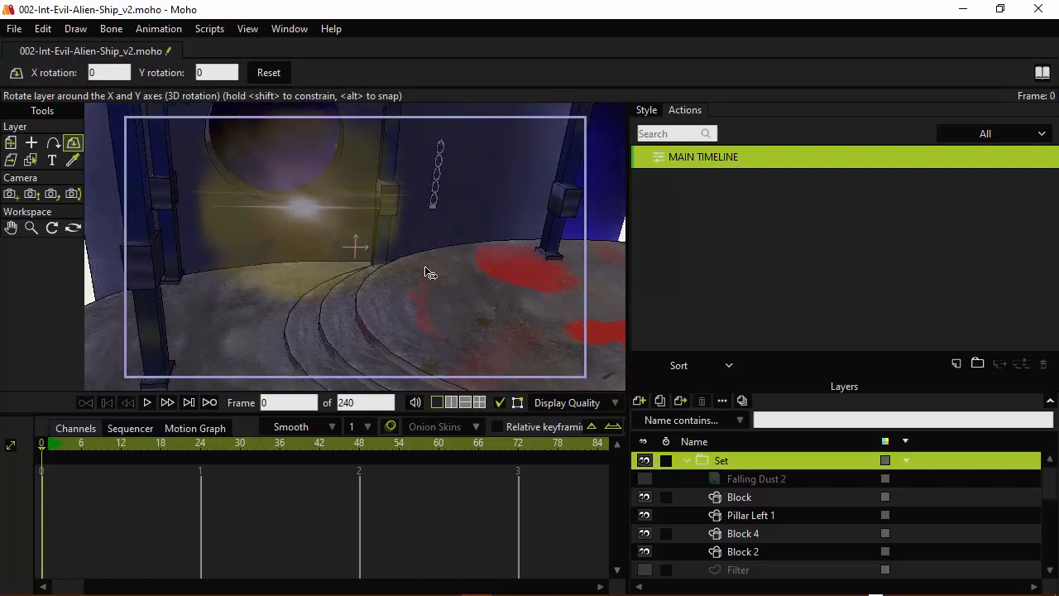
{"action": "left_click_drag", "start_coordinate": [427, 272], "coordinate": [315, 287]}
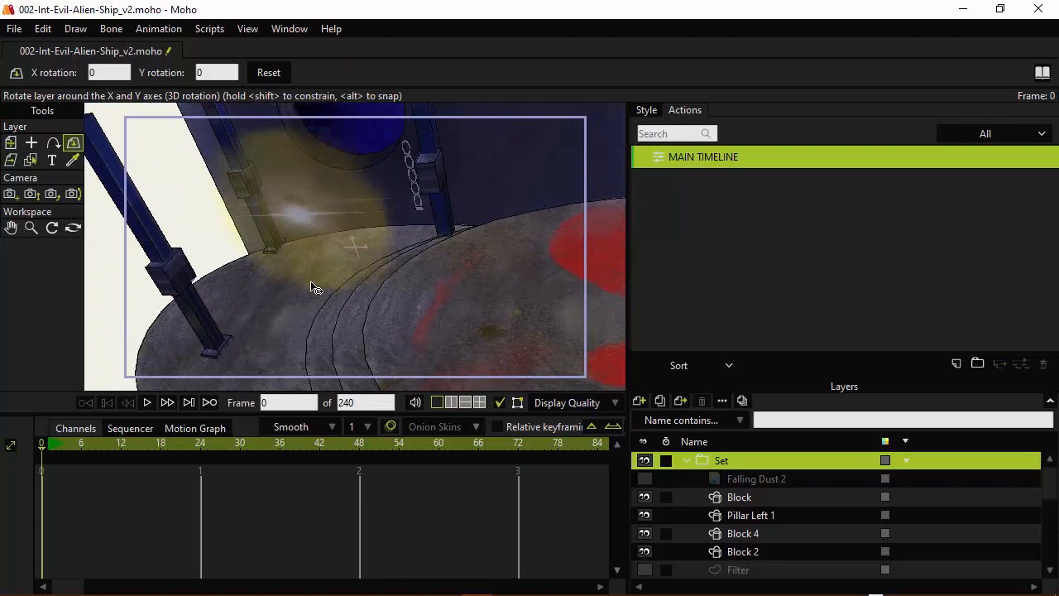
{"action": "left_click_drag", "start_coordinate": [315, 287], "coordinate": [306, 237]}
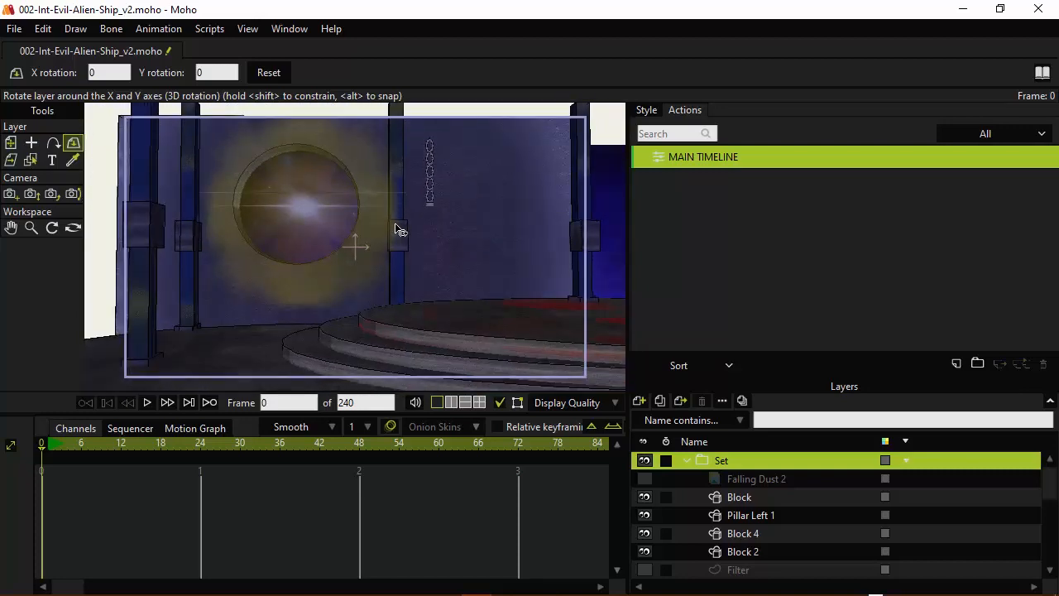
{"action": "left_click_drag", "start_coordinate": [399, 230], "coordinate": [313, 130]}
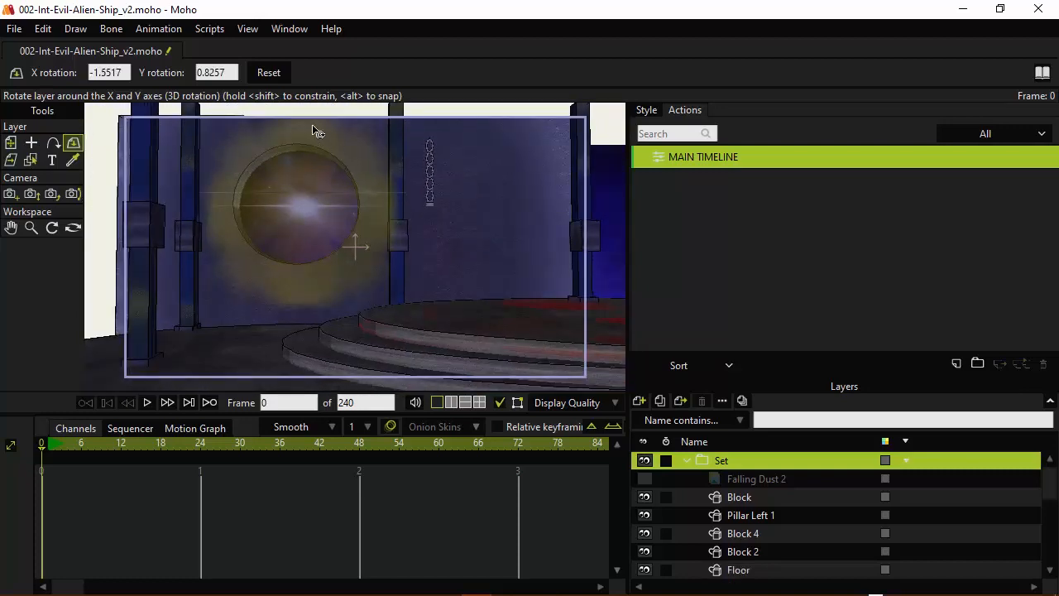
- Reset the Set layer's 3D rotation to zero and inspect the Space BG layer's transform values
{"action": "left_click", "coordinate": [268, 72]}
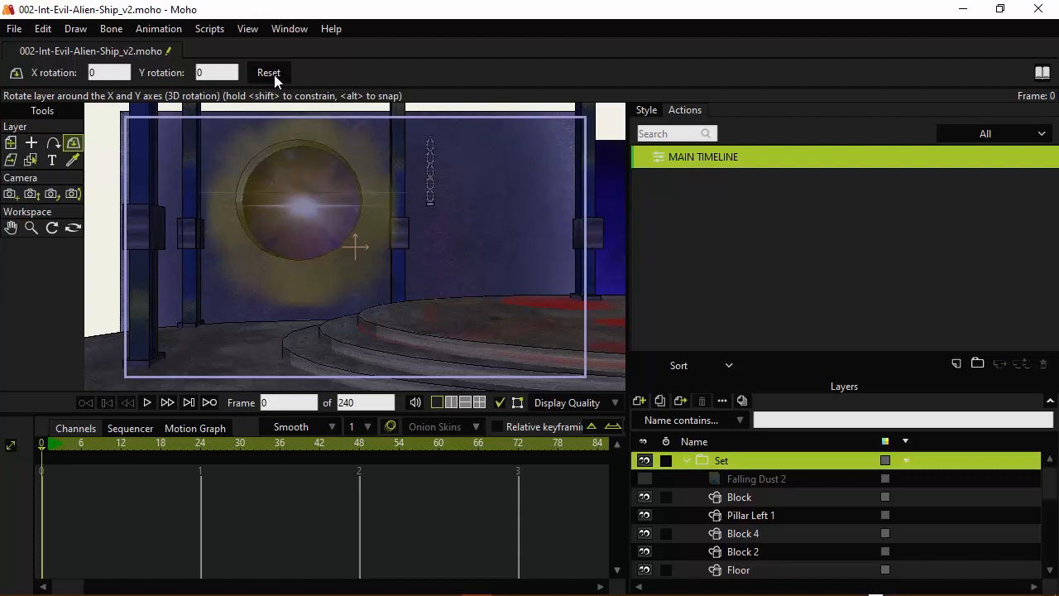
{"action": "scroll", "scroll_direction": "down", "scroll_amount": 3}
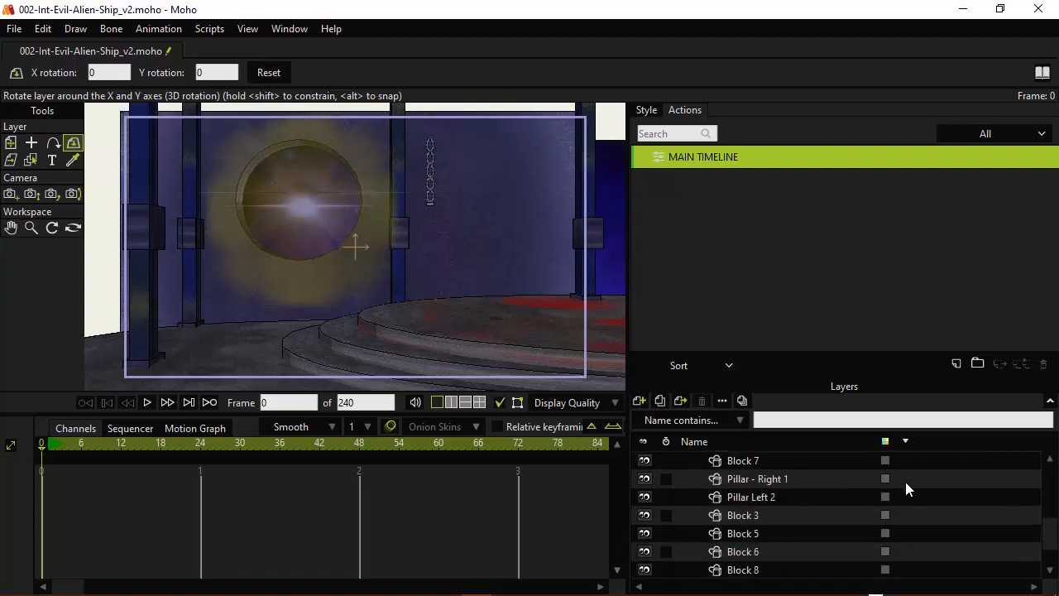
{"action": "scroll", "scroll_direction": "down", "scroll_amount": 3}
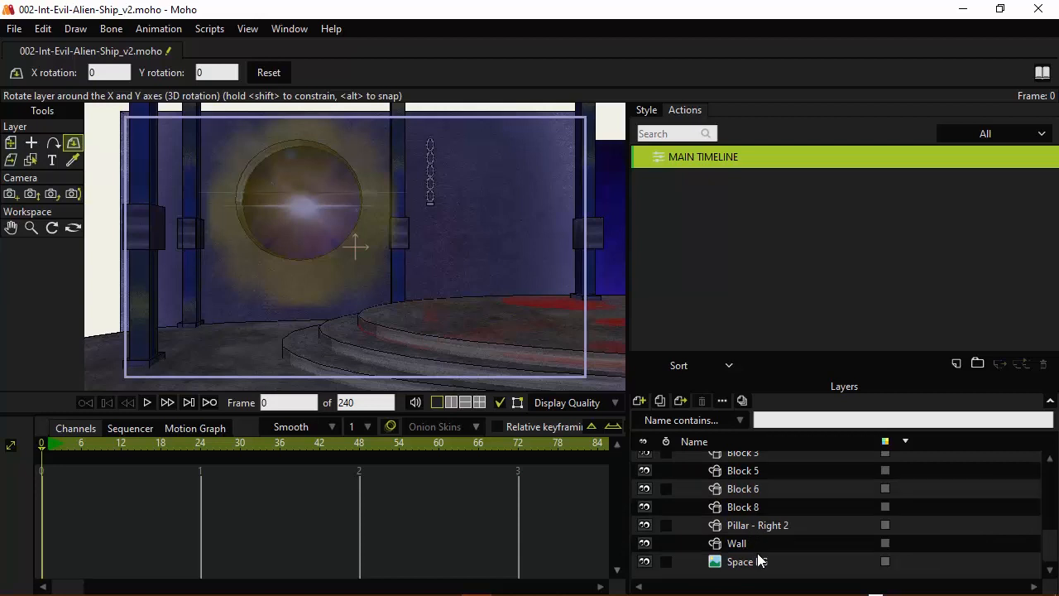
{"action": "left_click", "coordinate": [747, 561]}
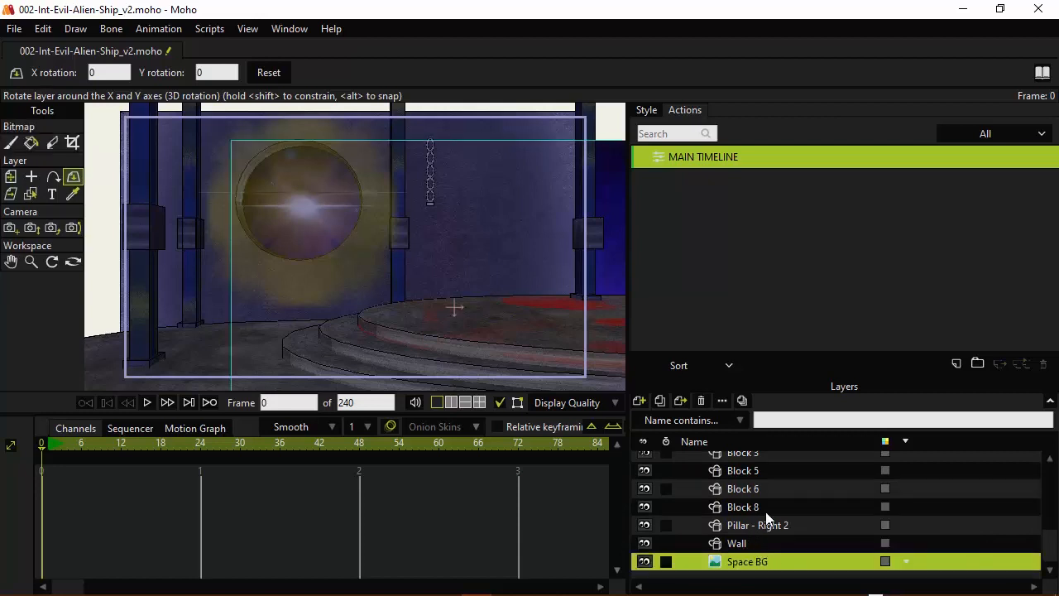
{"action": "mouse_move", "coordinate": [679, 474]}
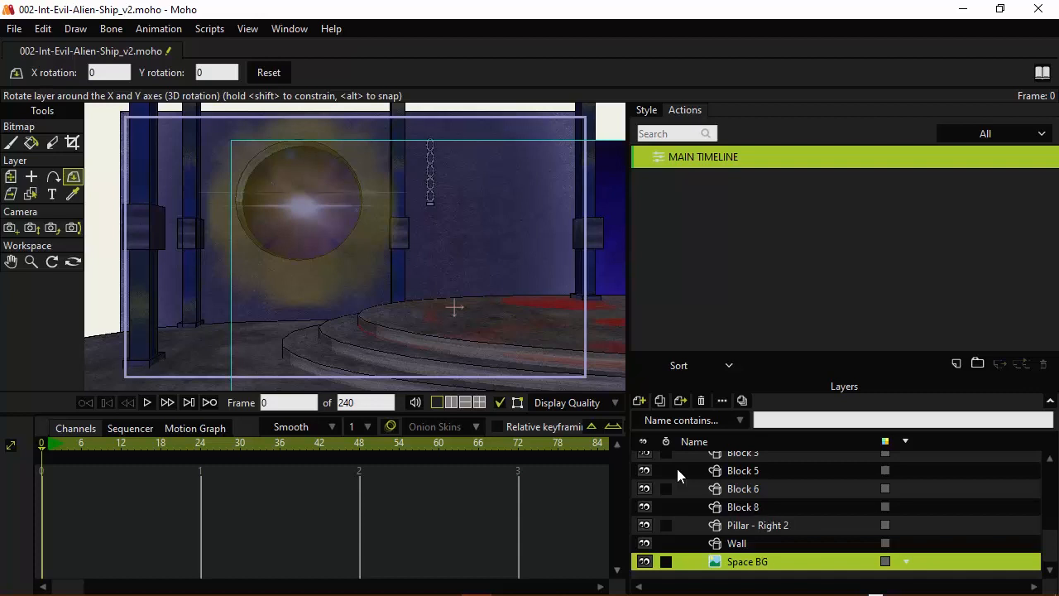
{"action": "left_click", "coordinate": [10, 176]}
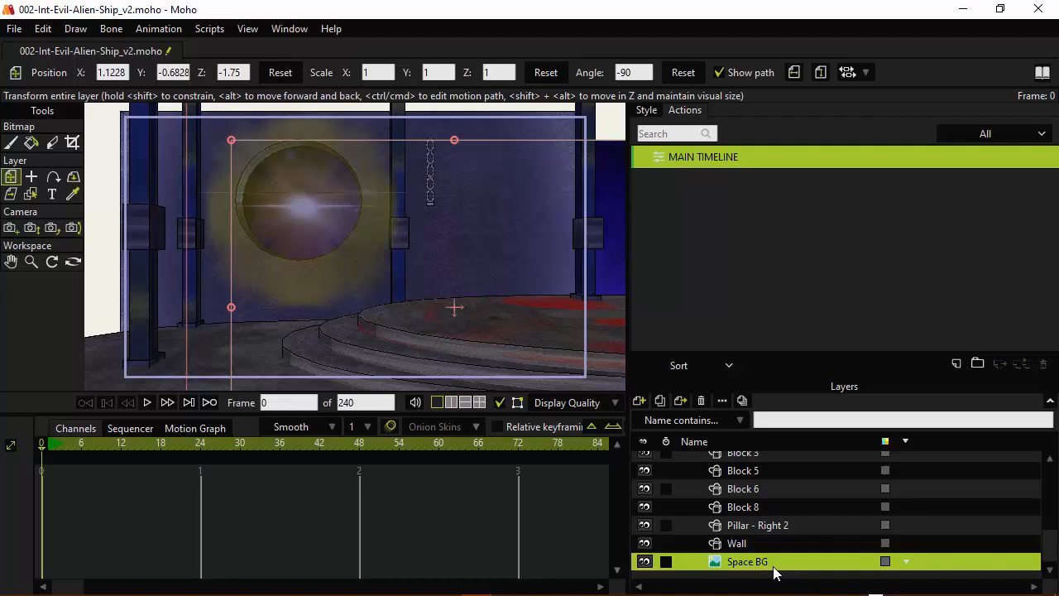
{"action": "mouse_move", "coordinate": [93, 486]}
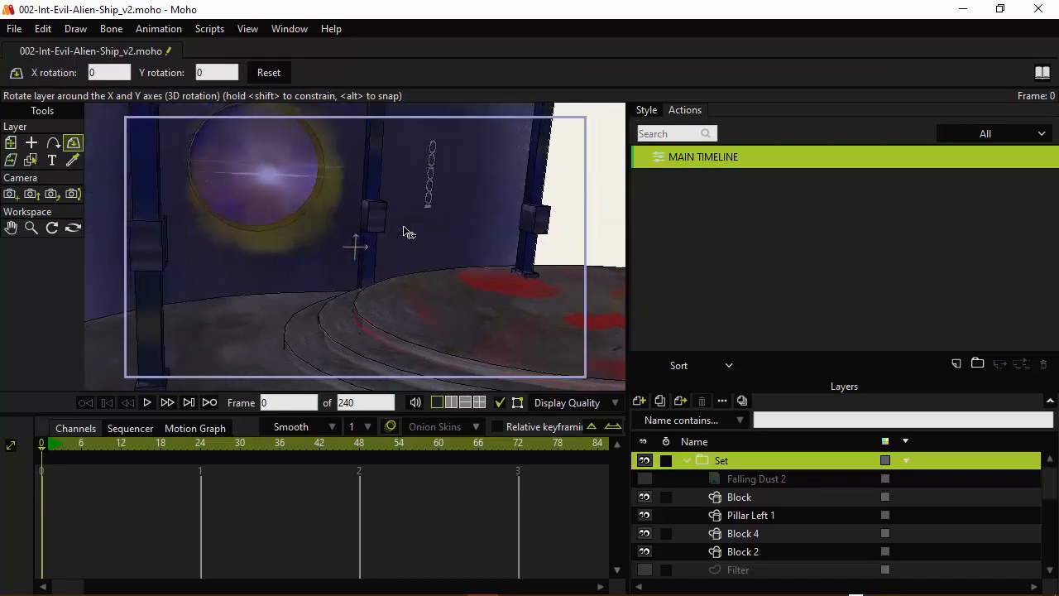
{"action": "left_click_drag", "start_coordinate": [406, 232], "coordinate": [203, 227]}
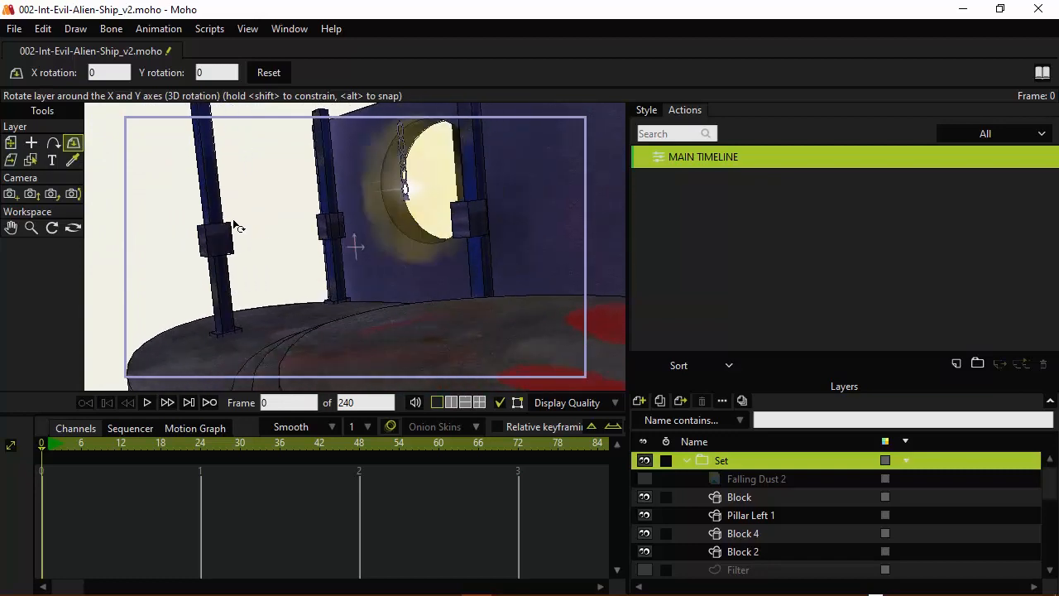
{"action": "left_click_drag", "start_coordinate": [234, 228], "coordinate": [183, 219]}
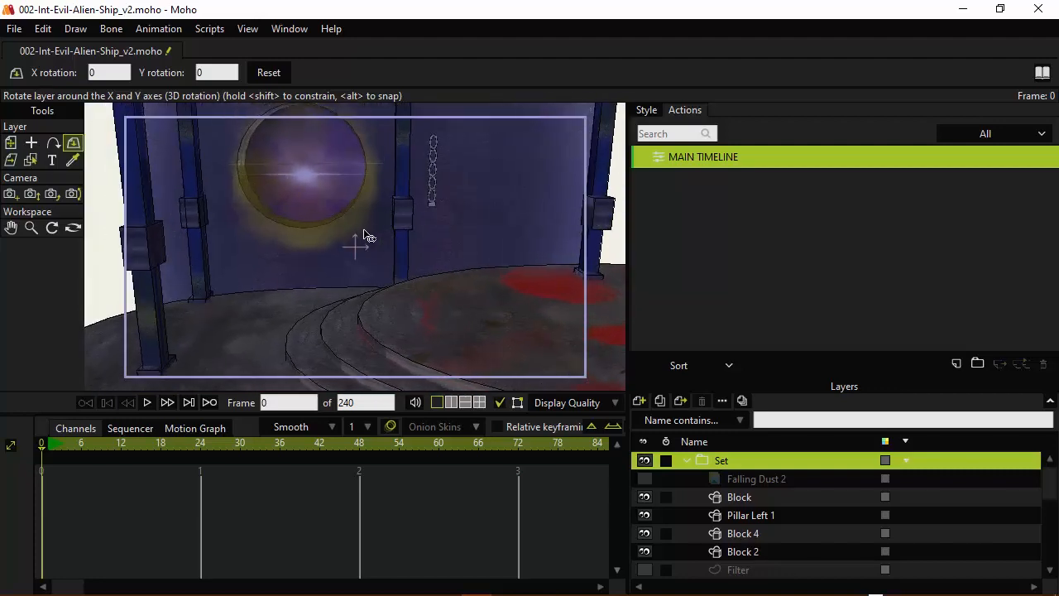
{"action": "left_click_drag", "start_coordinate": [364, 240], "coordinate": [364, 223]}
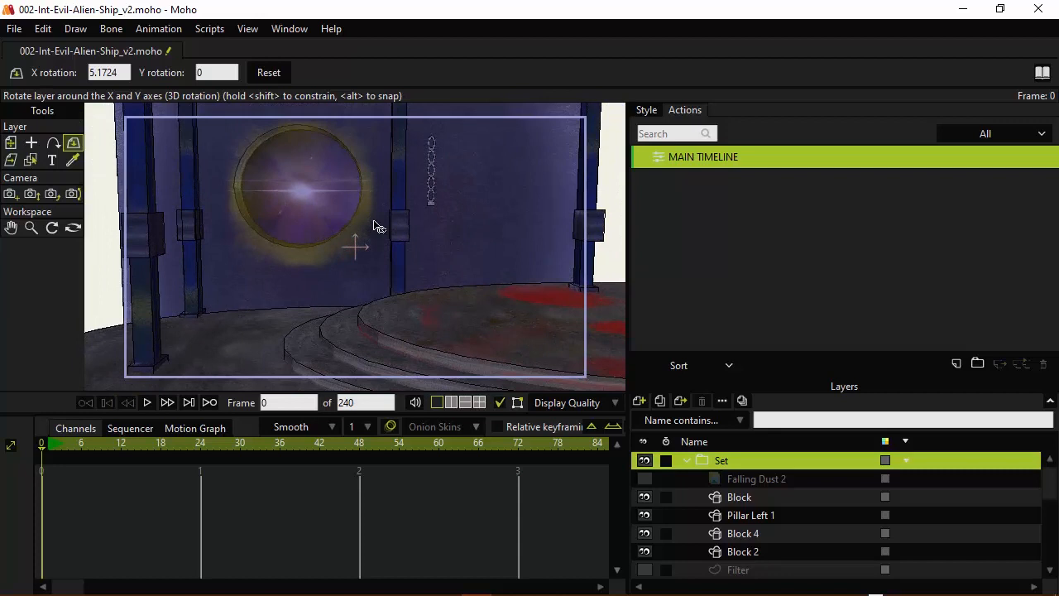
{"action": "left_click", "coordinate": [268, 72]}
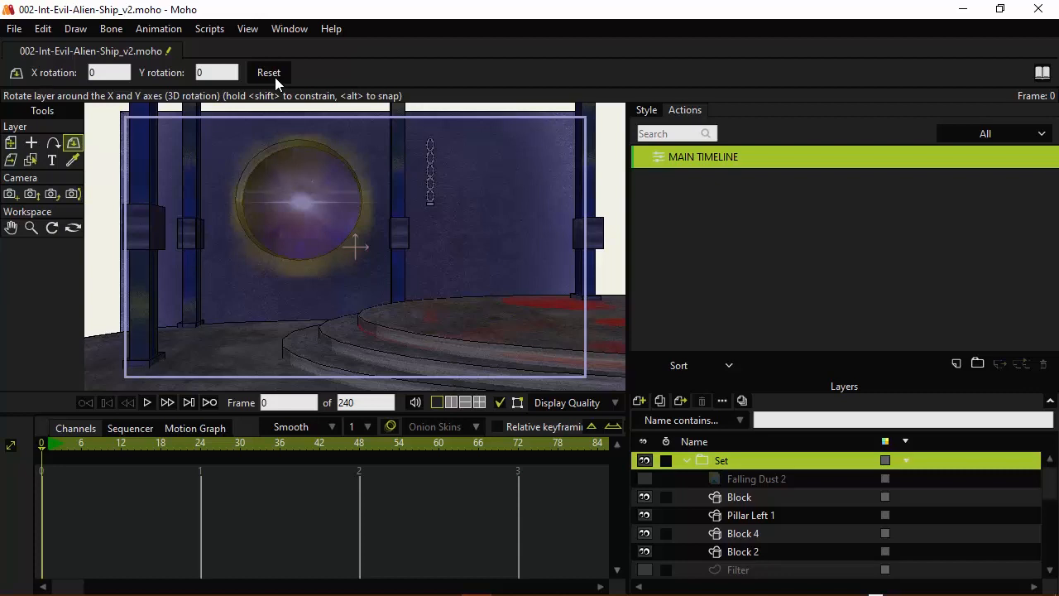
{"action": "left_click", "coordinate": [166, 402]}
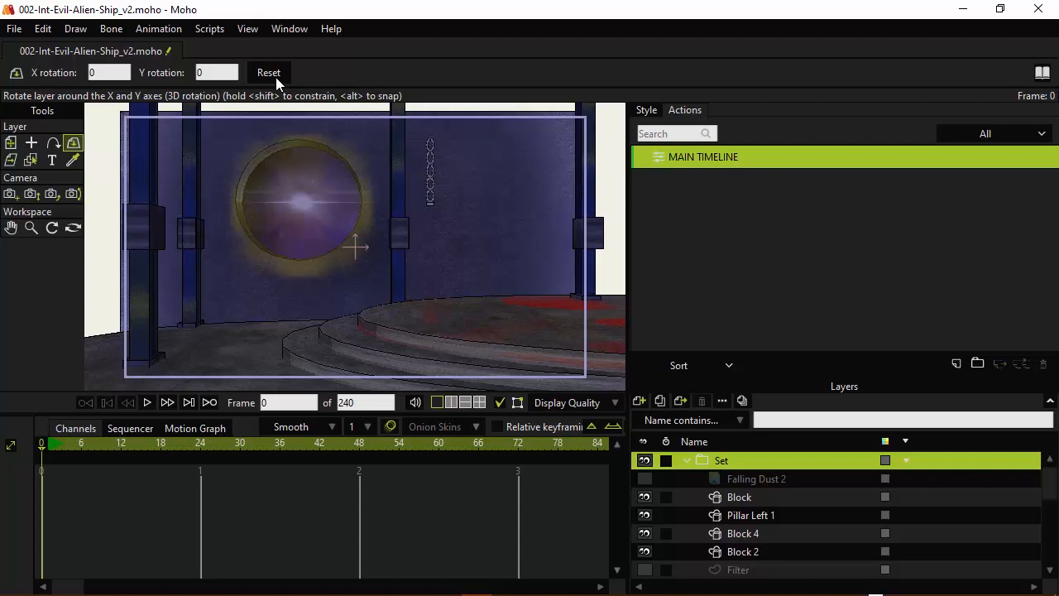
{"action": "mouse_move", "coordinate": [158, 33]}
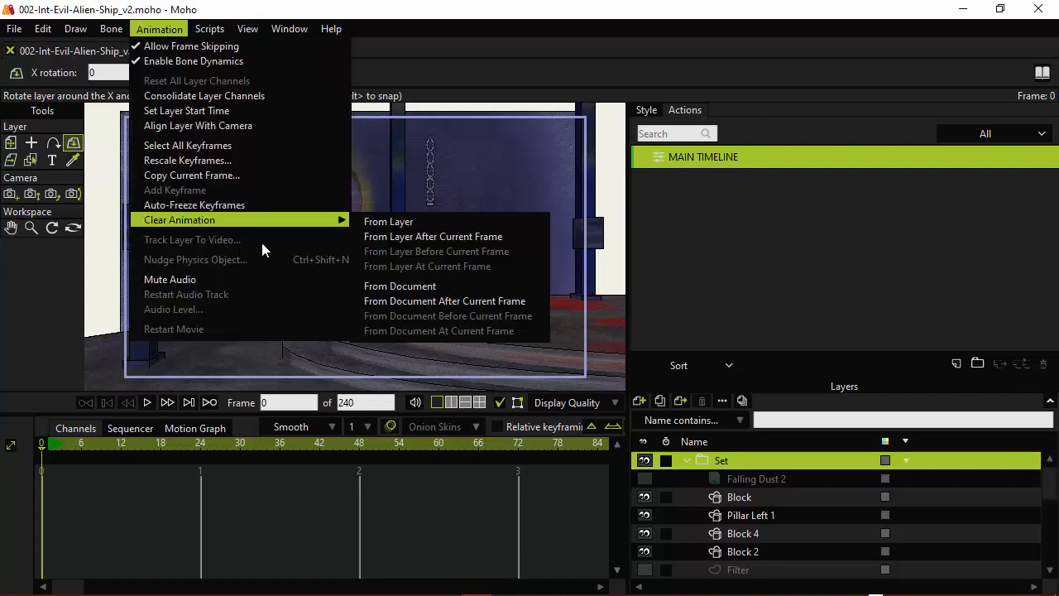
{"action": "mouse_move", "coordinate": [405, 271]}
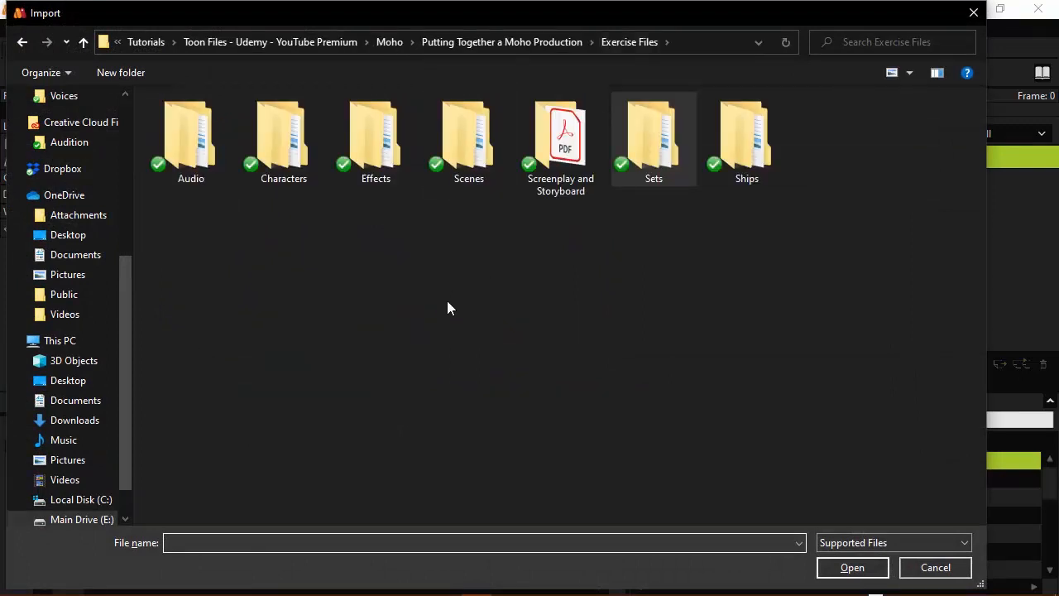
- Import the CHAD object from Characters > CHAD_v1 into the scene
{"action": "double_click", "coordinate": [283, 133]}
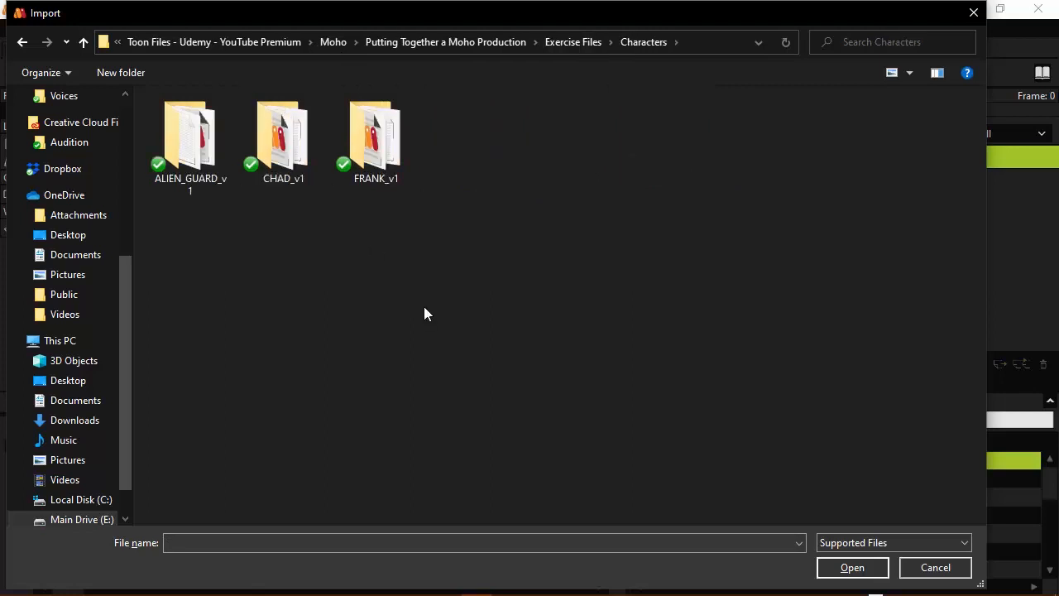
{"action": "mouse_move", "coordinate": [294, 141]}
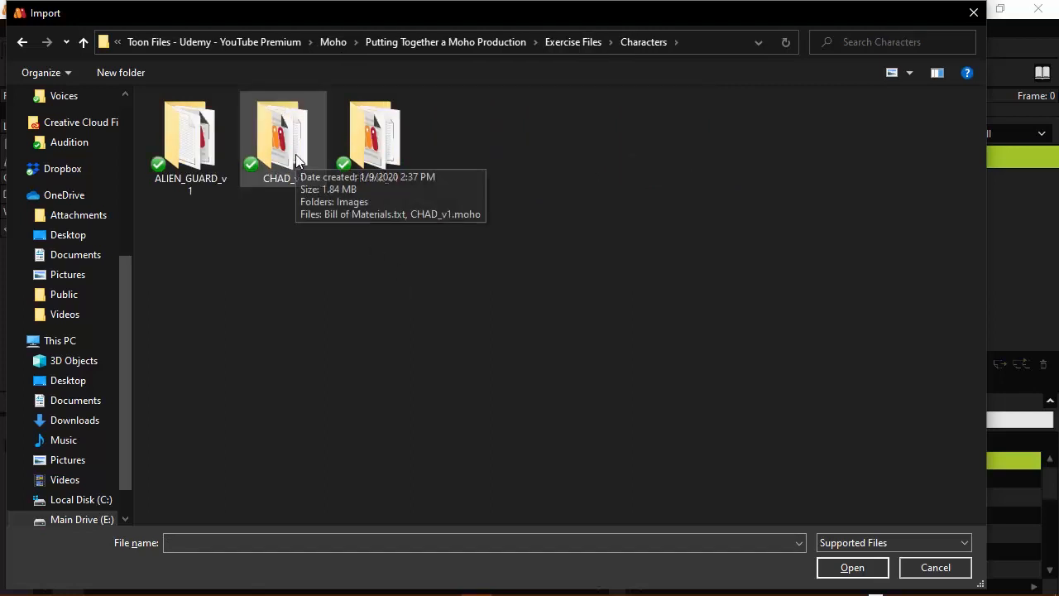
{"action": "double_click", "coordinate": [283, 132]}
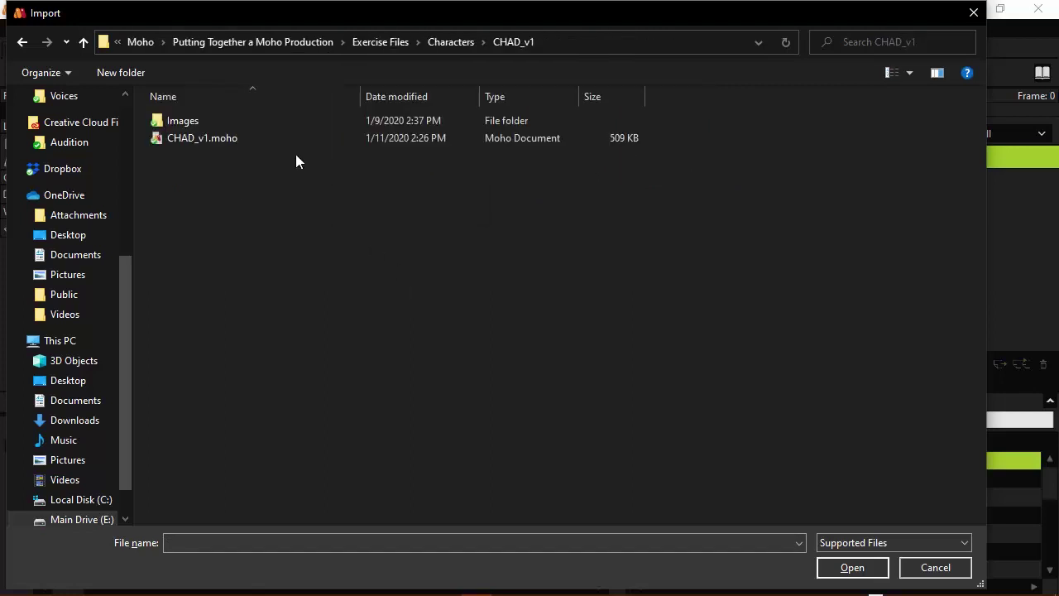
{"action": "mouse_move", "coordinate": [214, 192]}
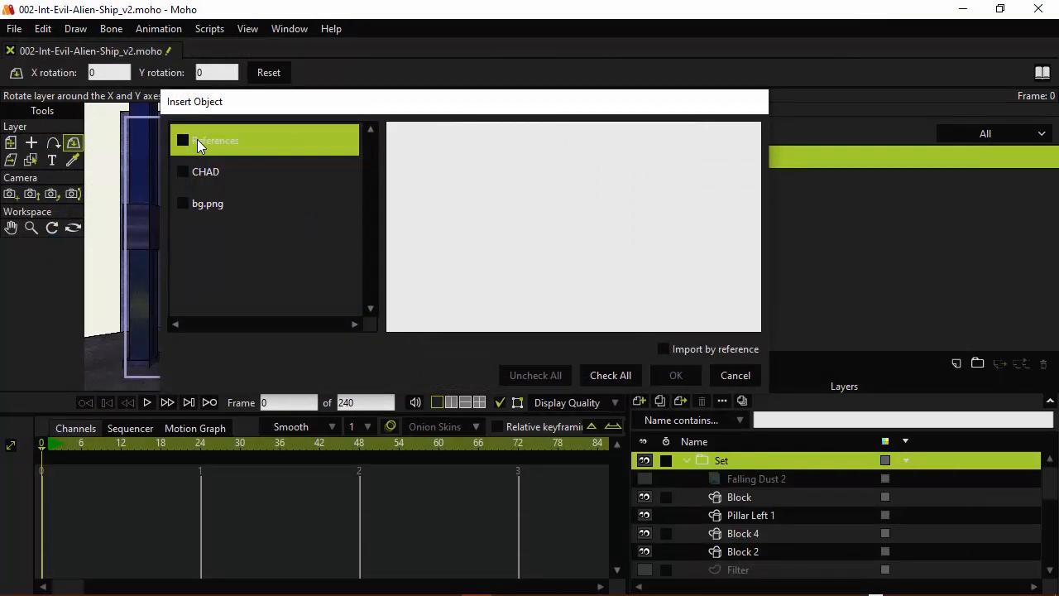
{"action": "left_click", "coordinate": [183, 171]}
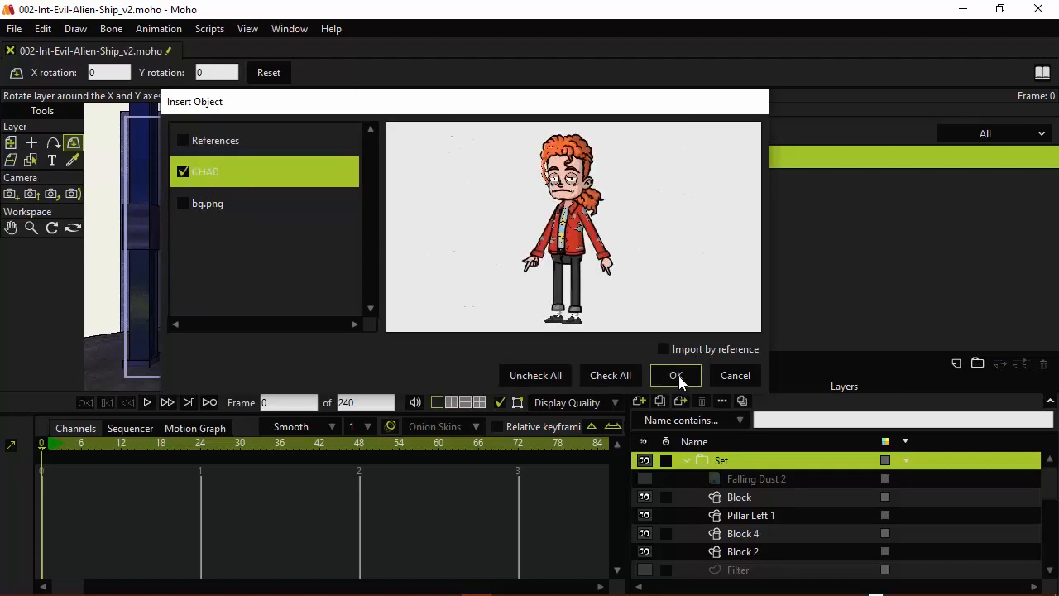
{"action": "left_click", "coordinate": [675, 375]}
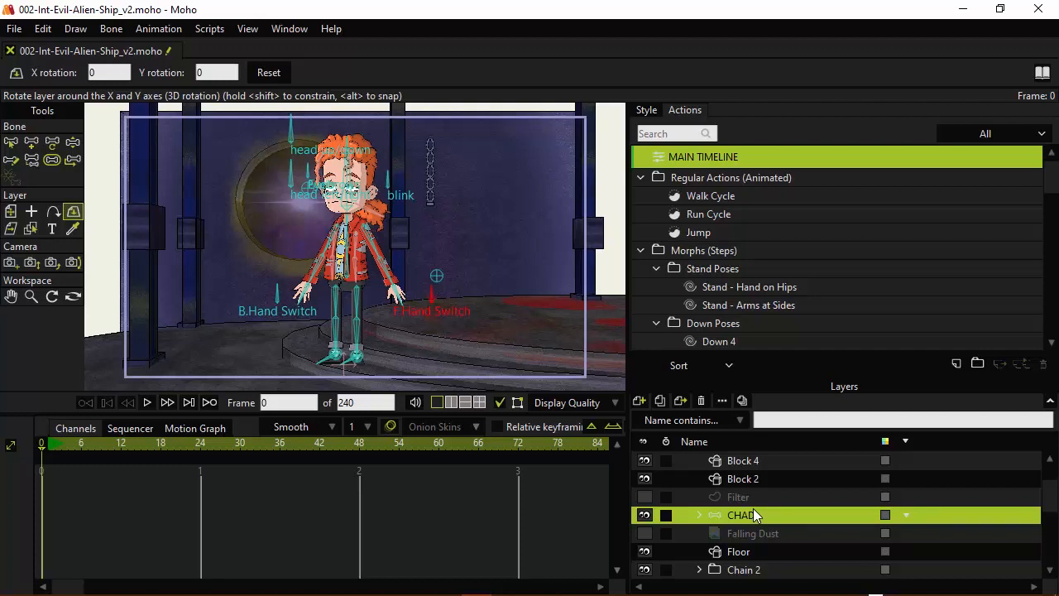
{"action": "mouse_move", "coordinate": [710, 497]}
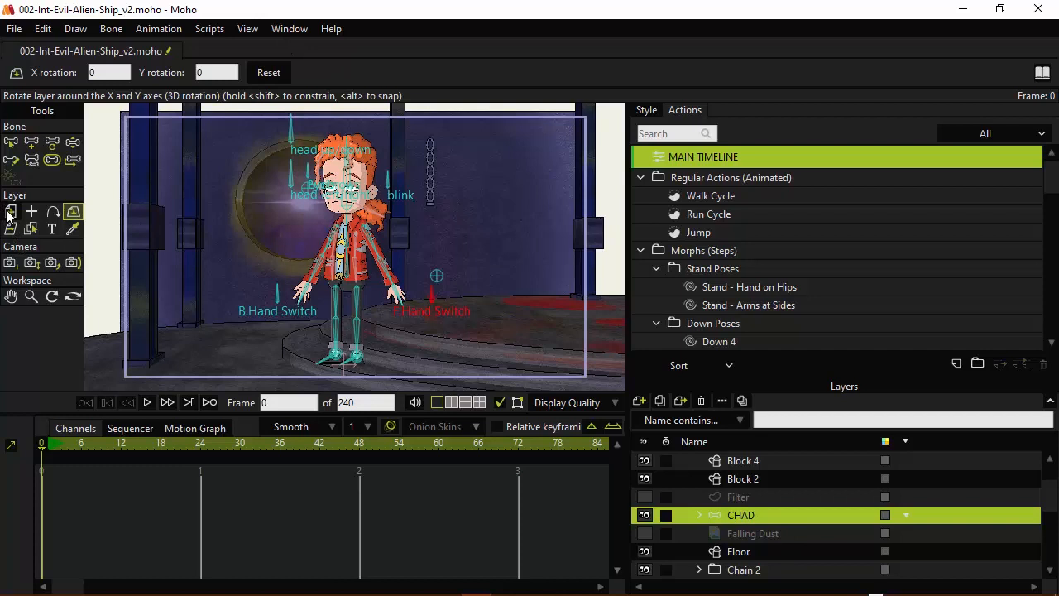
- Move the whole CHAD layer right onto the round platform and zoom in on his feet
{"action": "left_click", "coordinate": [11, 211]}
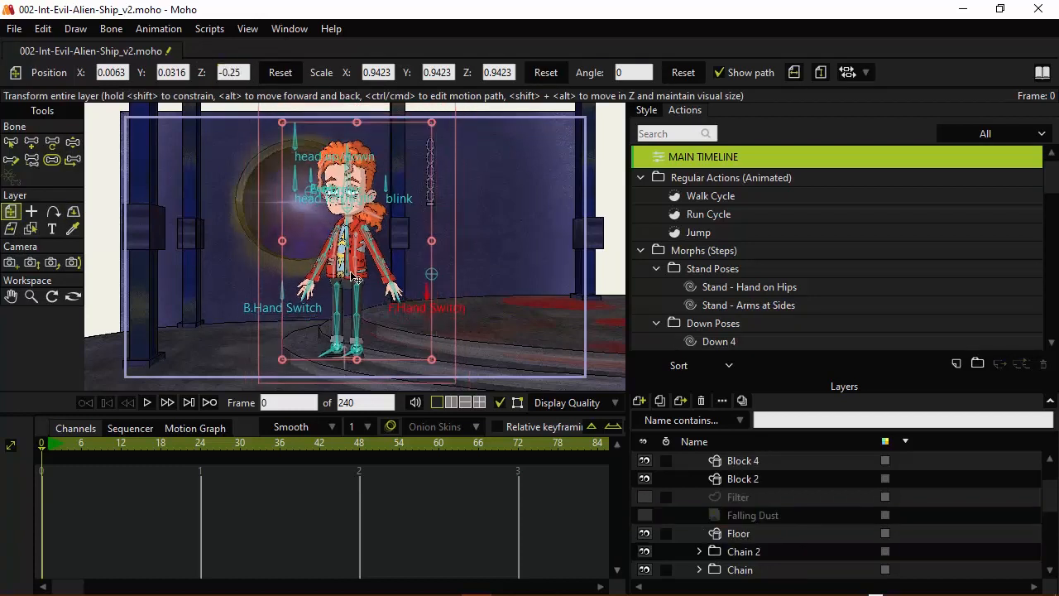
{"action": "left_click_drag", "start_coordinate": [355, 240], "coordinate": [496, 240]}
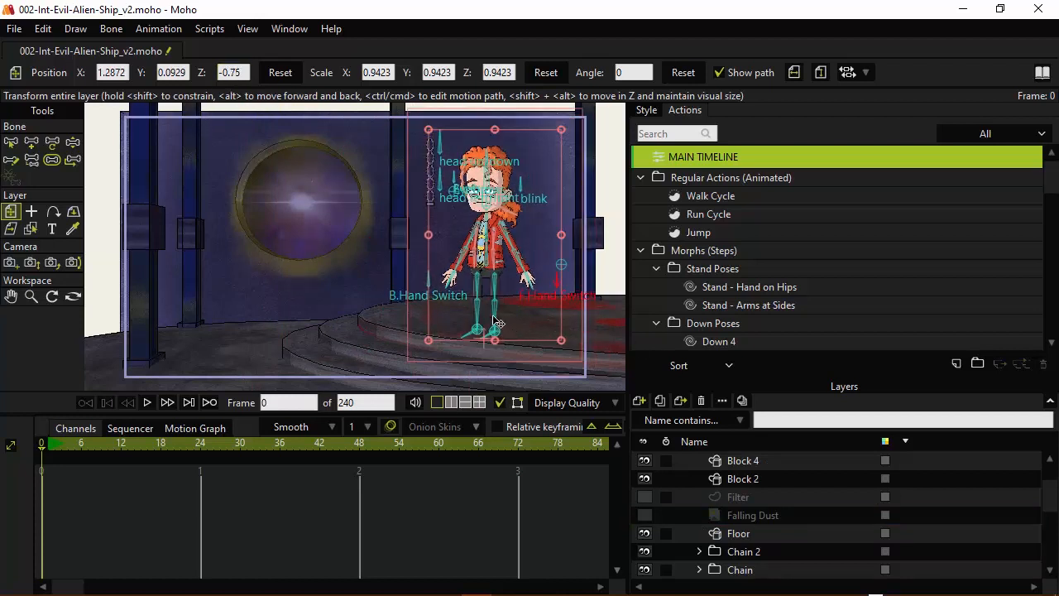
{"action": "left_click_drag", "start_coordinate": [495, 323], "coordinate": [414, 263]}
{"action": "type", "text": "-0.5"}
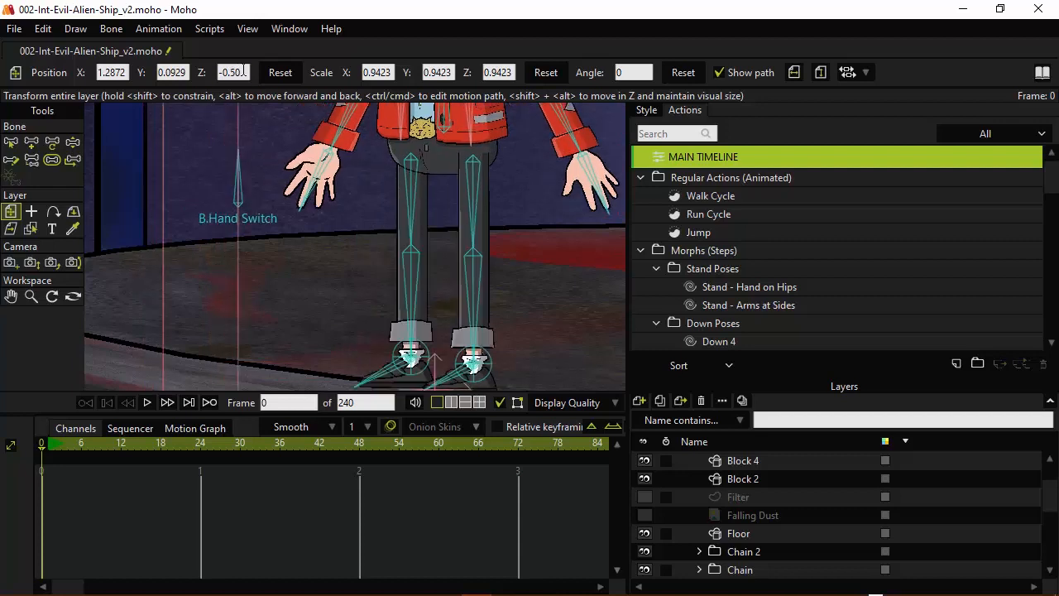
- Try Chad's Position Z depth at -0.50, then -0.75
{"action": "left_click", "coordinate": [233, 72]}
{"action": "type", "text": "-0.75"}
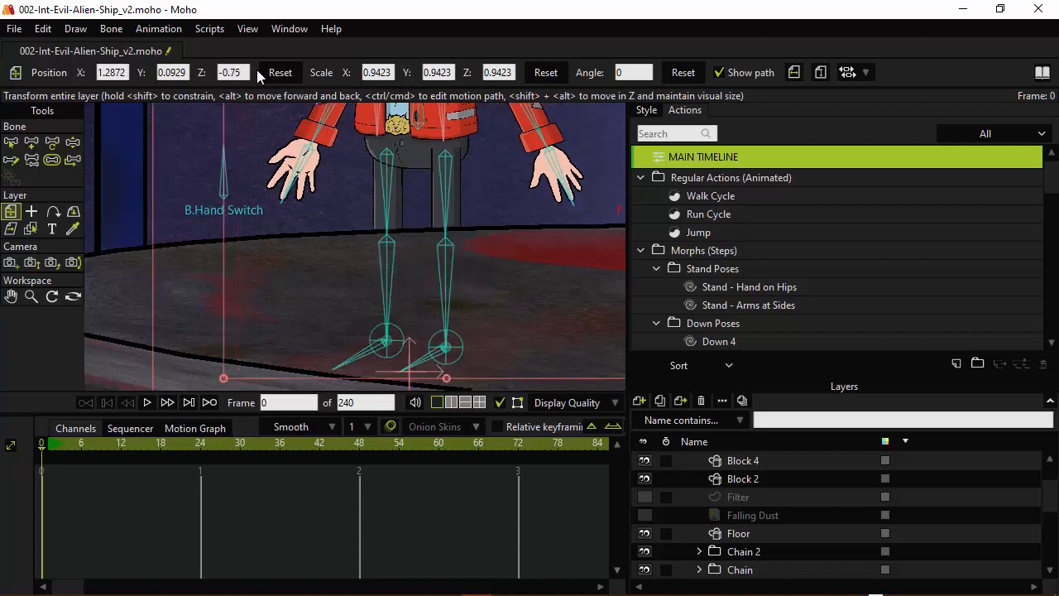
{"action": "triple_click", "coordinate": [232, 72]}
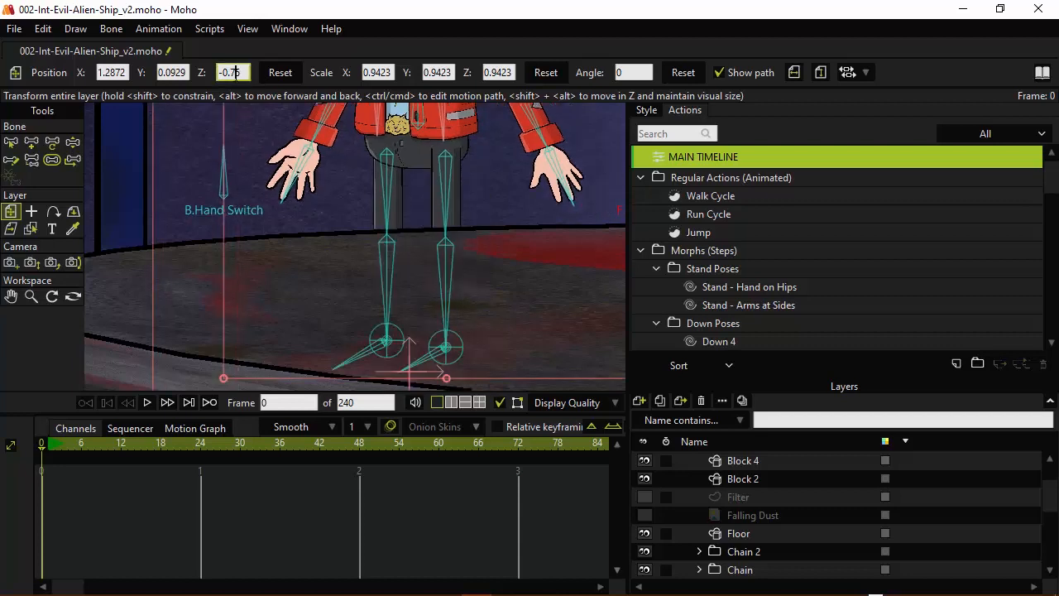
{"action": "type", "text": "-0.50"}
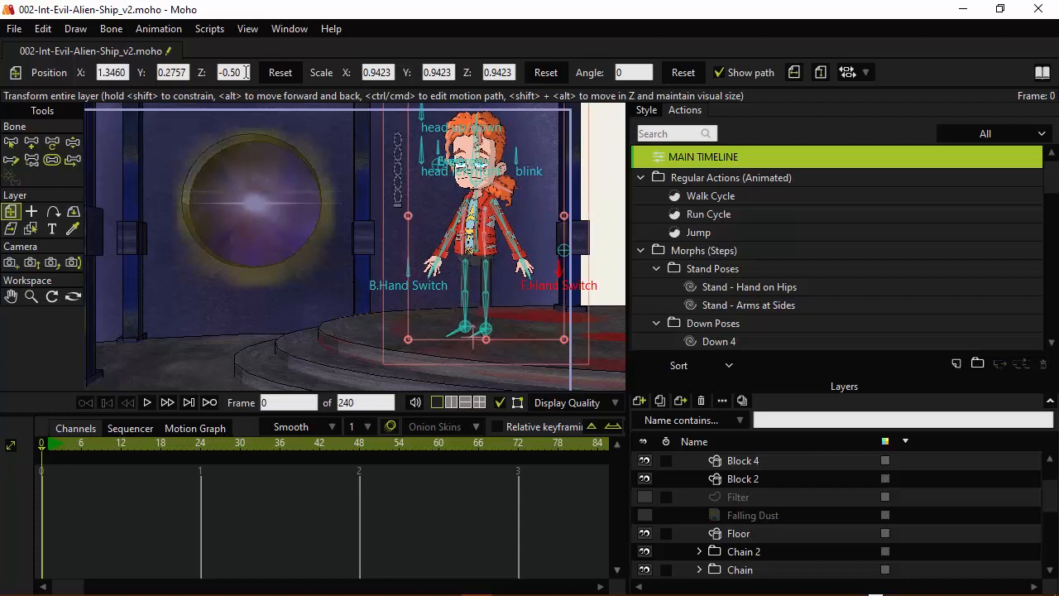
{"action": "triple_click", "coordinate": [231, 72]}
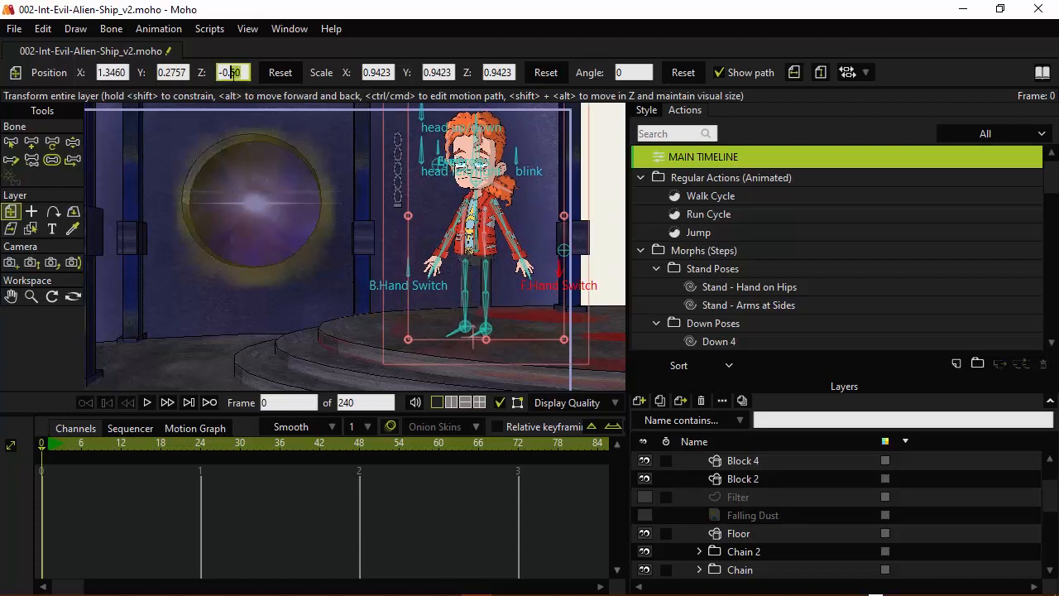
{"action": "type", "text": "-0.75"}
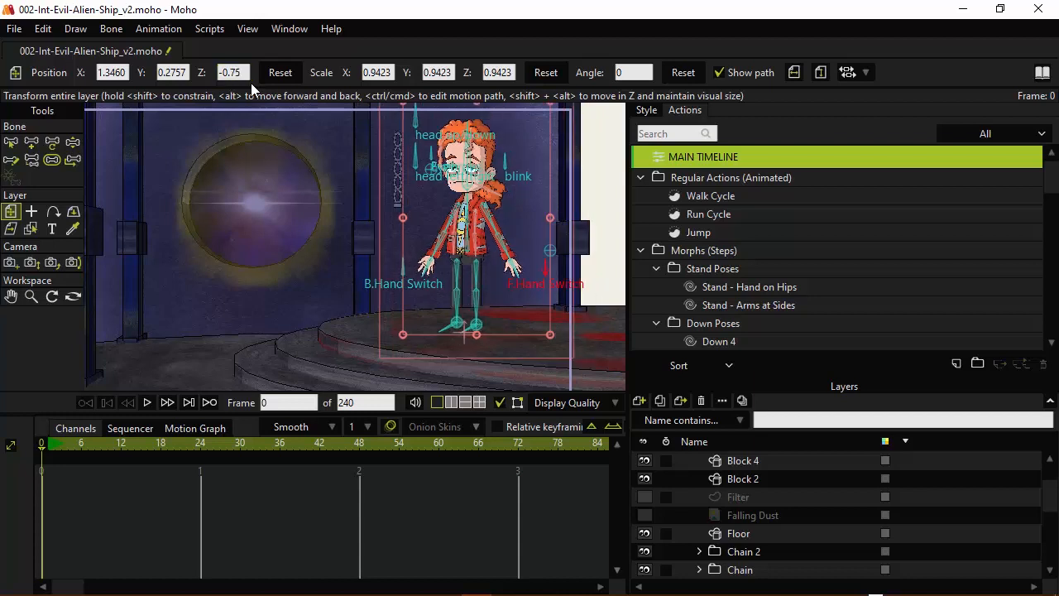
{"action": "triple_click", "coordinate": [231, 72]}
{"action": "type", "text": "-0.25"}
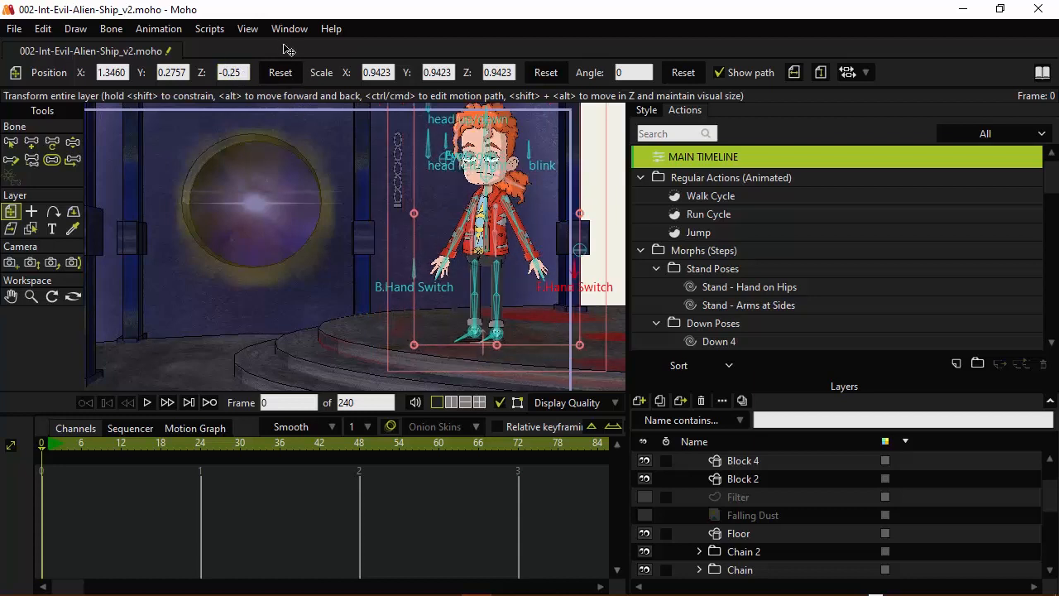
- Refine Chad's Position Z depth to -0.30
{"action": "triple_click", "coordinate": [232, 72]}
{"action": "type", "text": "-0.3"}
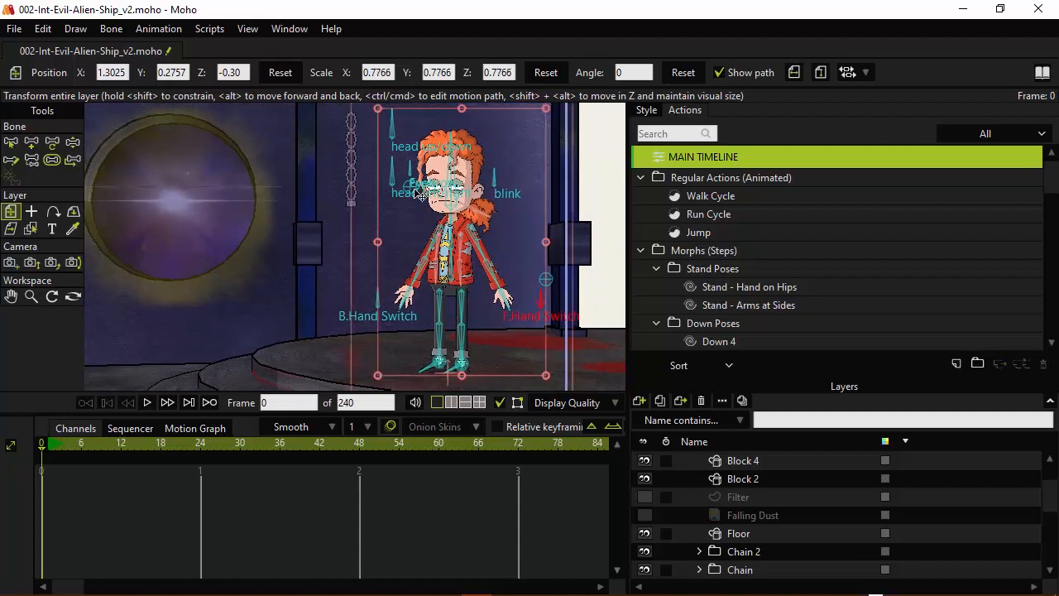
{"action": "mouse_move", "coordinate": [340, 201]}
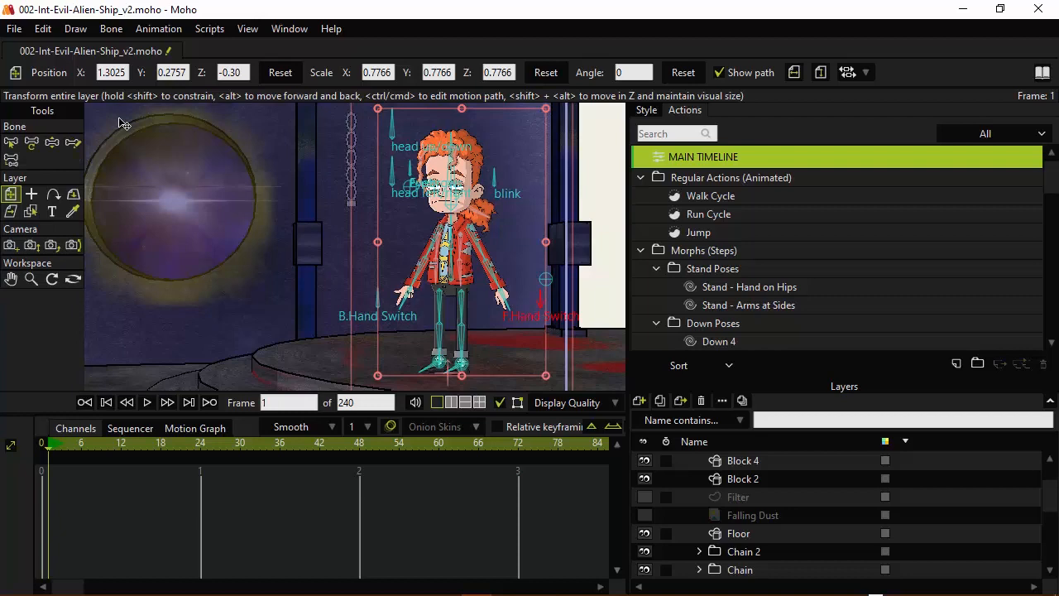
- Raise Chad's arm bones overhead and bend his legs into a dangling pose
{"action": "left_click", "coordinate": [52, 142]}
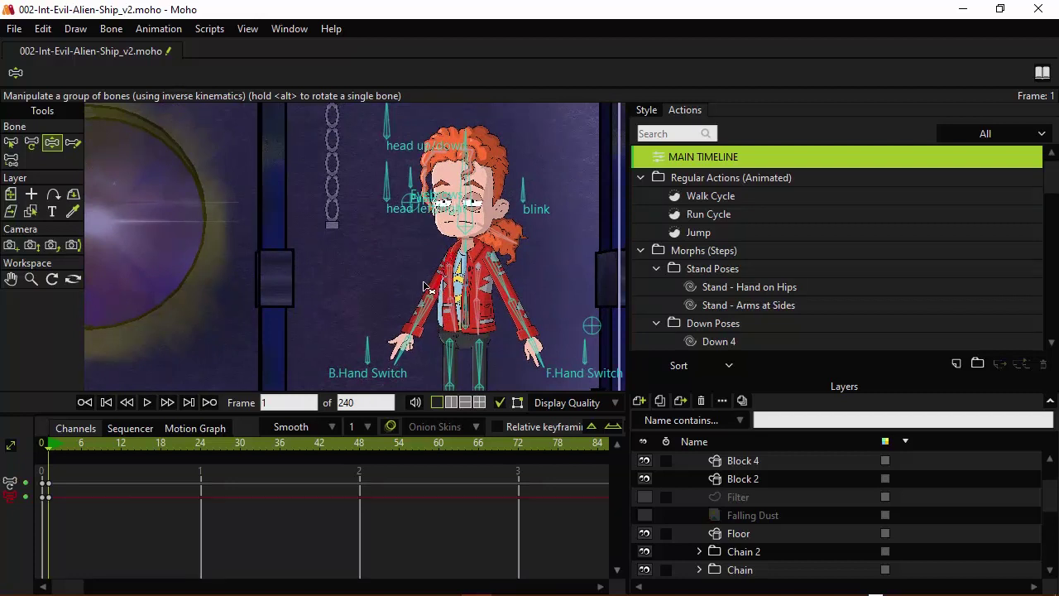
{"action": "left_click_drag", "start_coordinate": [422, 287], "coordinate": [422, 218]}
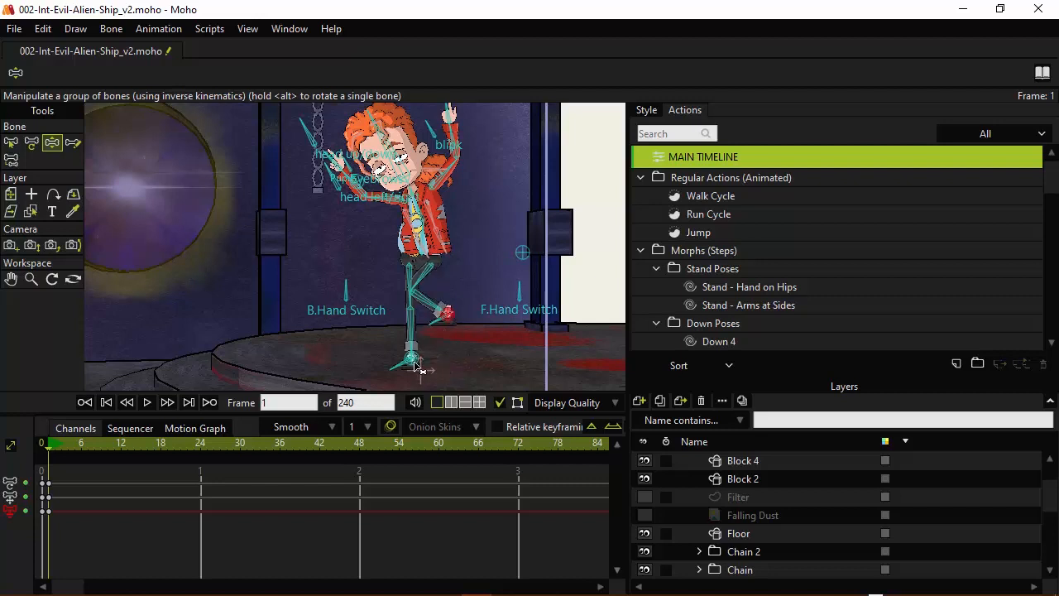
{"action": "left_click_drag", "start_coordinate": [412, 364], "coordinate": [418, 335]}
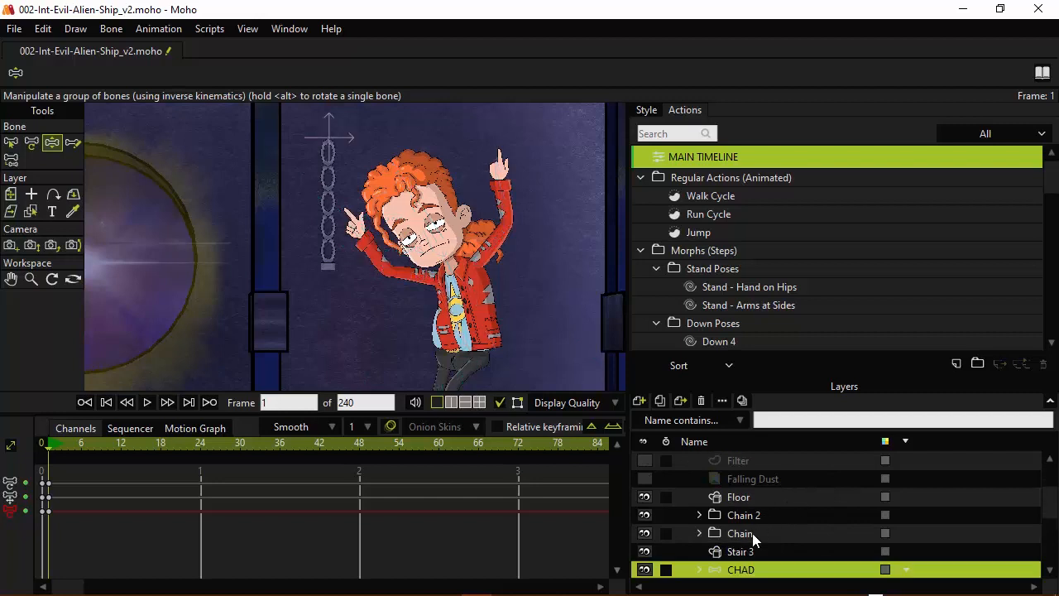
- Cycle through the Chain, Chain 2 and CHAD layers, ending with Chain selected
{"action": "left_click", "coordinate": [739, 533]}
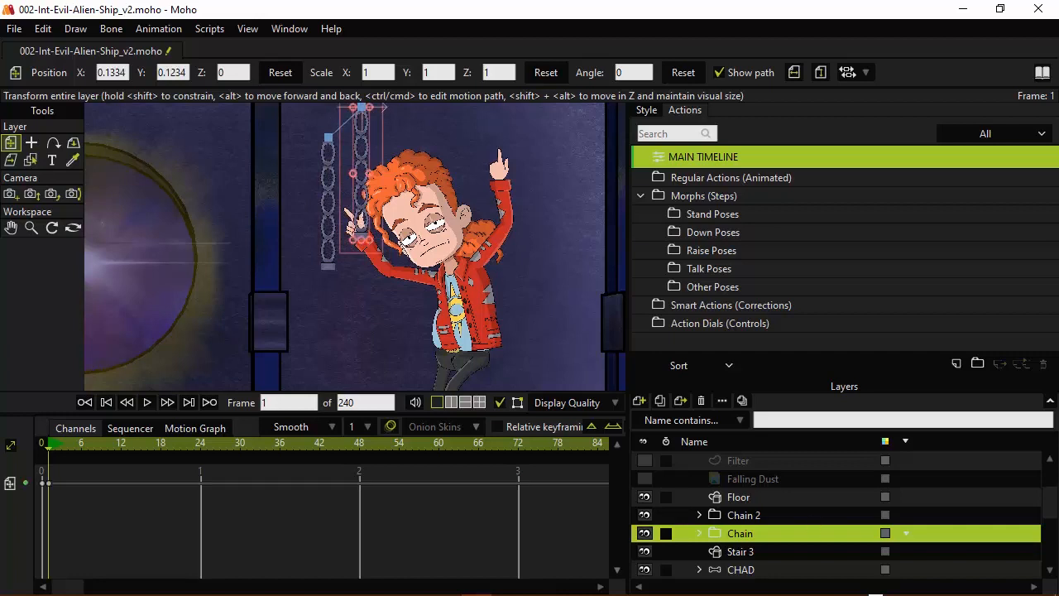
{"action": "left_click", "coordinate": [742, 514]}
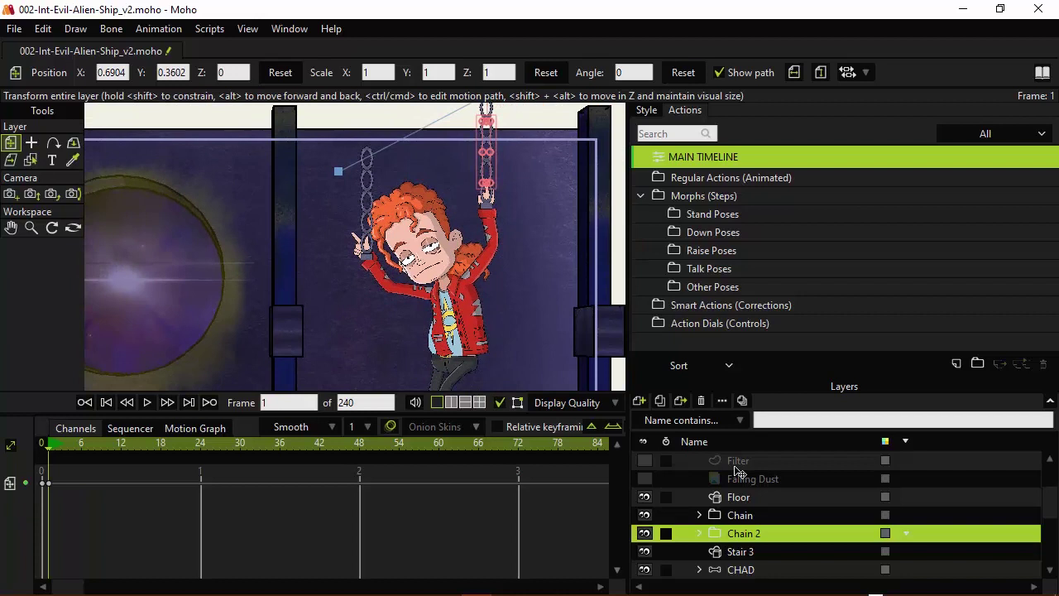
{"action": "left_click", "coordinate": [740, 515]}
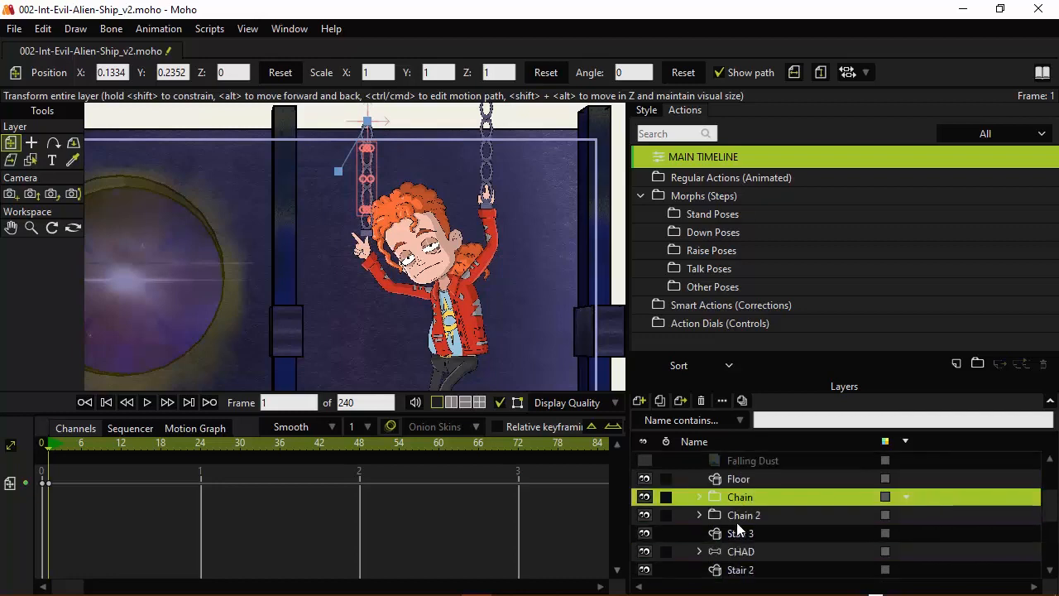
{"action": "left_click", "coordinate": [740, 551]}
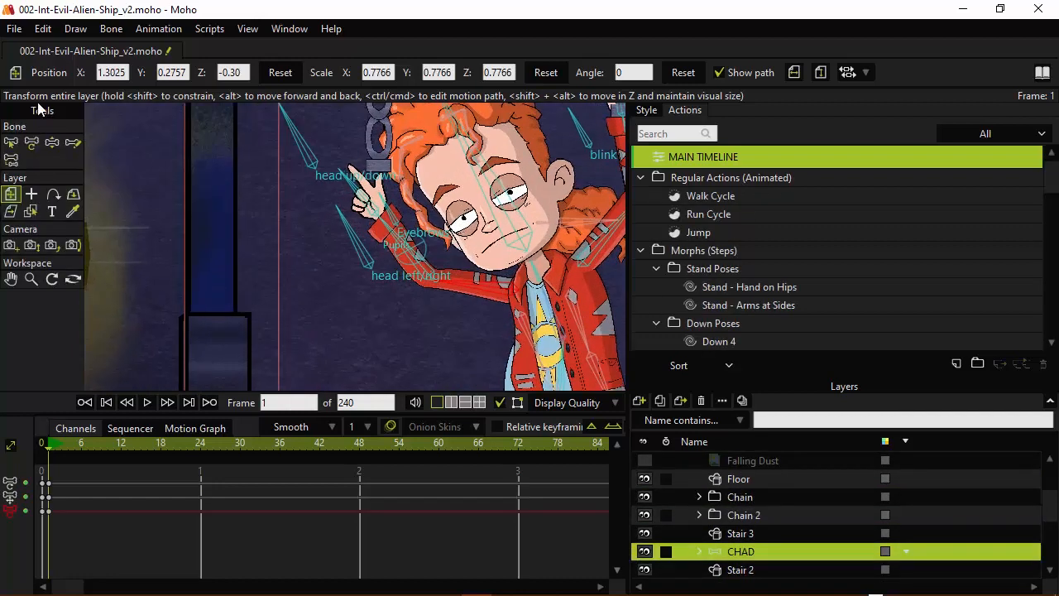
{"action": "left_click", "coordinate": [52, 143]}
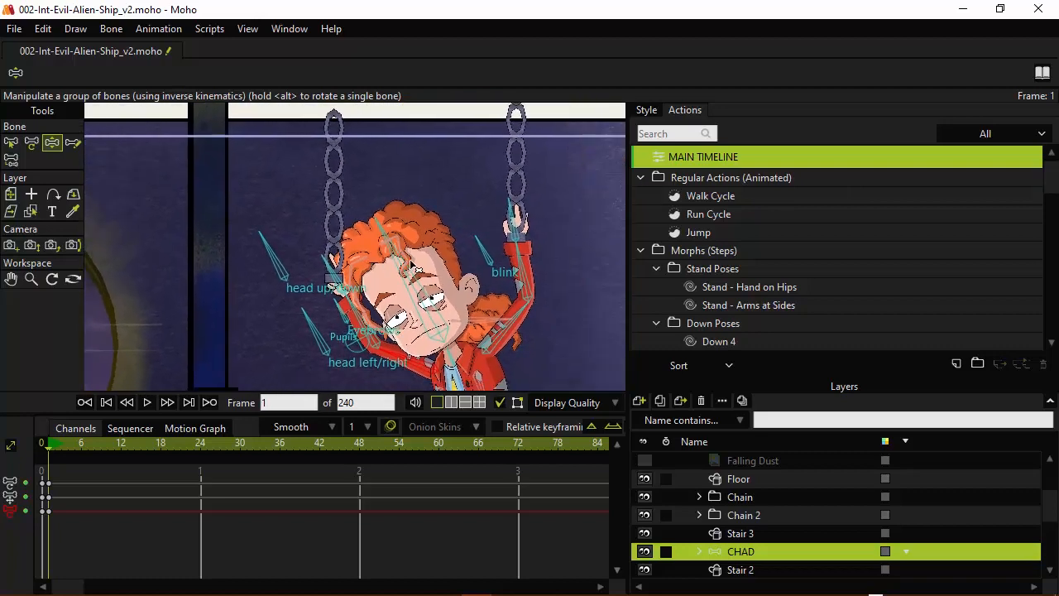
{"action": "left_click", "coordinate": [743, 514]}
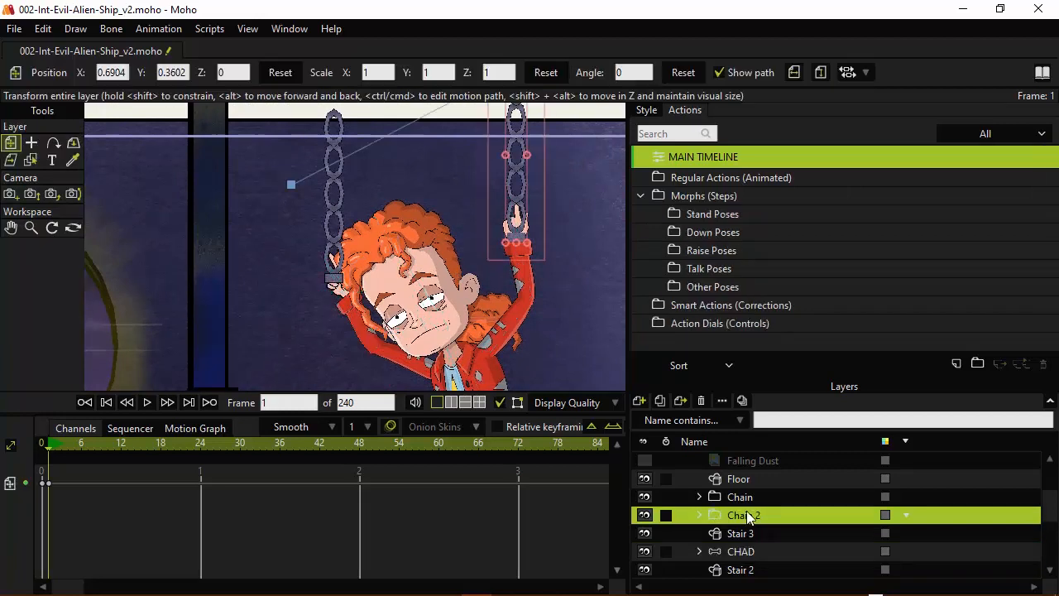
{"action": "left_click", "coordinate": [739, 496]}
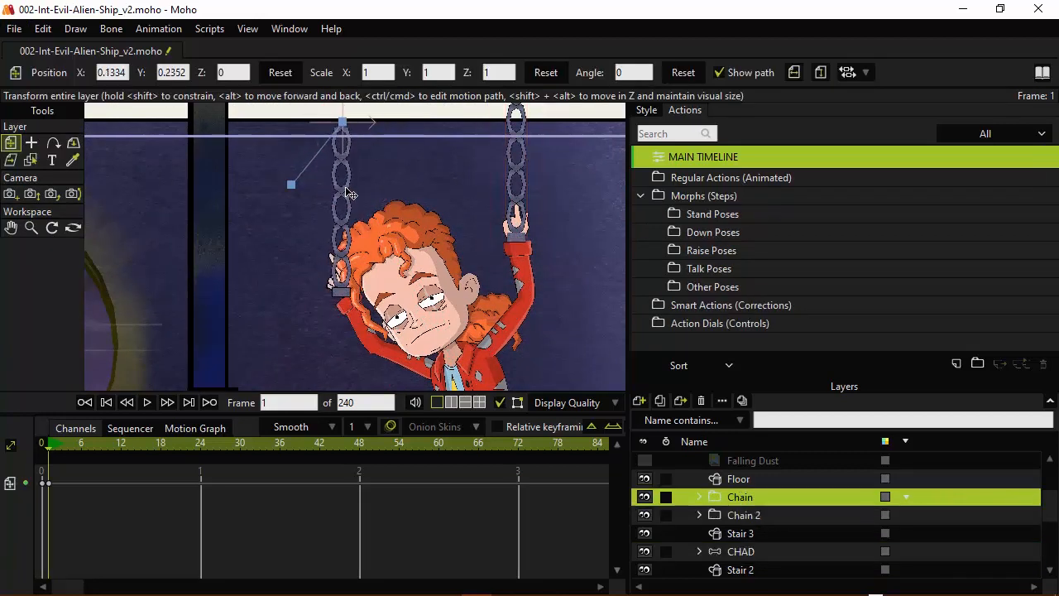
{"action": "left_click", "coordinate": [739, 496]}
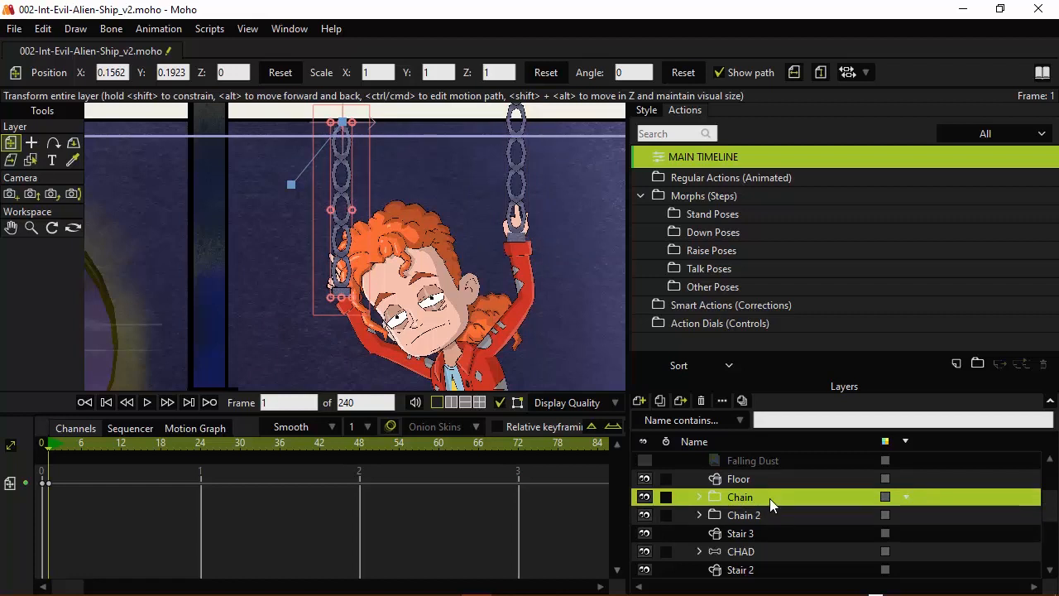
{"action": "mouse_move", "coordinate": [641, 428]}
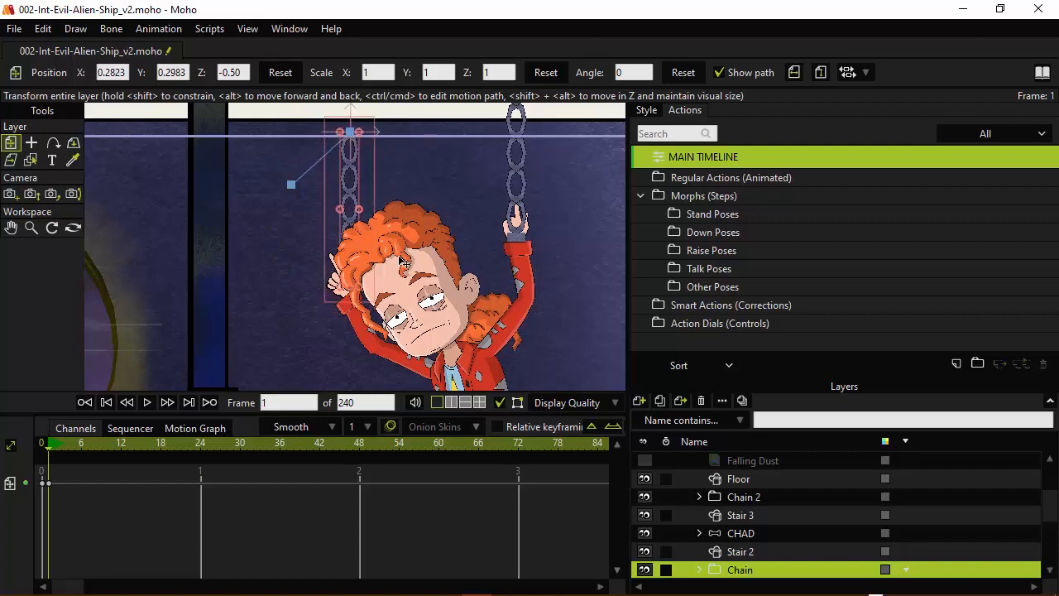
- Select CHAD with Manipulate Bones, then select the chain layer to reposition it
{"action": "left_click", "coordinate": [741, 533]}
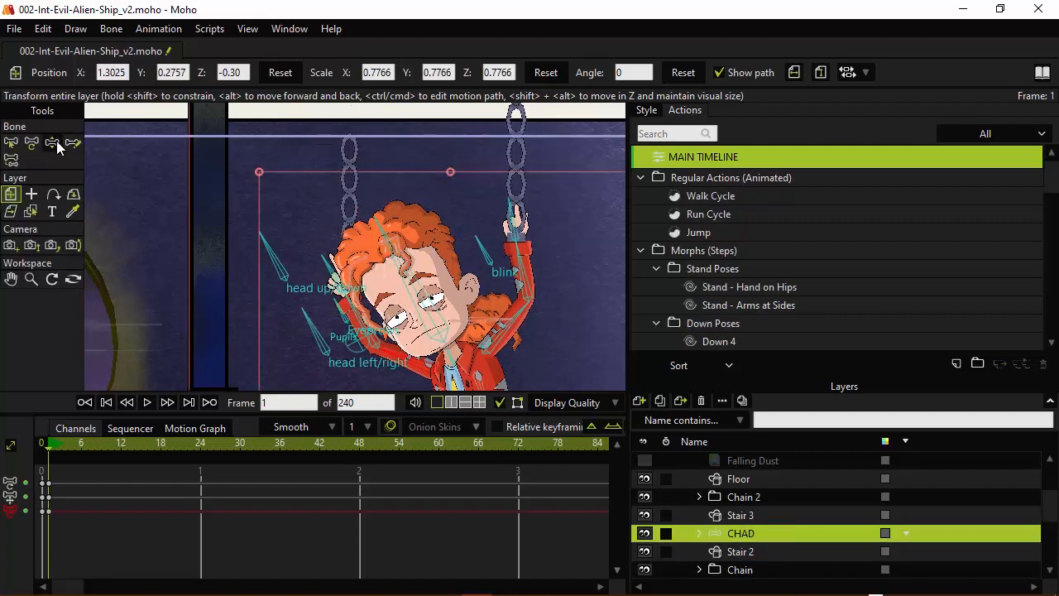
{"action": "left_click", "coordinate": [52, 142]}
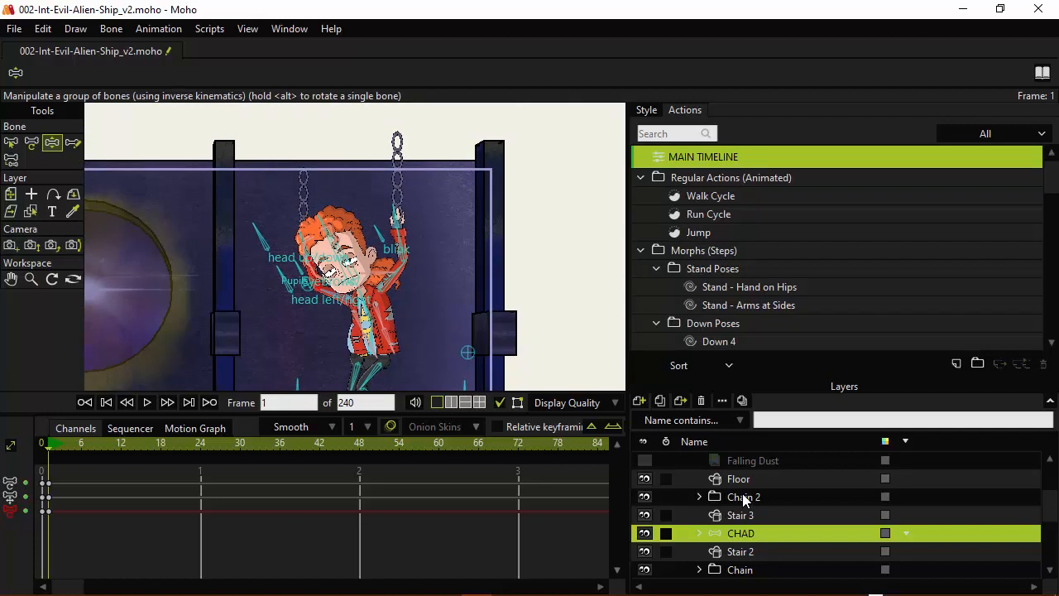
{"action": "left_click", "coordinate": [739, 569]}
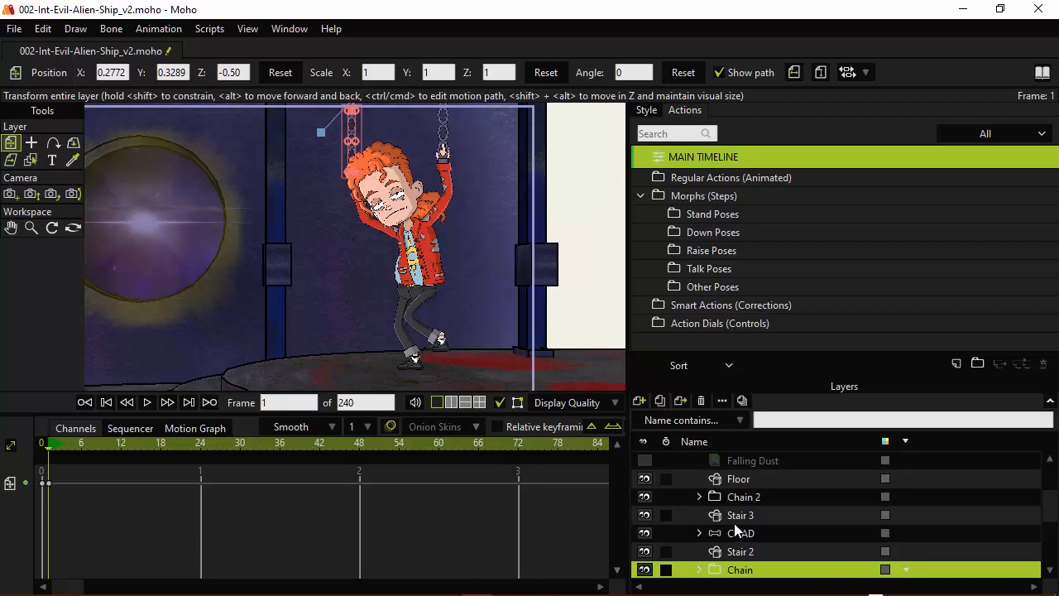
- Select CHAD and bend his leg into a dangling pose with Manipulate Bones
{"action": "left_click", "coordinate": [741, 533]}
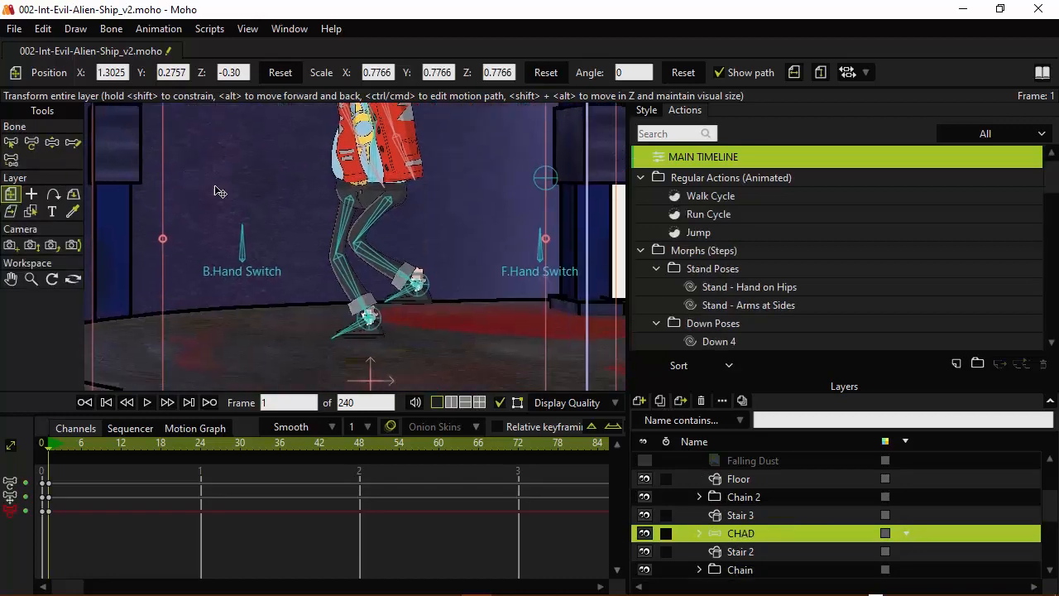
{"action": "left_click", "coordinate": [51, 142]}
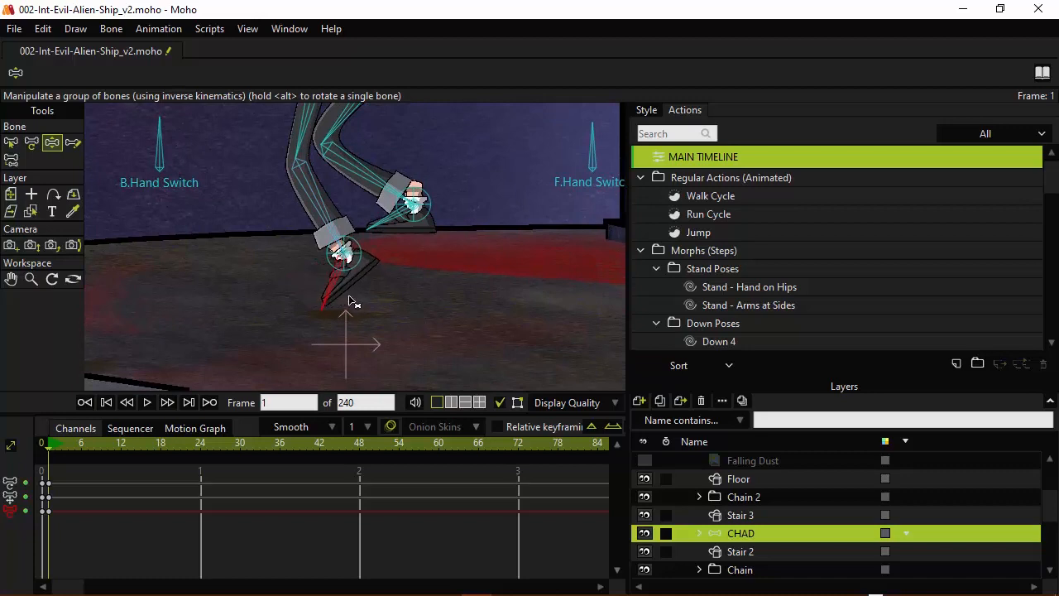
{"action": "left_click_drag", "start_coordinate": [347, 300], "coordinate": [430, 272]}
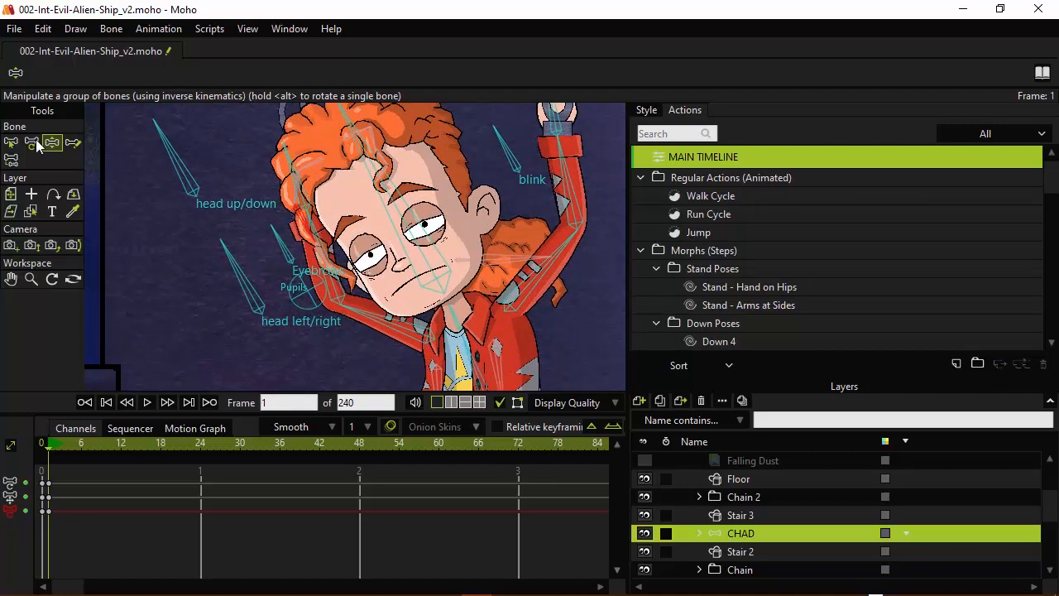
- Translate Chad's hair, shoulder and collar bones so his upper body droops limply
{"action": "left_click", "coordinate": [31, 142]}
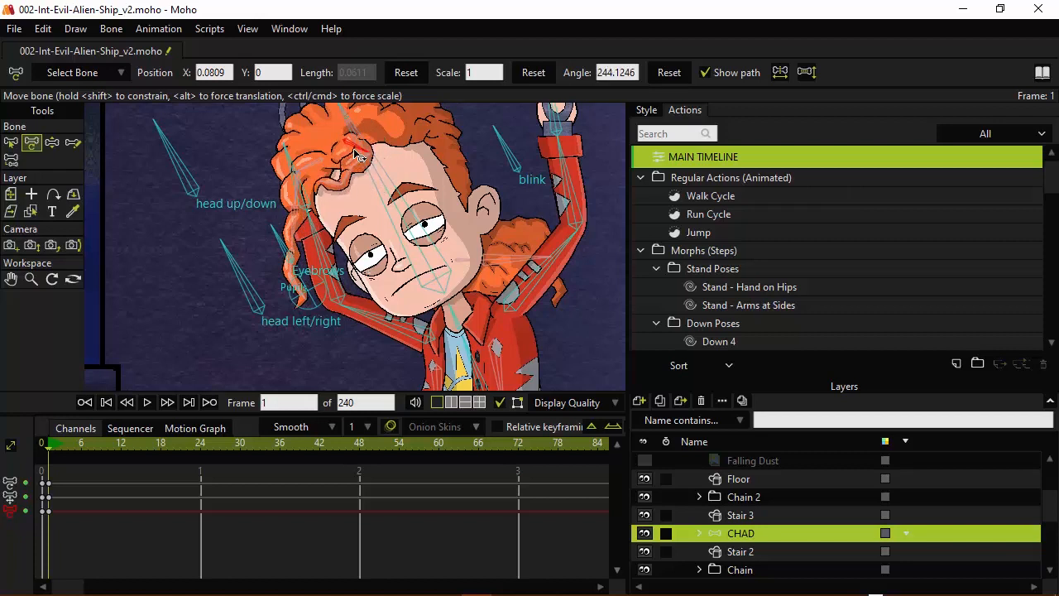
{"action": "left_click_drag", "start_coordinate": [355, 153], "coordinate": [368, 178]}
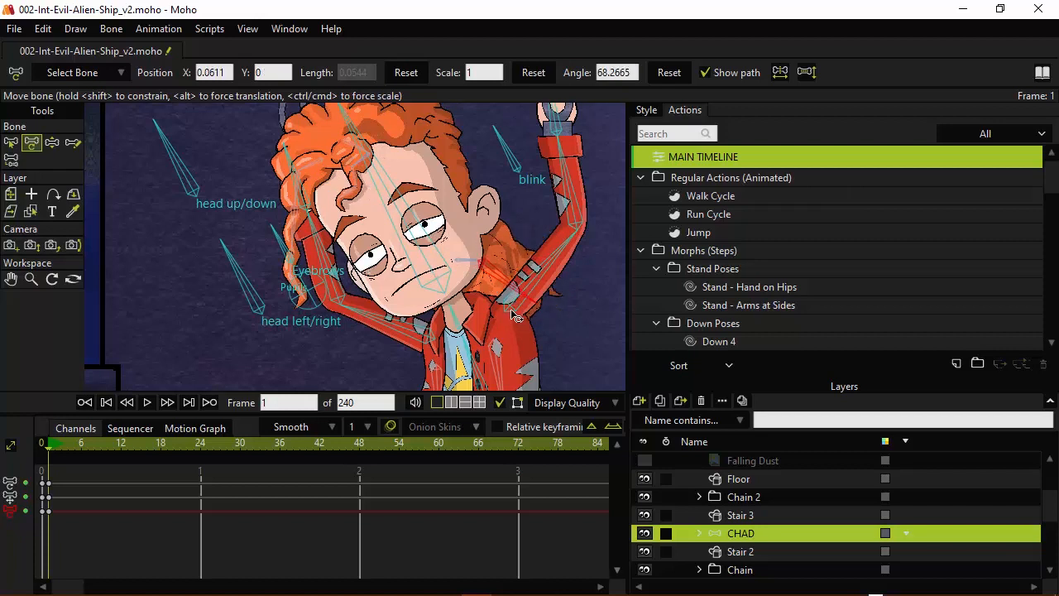
{"action": "left_click_drag", "start_coordinate": [513, 314], "coordinate": [484, 302]}
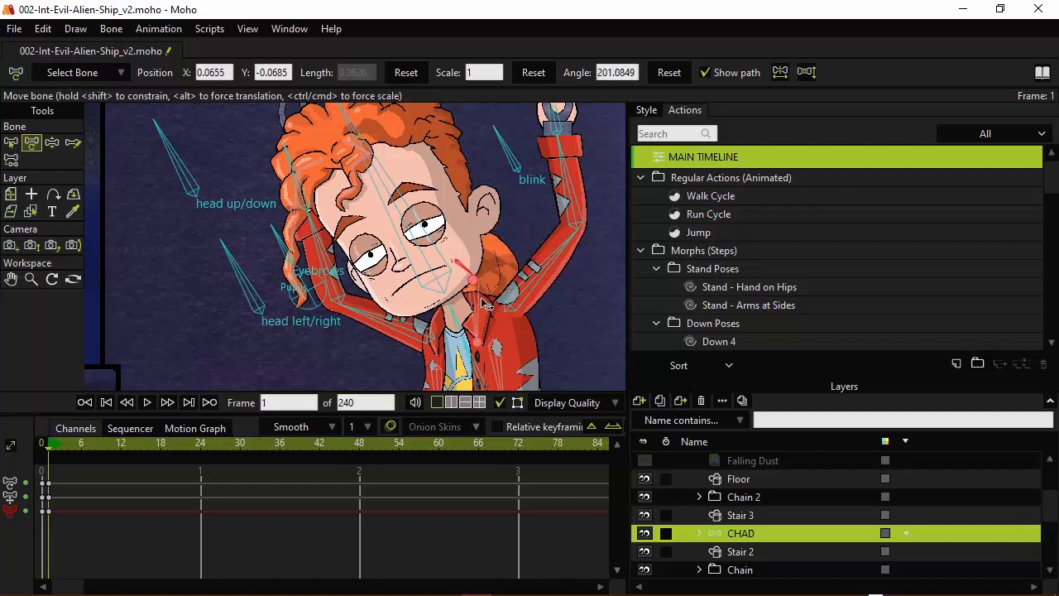
{"action": "left_click_drag", "start_coordinate": [484, 302], "coordinate": [496, 206]}
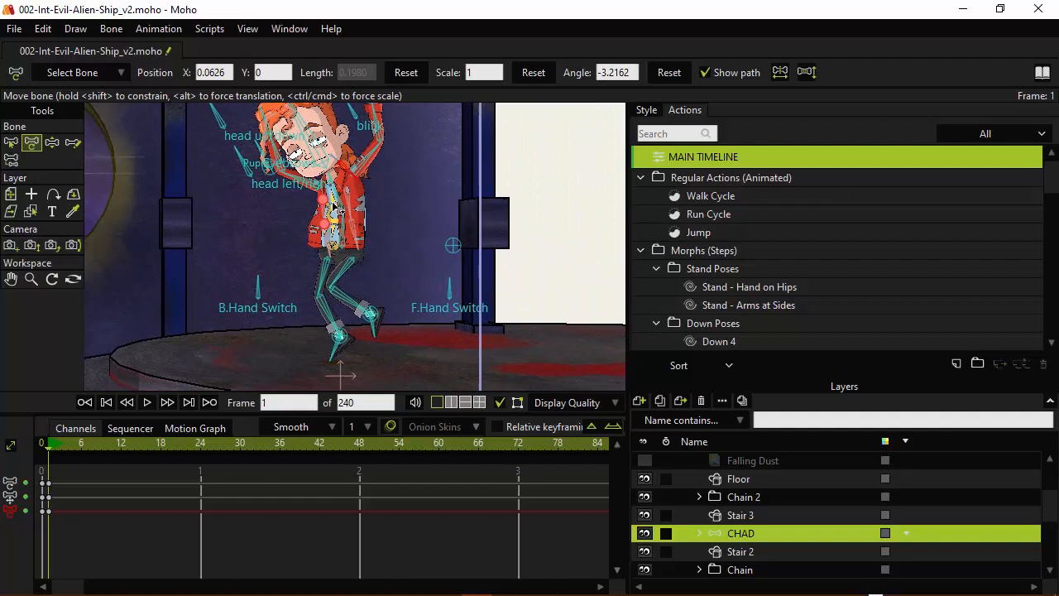
{"action": "left_click", "coordinate": [52, 142]}
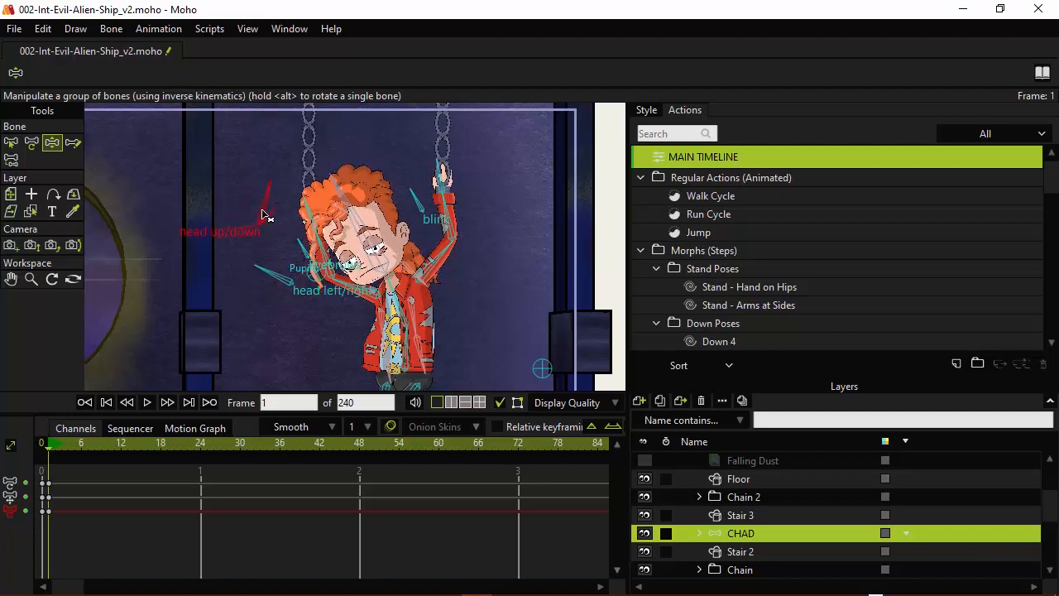
{"action": "mouse_move", "coordinate": [496, 269]}
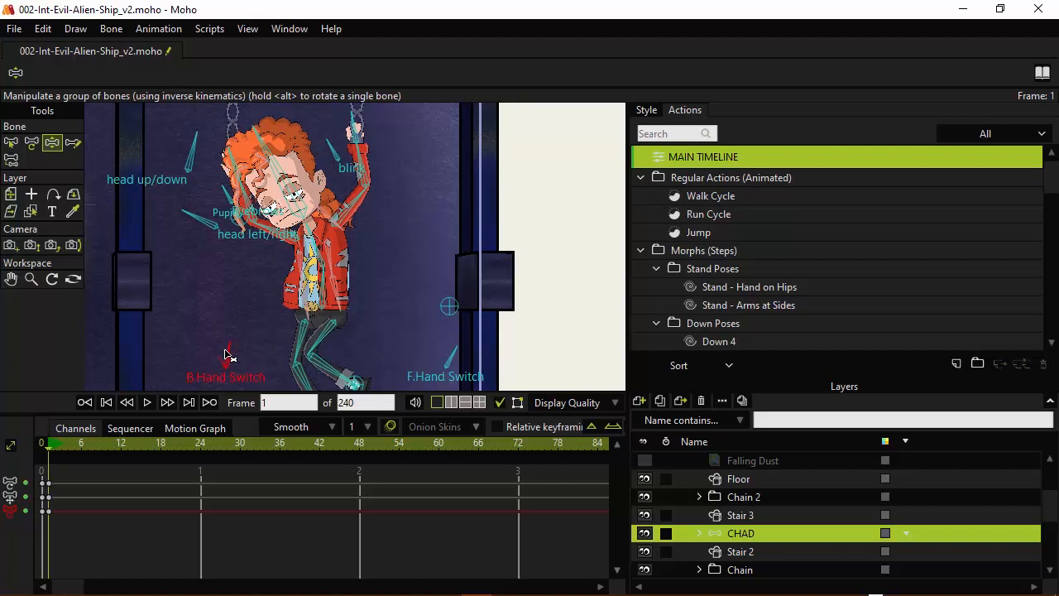
{"action": "mouse_move", "coordinate": [231, 348]}
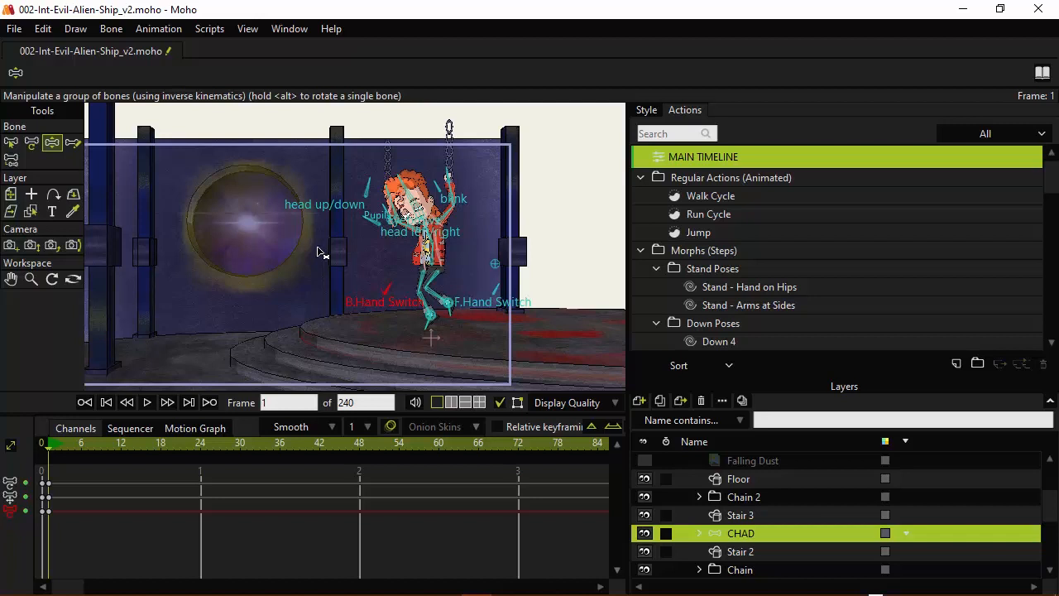
- Rewind the timeline to frame 0
{"action": "left_click", "coordinate": [106, 401]}
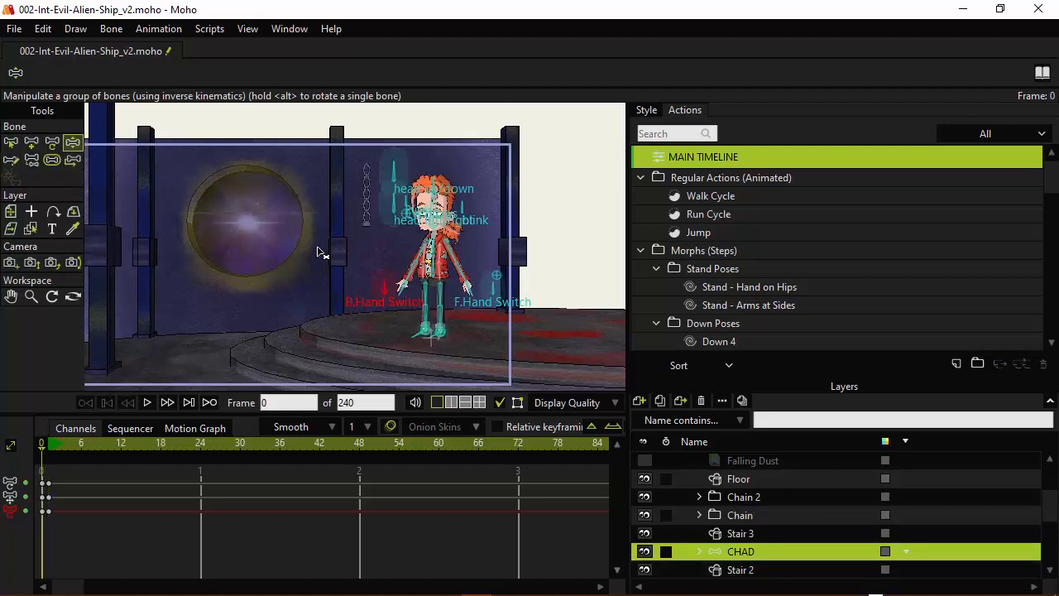
{"action": "mouse_move", "coordinate": [513, 12]}
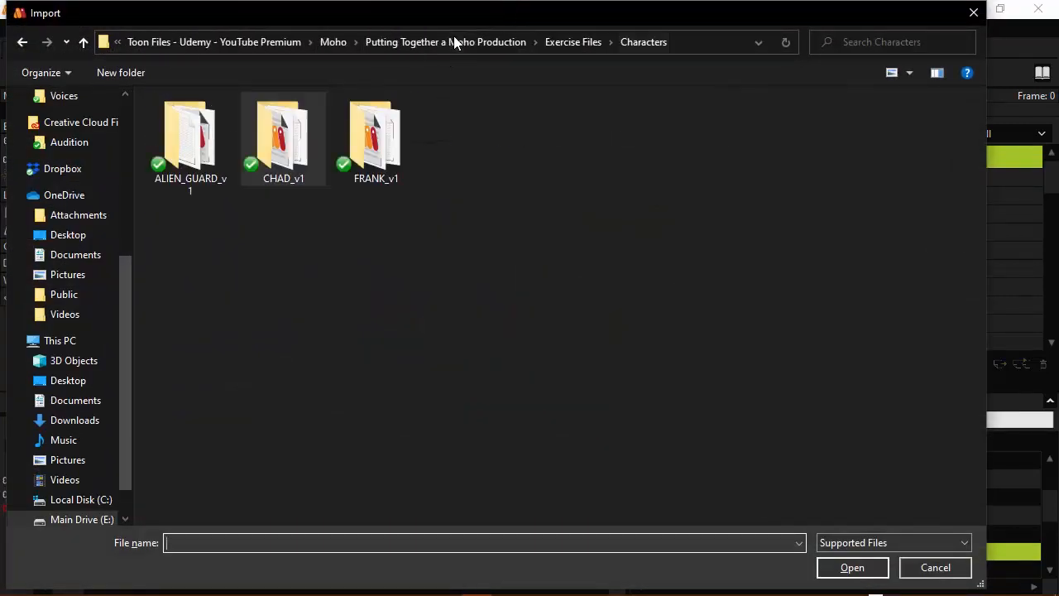
- Import ALIEN_GUARD_v1.moho from the ALIEN_GUARD_v1 folder and insert it
{"action": "left_click", "coordinate": [189, 132]}
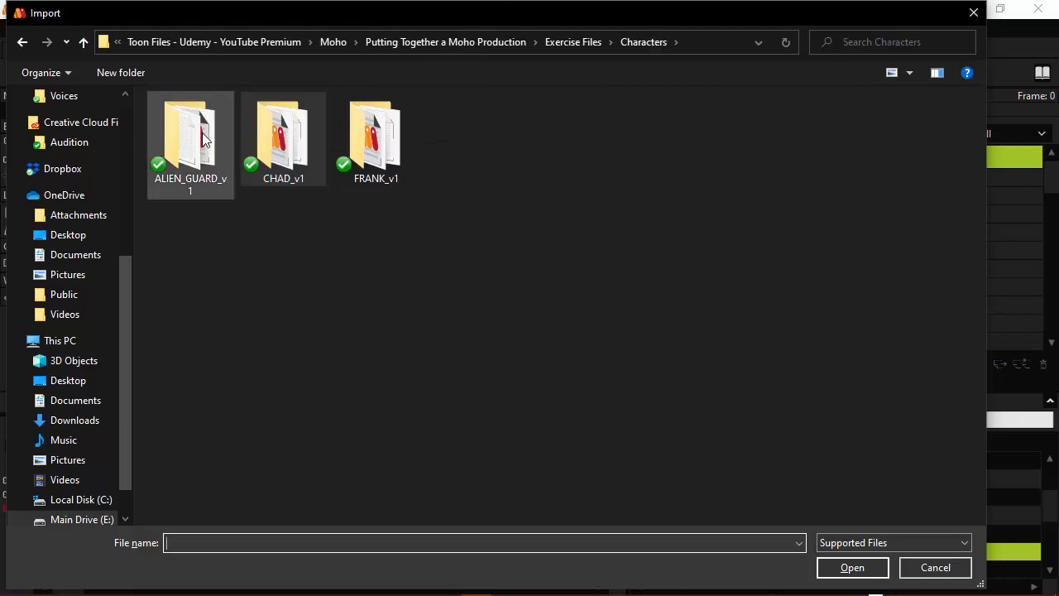
{"action": "double_click", "coordinate": [189, 132]}
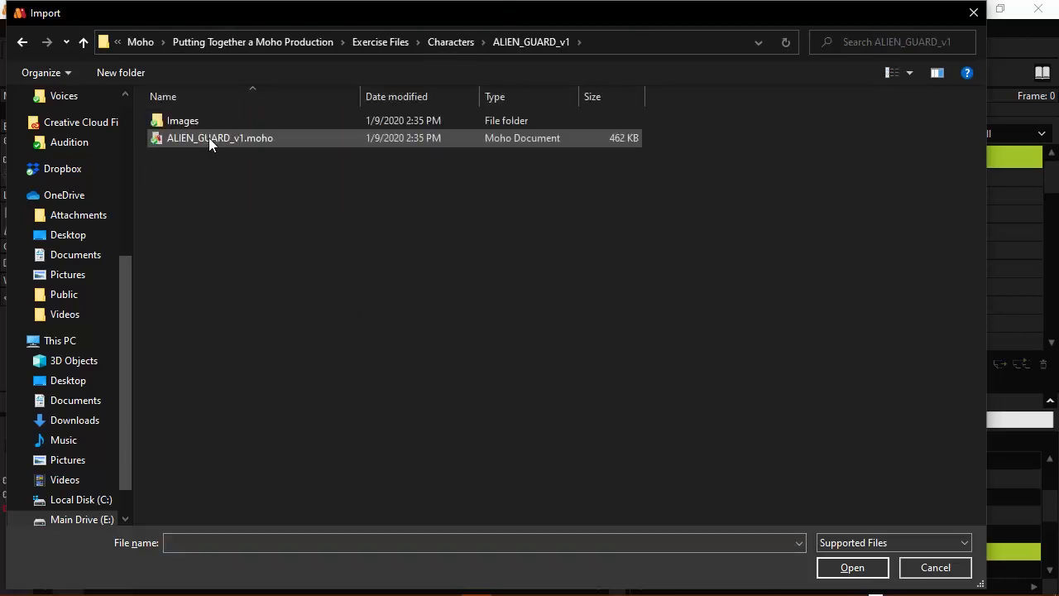
{"action": "double_click", "coordinate": [219, 138]}
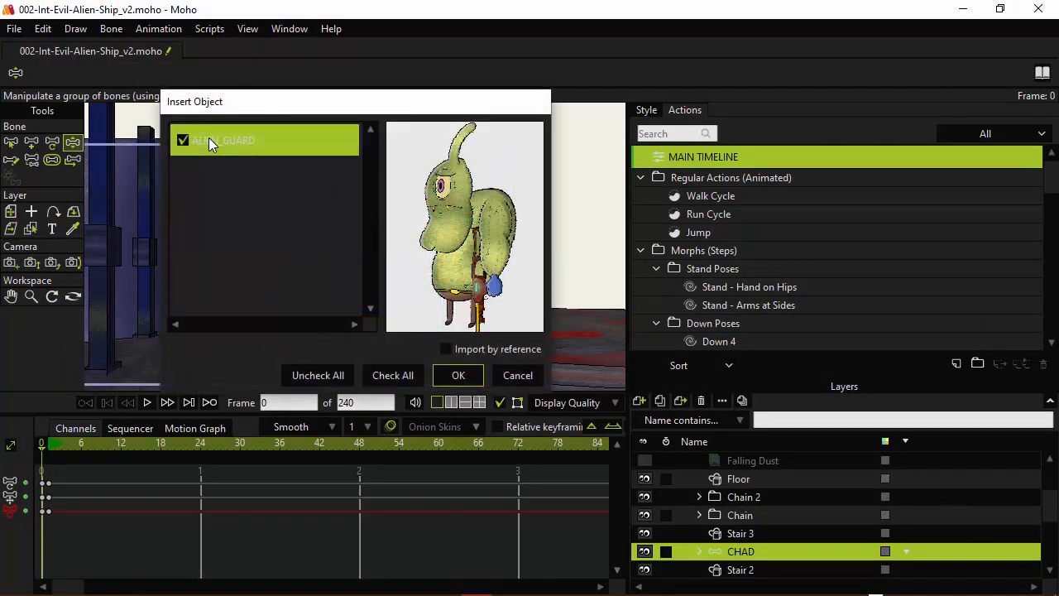
{"action": "left_click", "coordinate": [458, 375]}
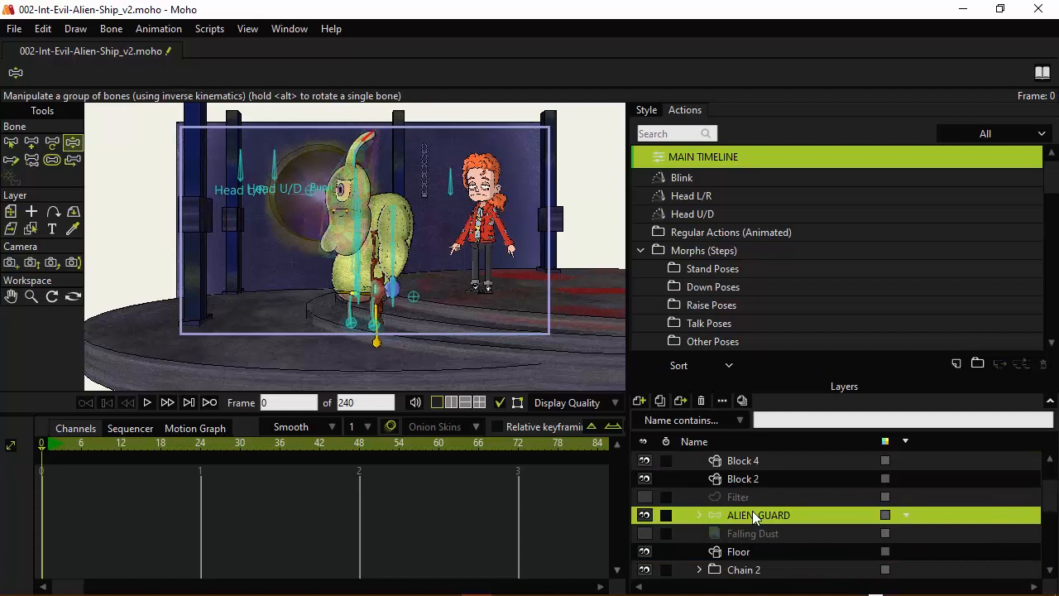
{"action": "mouse_move", "coordinate": [801, 531]}
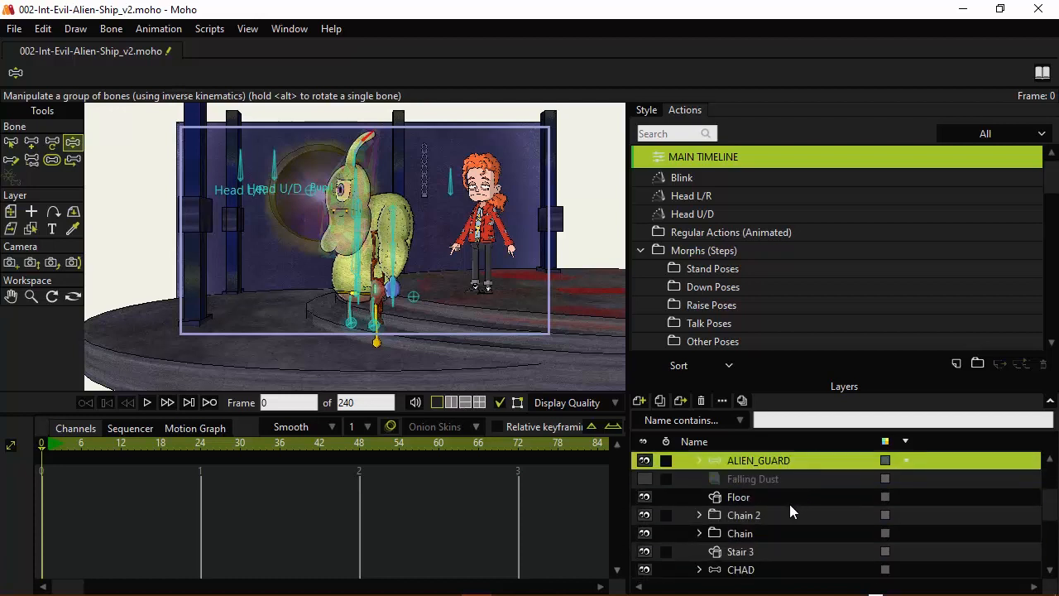
- Switch to the Transform Layer tool and select the ALIEN_GUARD layer
{"action": "left_click", "coordinate": [740, 551]}
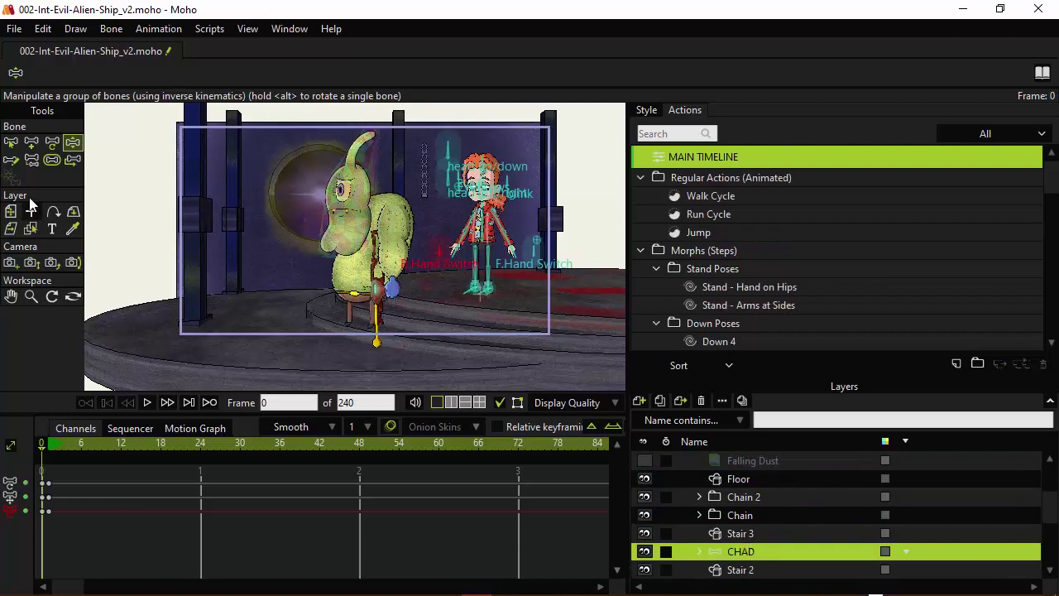
{"action": "left_click", "coordinate": [11, 211]}
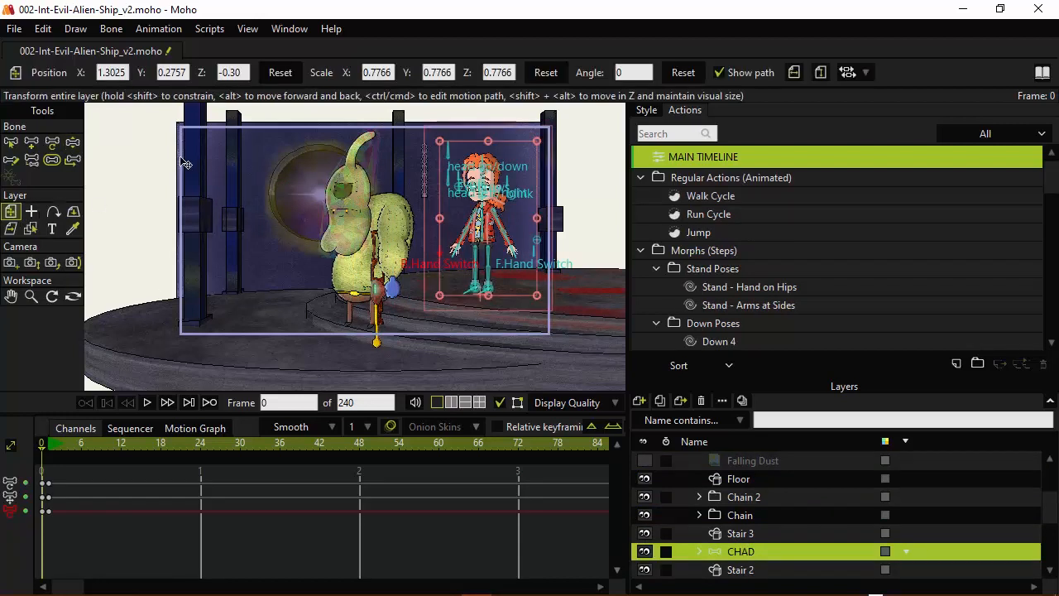
{"action": "scroll", "scroll_direction": "up", "scroll_amount": 3}
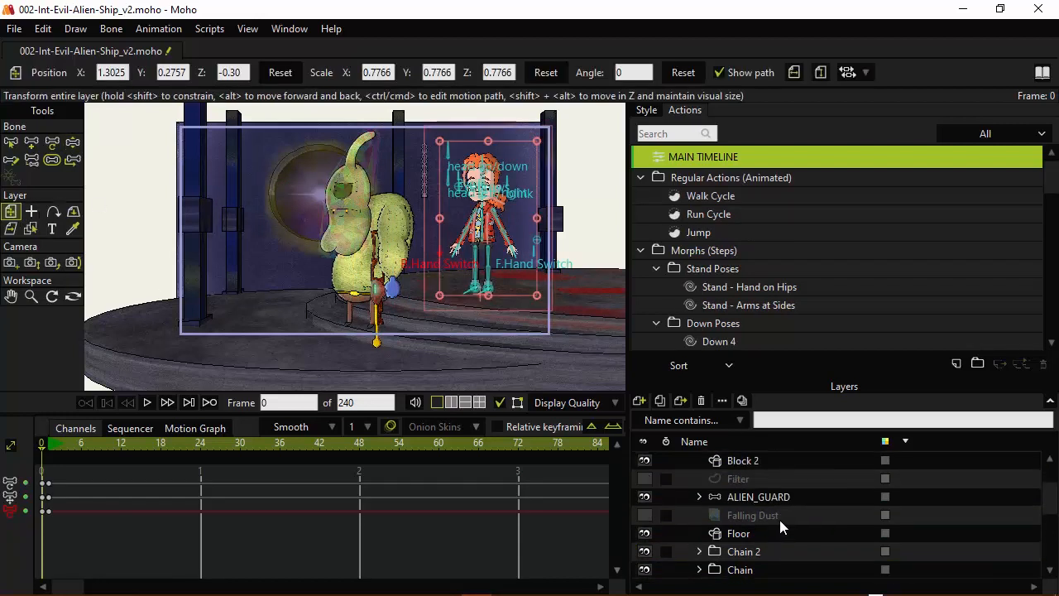
{"action": "left_click", "coordinate": [758, 496]}
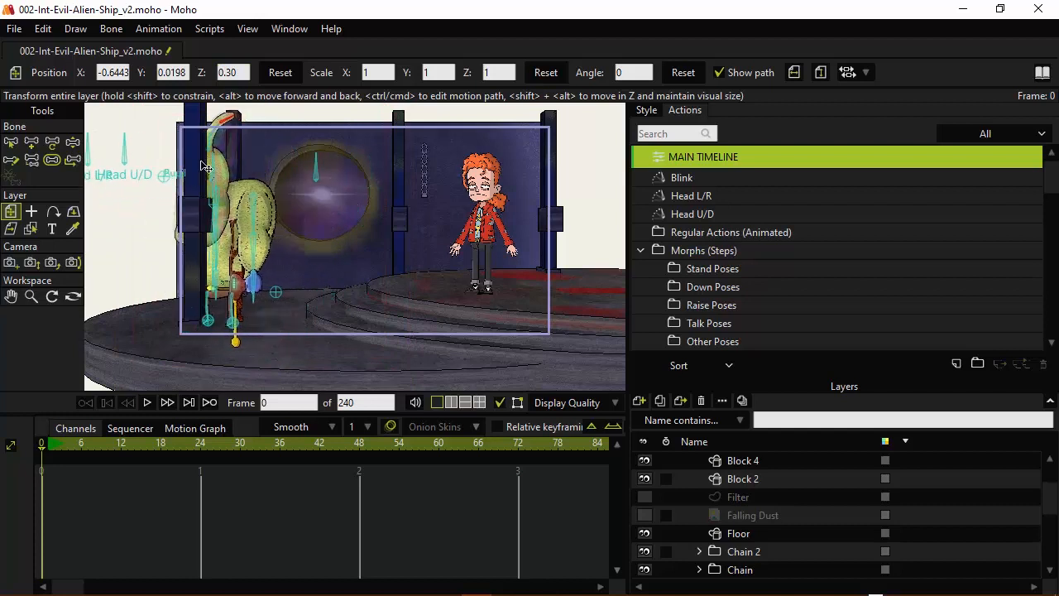
{"action": "left_click", "coordinate": [758, 478]}
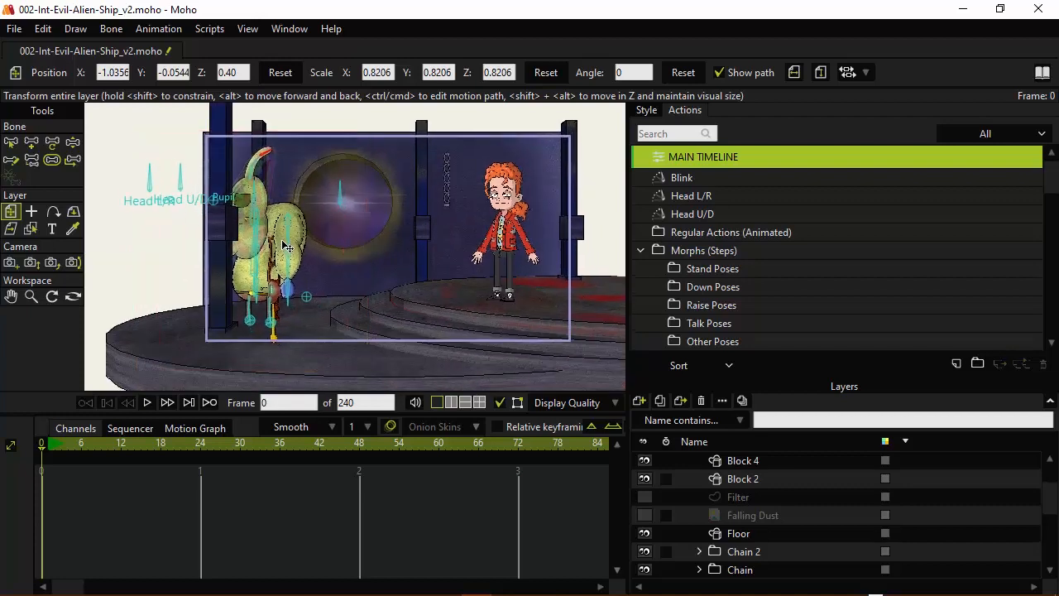
- Reposition the alien guard slightly, to X -1.14
{"action": "left_click", "coordinate": [793, 72]}
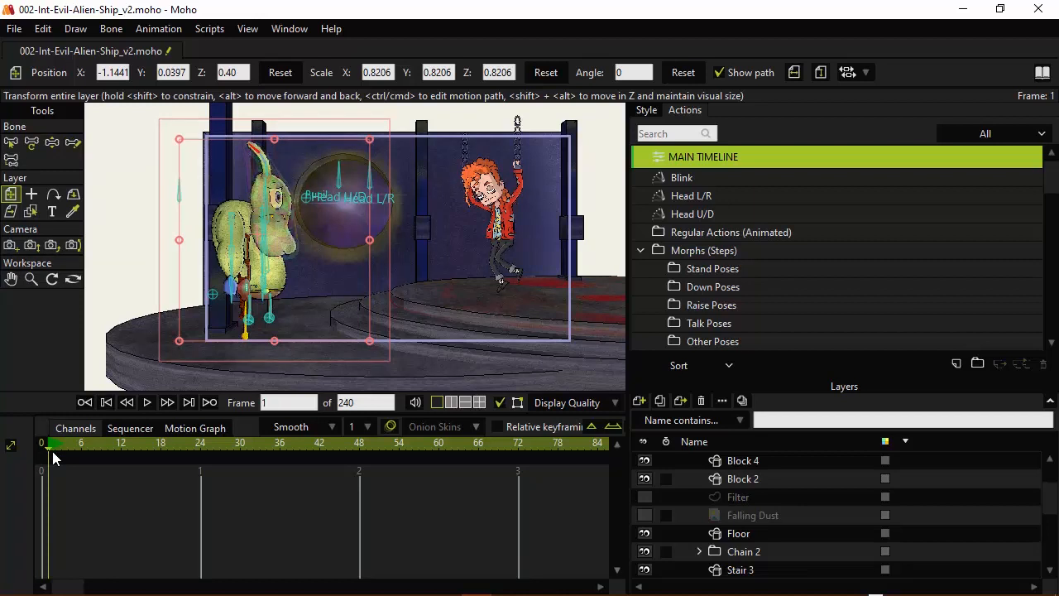
{"action": "mouse_move", "coordinate": [633, 321]}
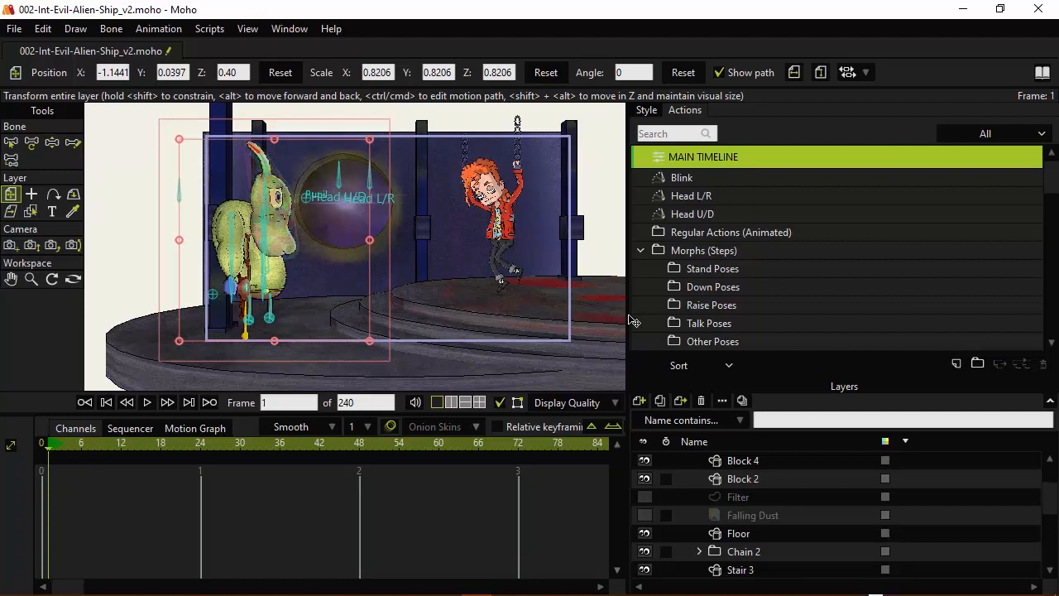
- Show the Actions panel and choose the Stand action for ALIEN_GUARD
{"action": "left_click", "coordinate": [288, 28]}
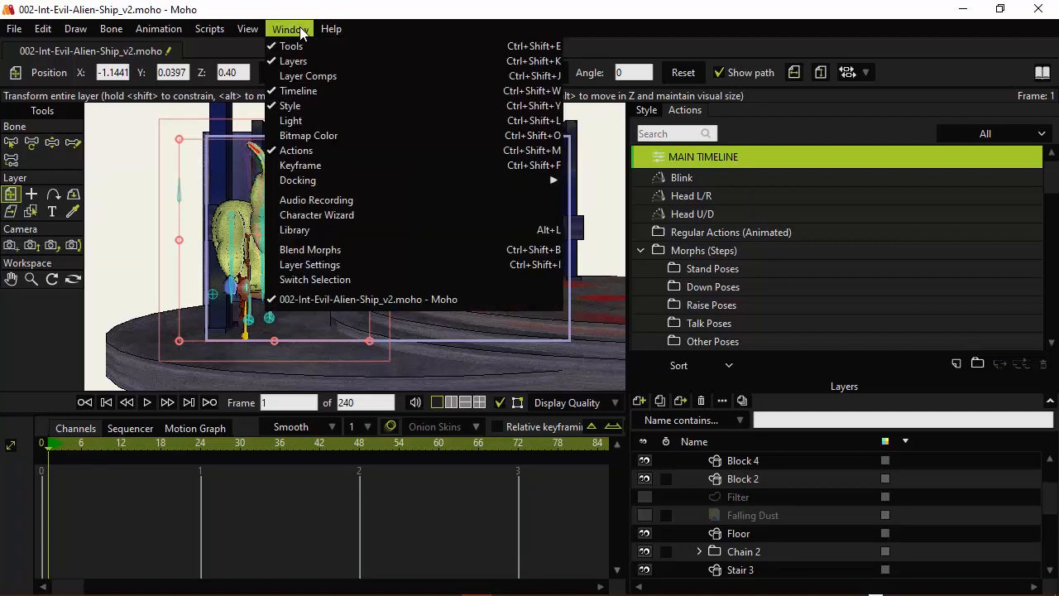
{"action": "mouse_move", "coordinate": [297, 181]}
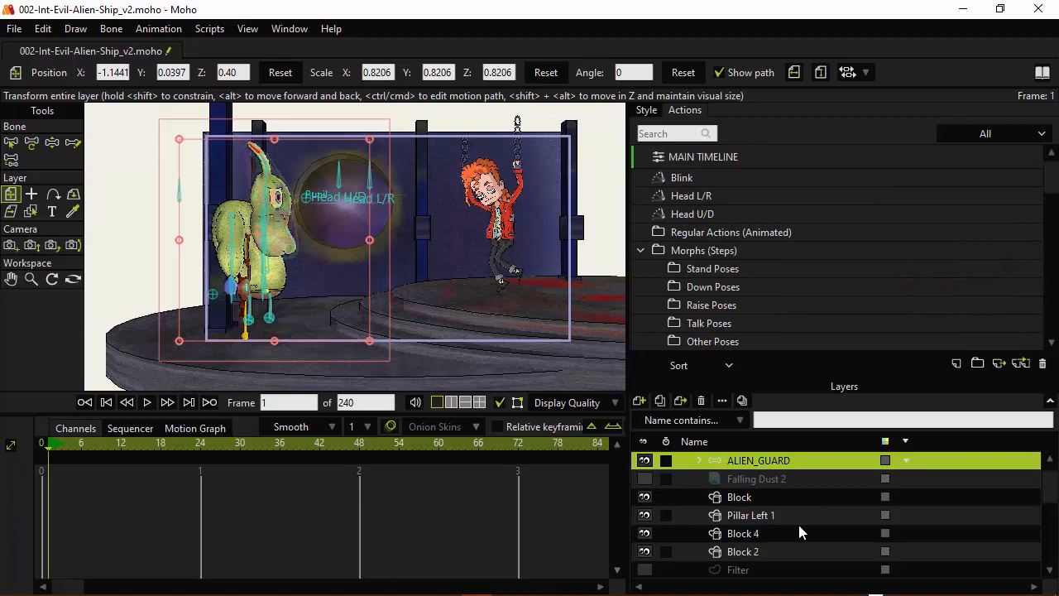
{"action": "mouse_move", "coordinate": [761, 471]}
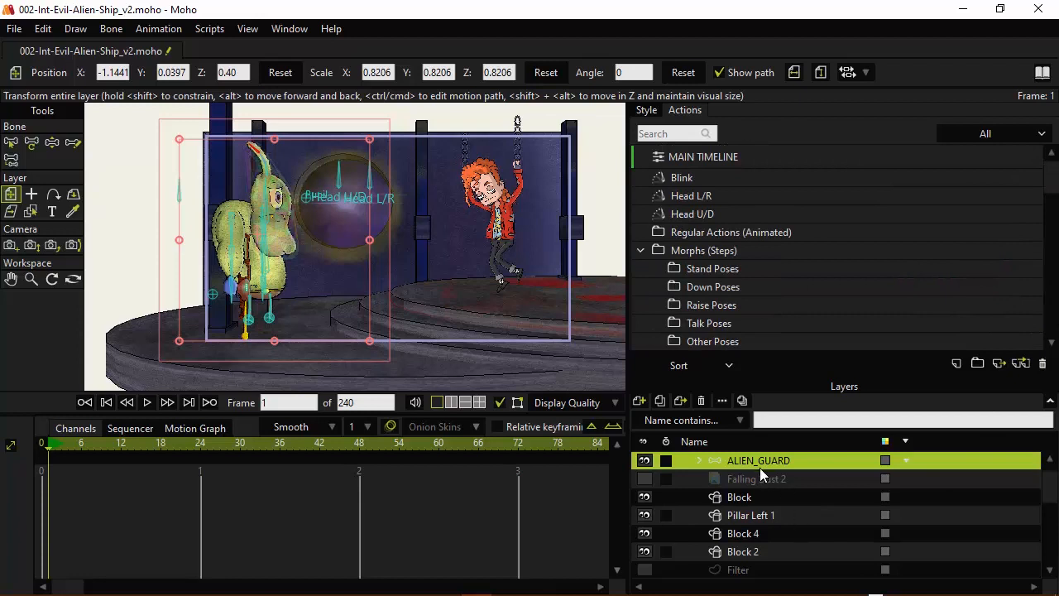
{"action": "left_click", "coordinate": [641, 250]}
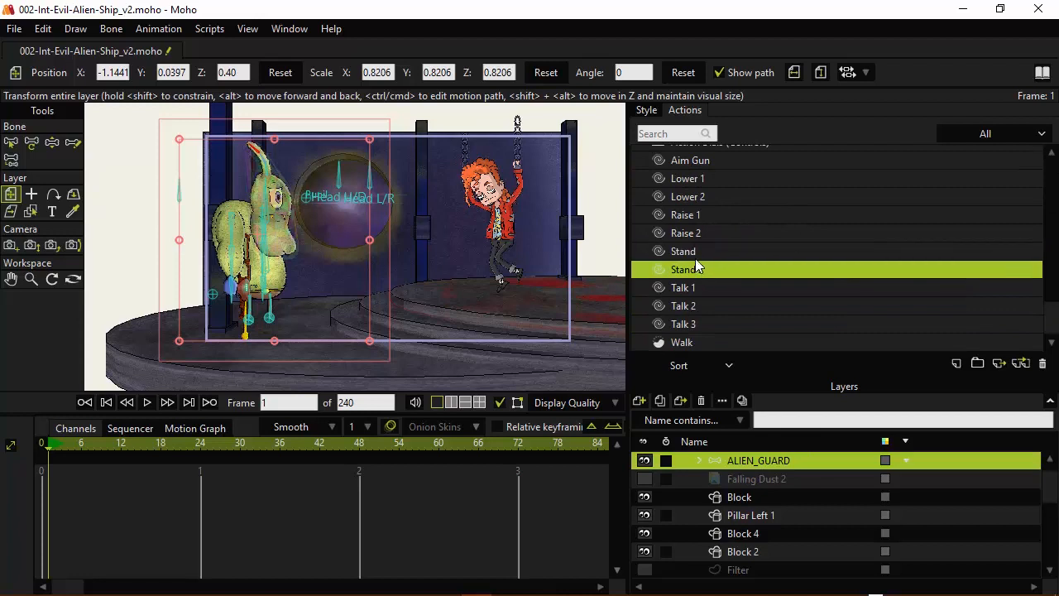
{"action": "left_click", "coordinate": [682, 250]}
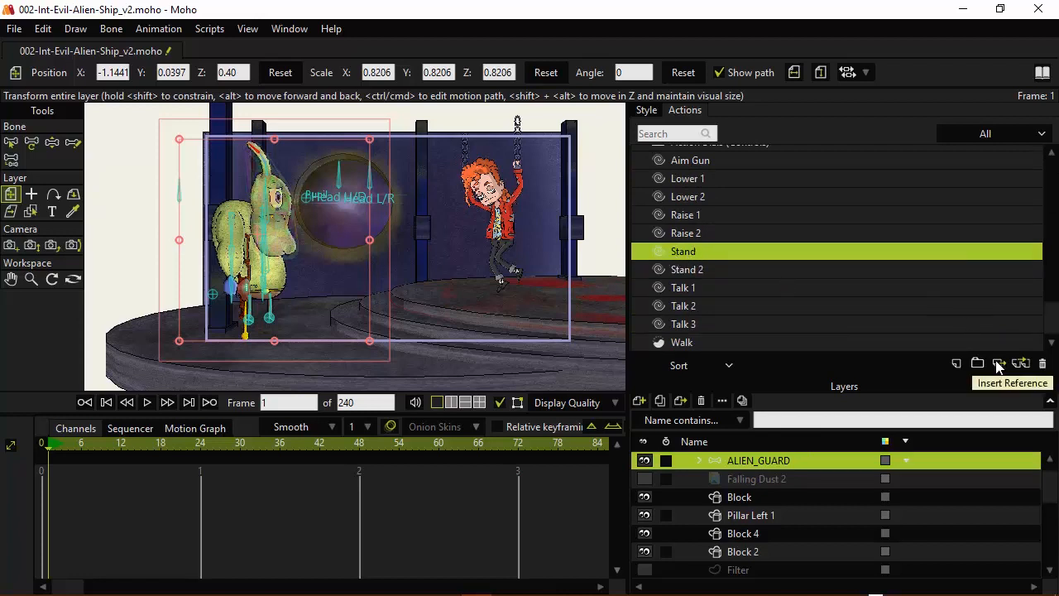
{"action": "mouse_move", "coordinate": [1020, 363]}
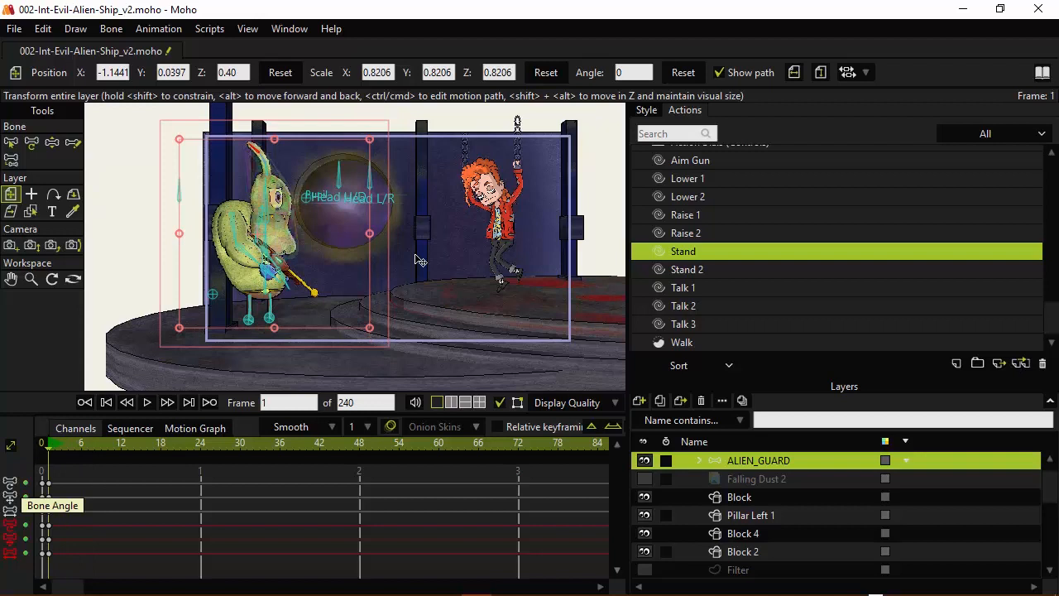
{"action": "mouse_move", "coordinate": [406, 331]}
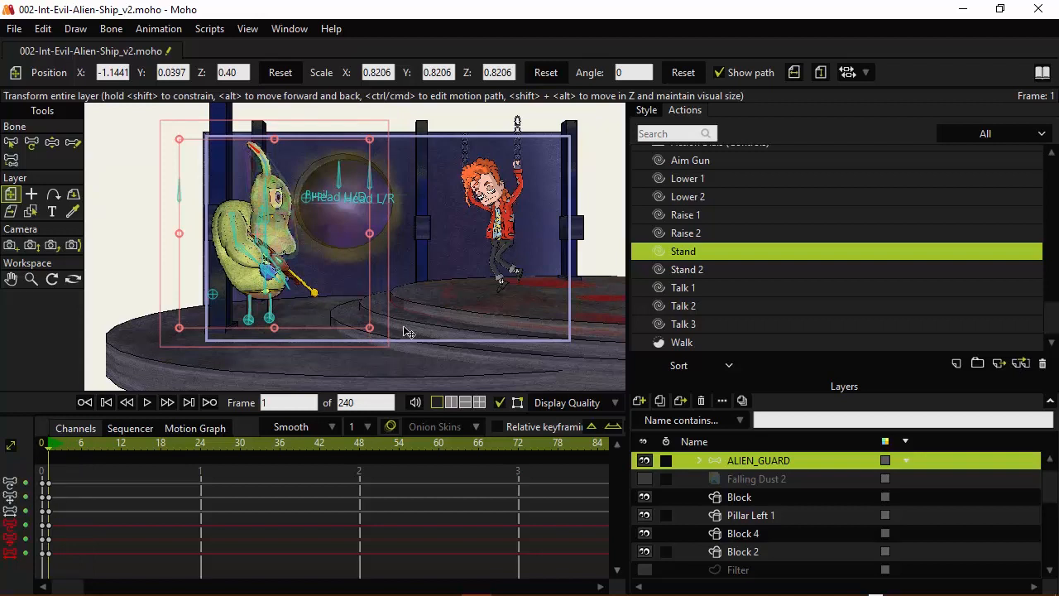
{"action": "mouse_move", "coordinate": [399, 323]}
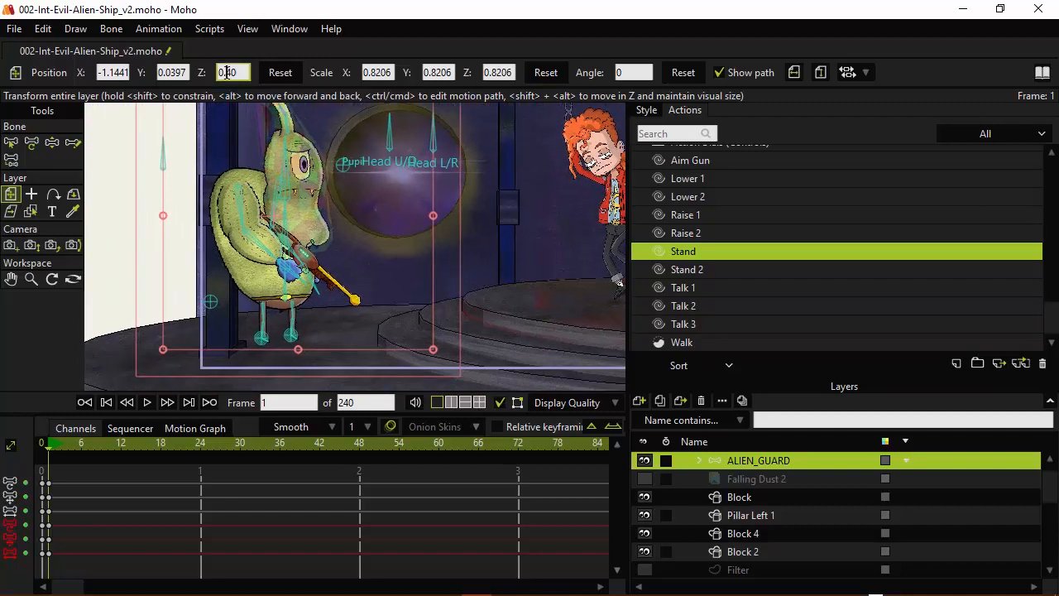
- Enter new Z depth values for the alien guard, starting with 0.50
{"action": "type", "text": "0.50"}
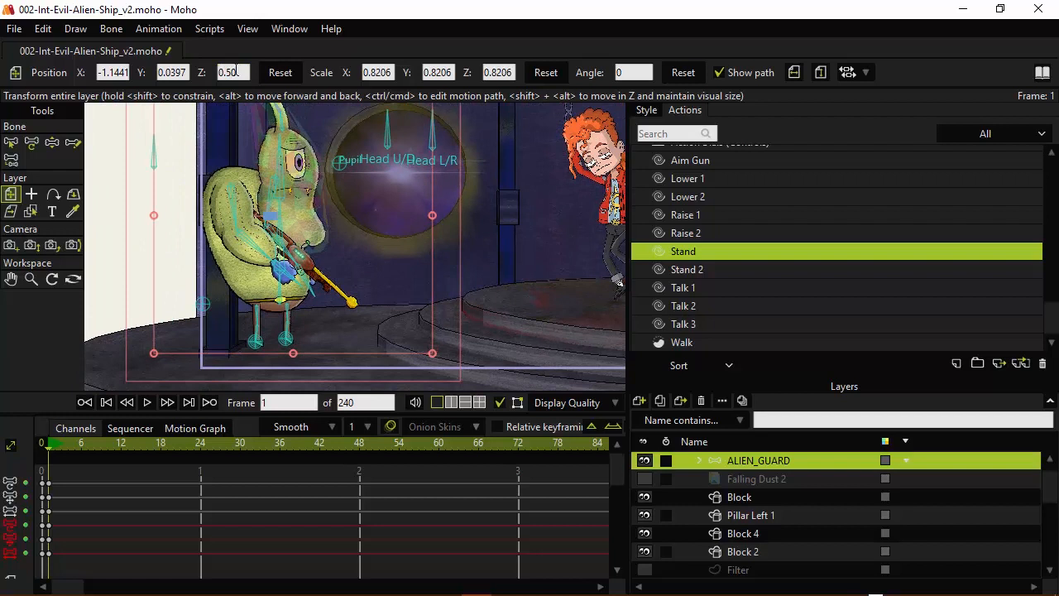
{"action": "triple_click", "coordinate": [231, 72]}
{"action": "type", "text": "0.2"}
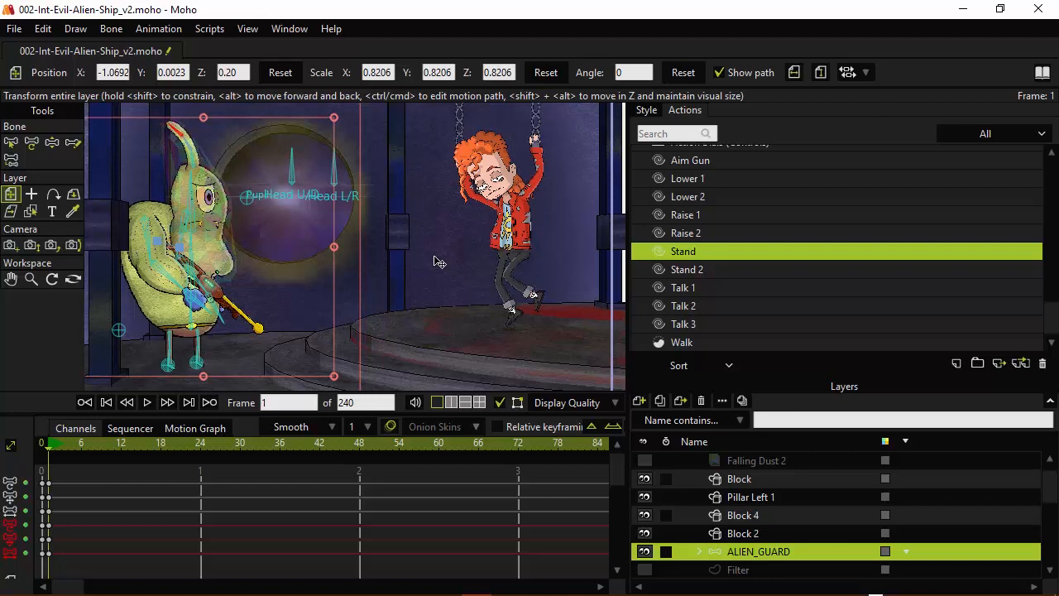
{"action": "mouse_move", "coordinate": [47, 56]}
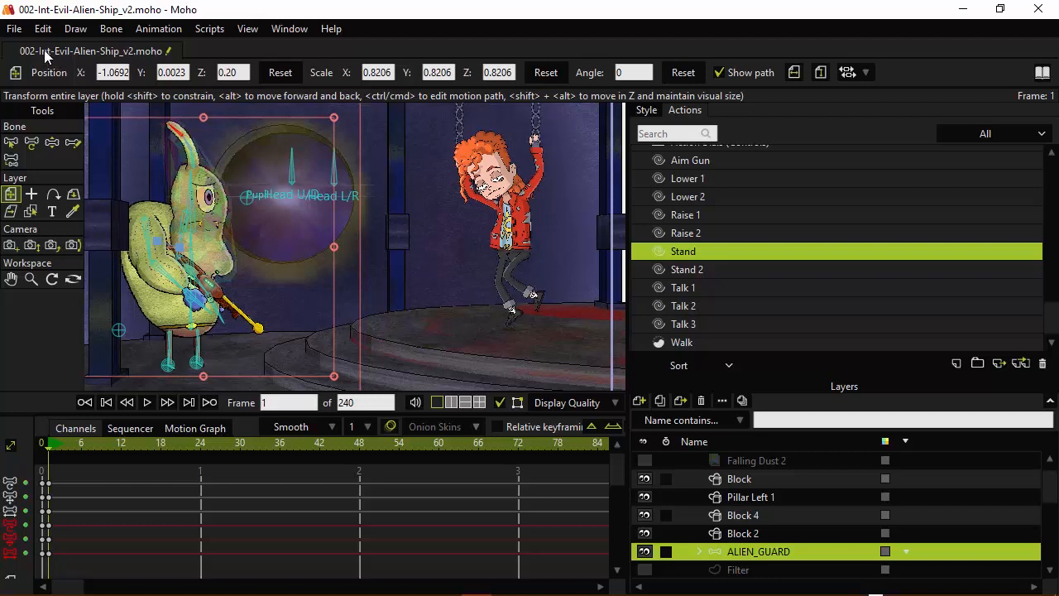
{"action": "left_click", "coordinate": [13, 28]}
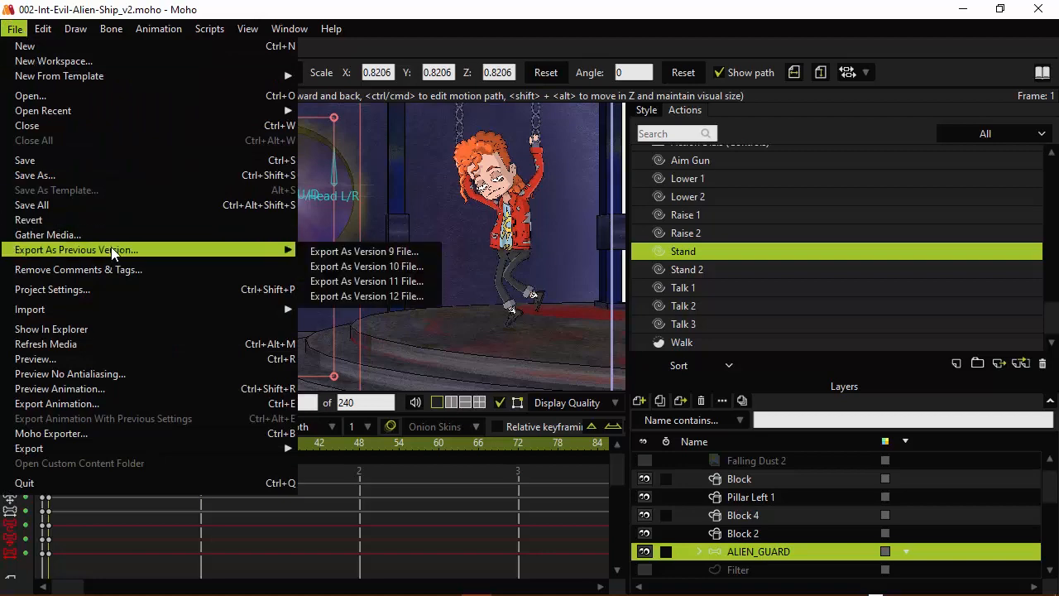
- Save the scene as a Scene_002 Torture file in Exercise Files > Scenes
{"action": "left_click", "coordinate": [35, 175]}
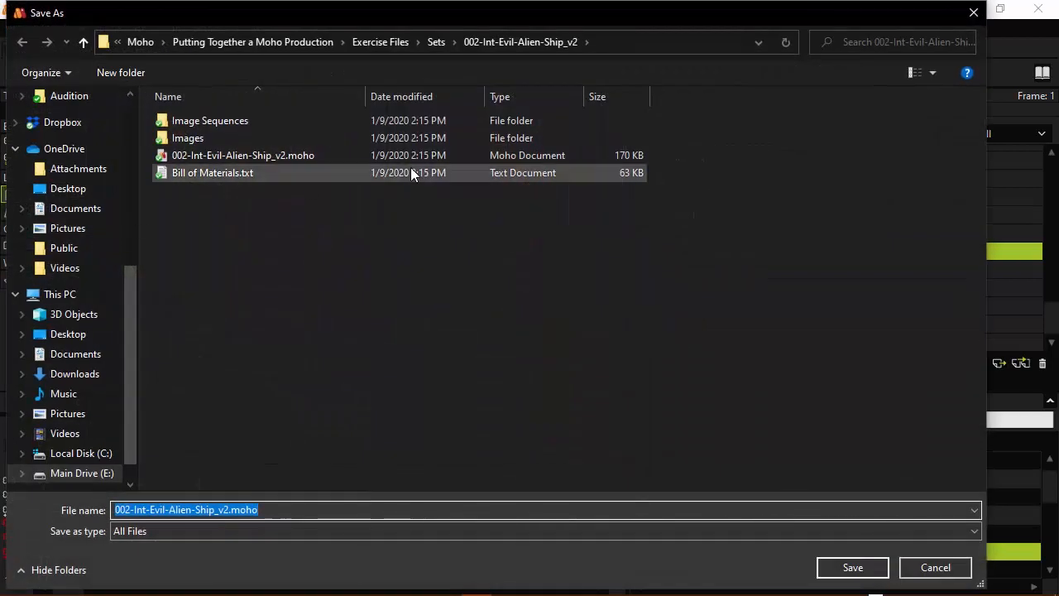
{"action": "left_click", "coordinate": [380, 41]}
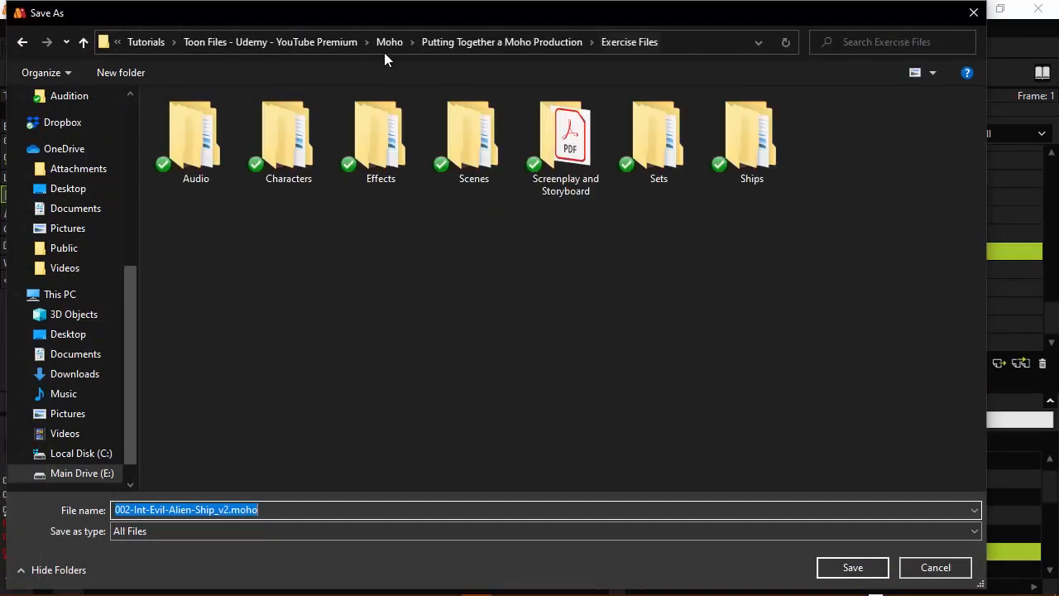
{"action": "double_click", "coordinate": [473, 137]}
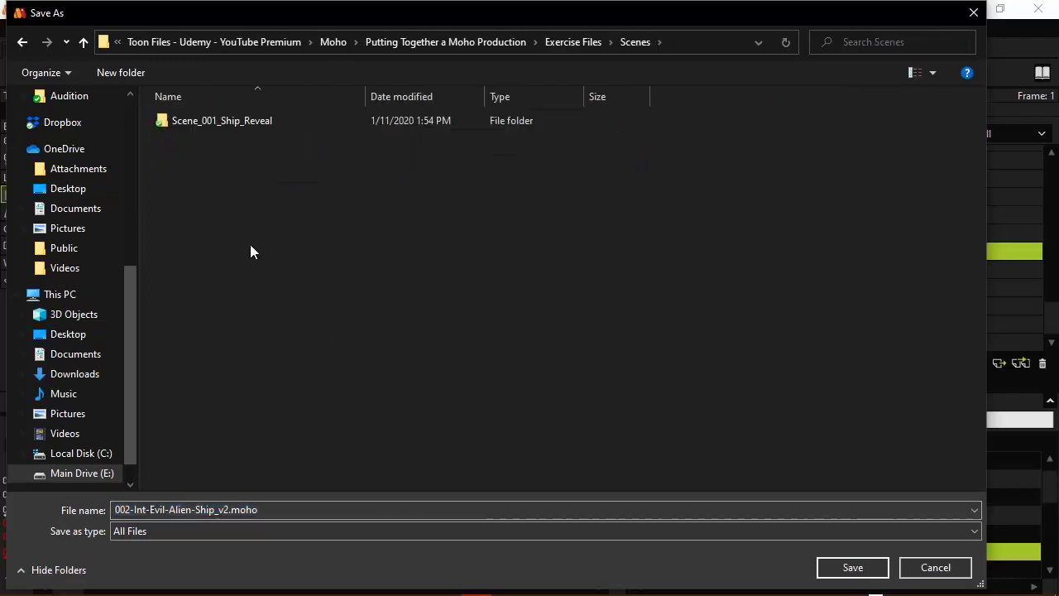
{"action": "type", "text": "Scene_002_"}
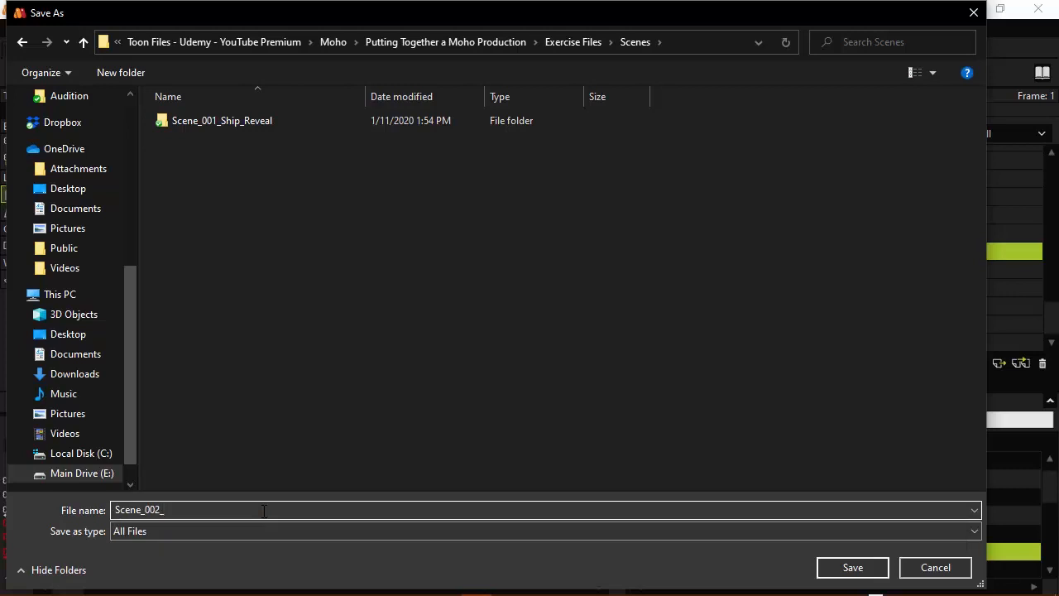
{"action": "type", "text": "Tor"}
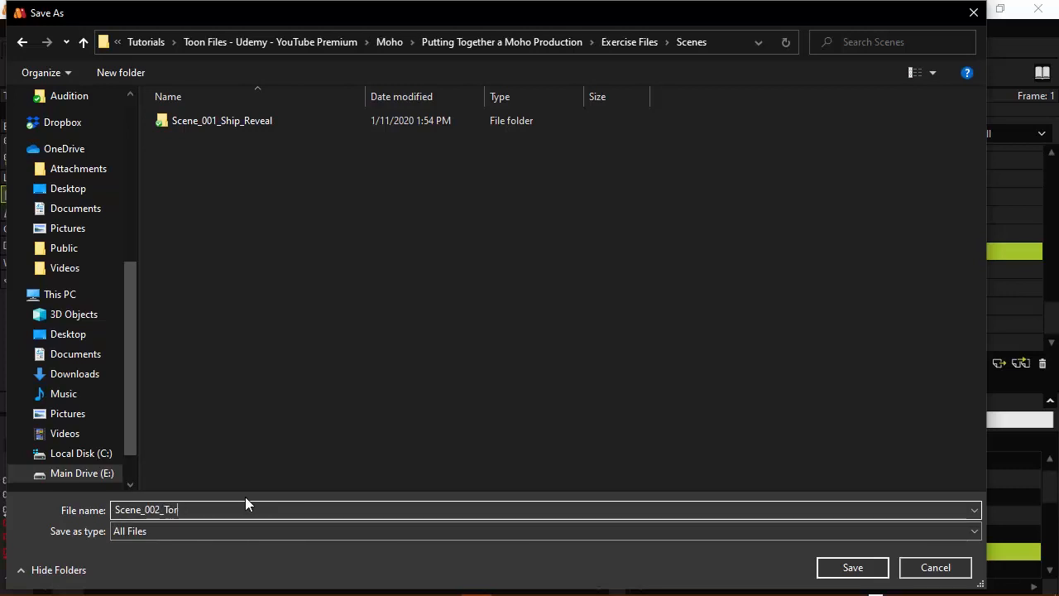
{"action": "type", "text": "ture_"}
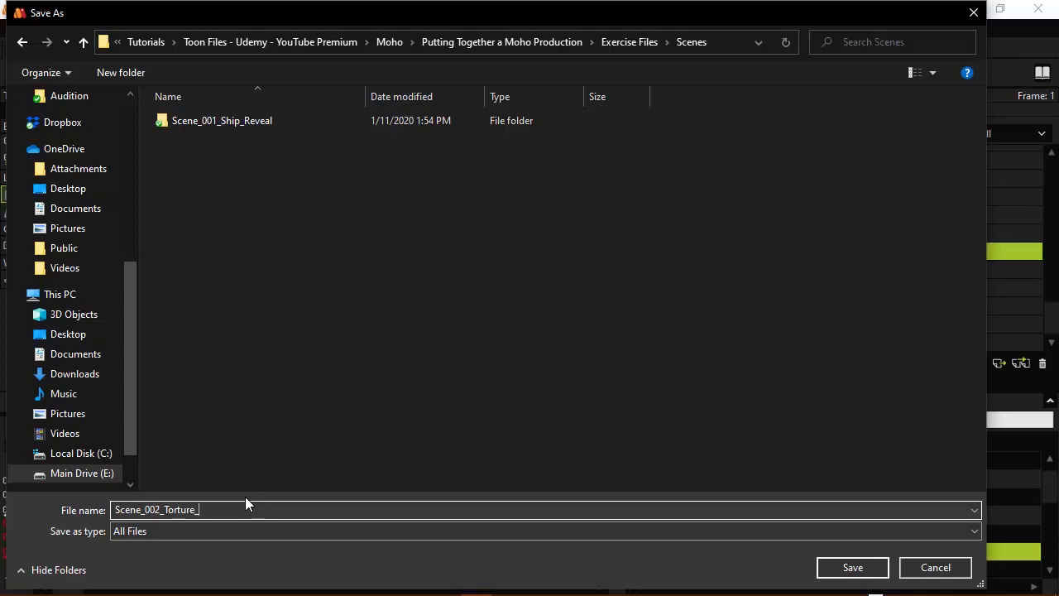
{"action": "left_click", "coordinate": [852, 567]}
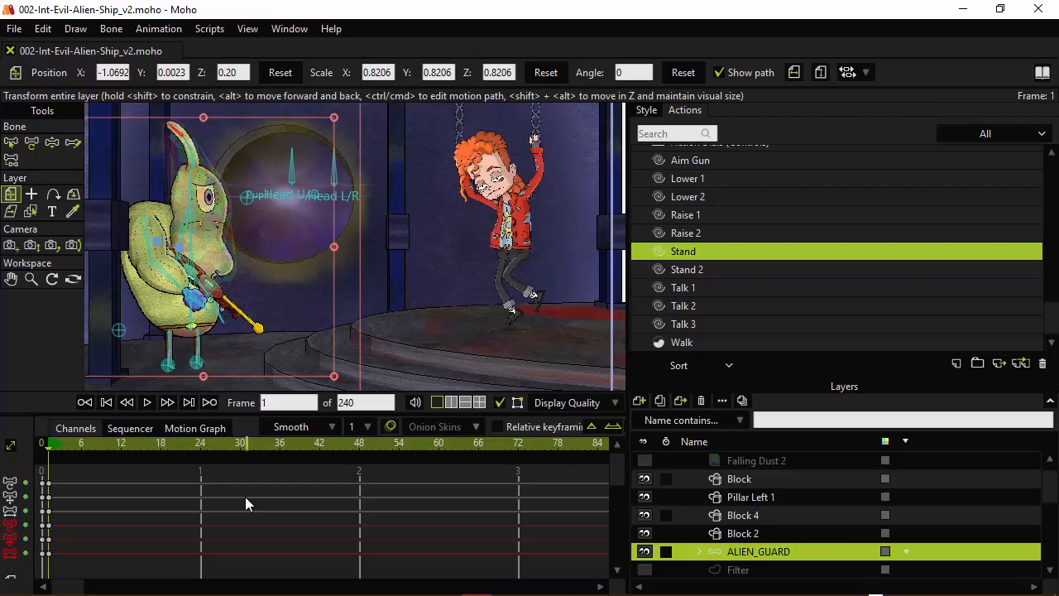
{"action": "mouse_move", "coordinate": [621, 482]}
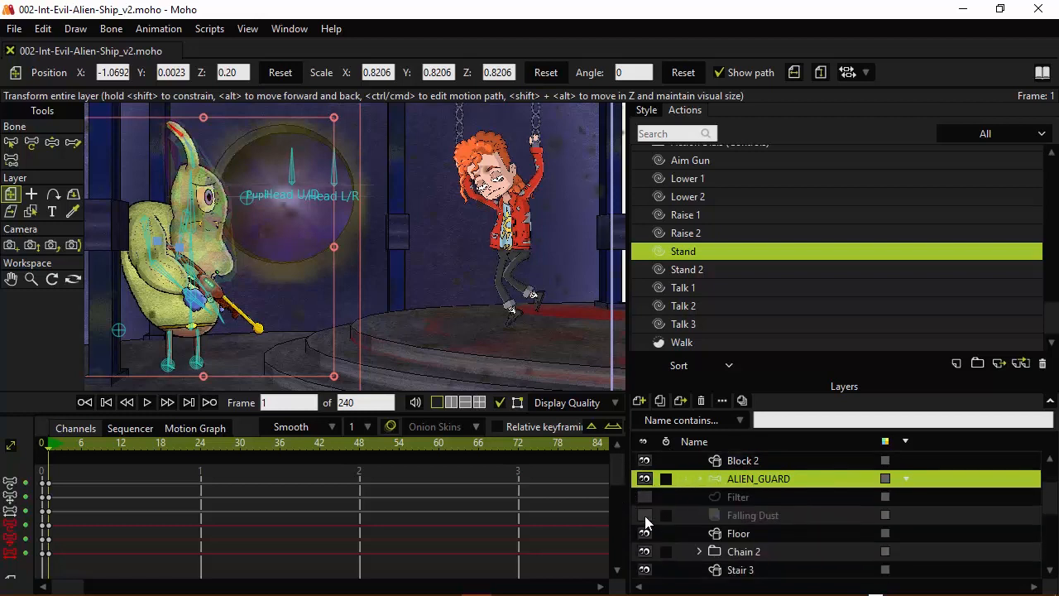
- Make the Falling Dust layer visible and close the finished render preview
{"action": "left_click", "coordinate": [644, 514]}
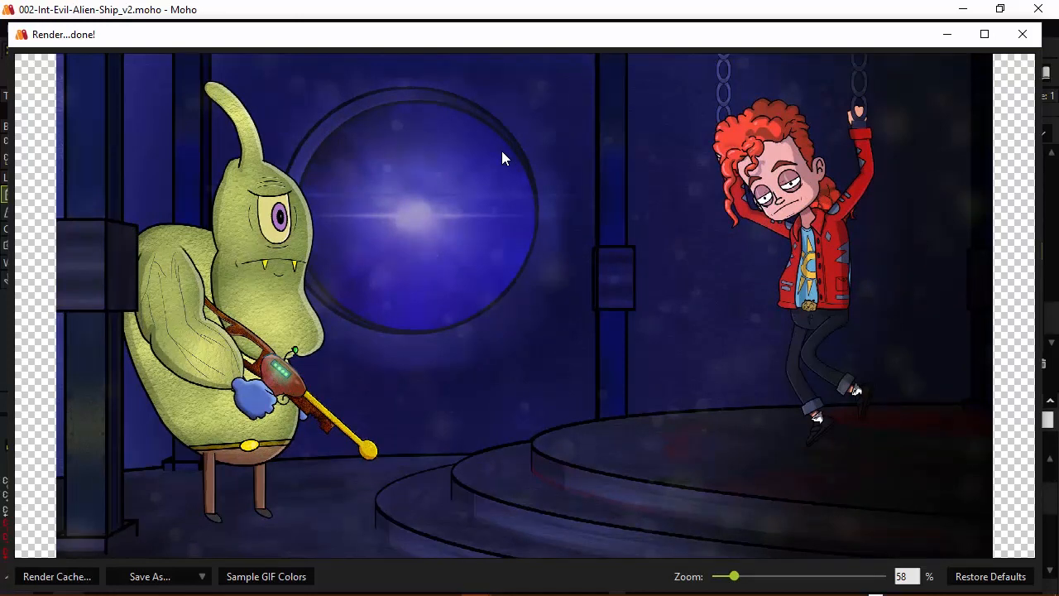
{"action": "mouse_move", "coordinate": [536, 128]}
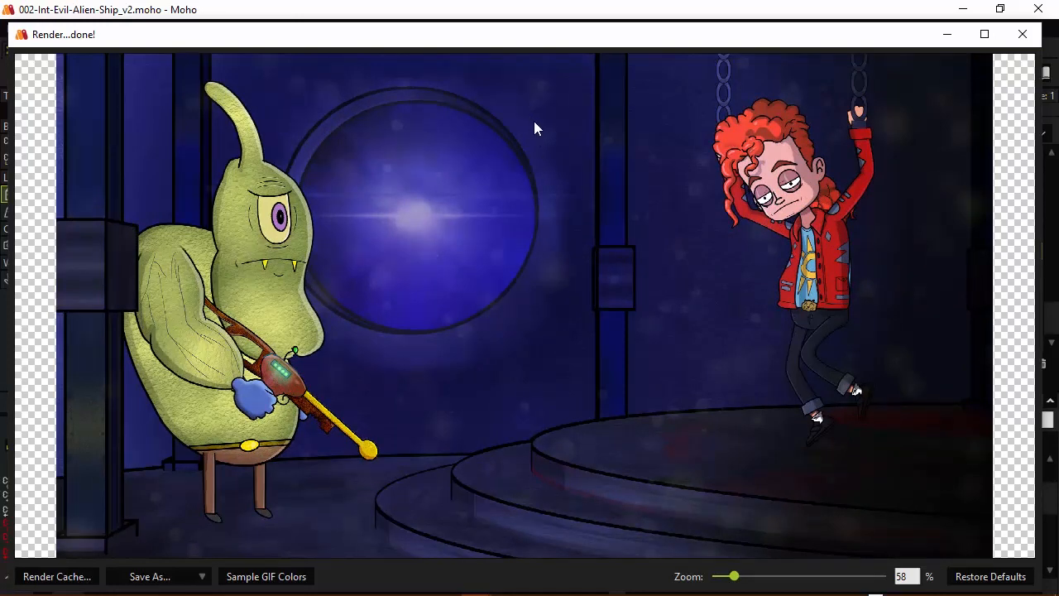
{"action": "mouse_move", "coordinate": [645, 153]}
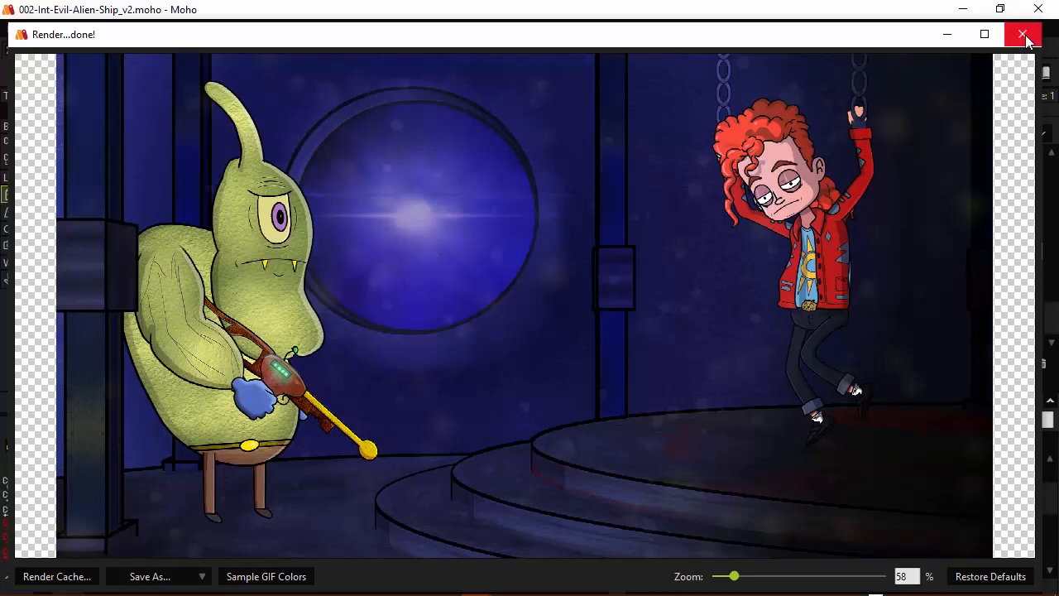
{"action": "left_click", "coordinate": [1023, 34]}
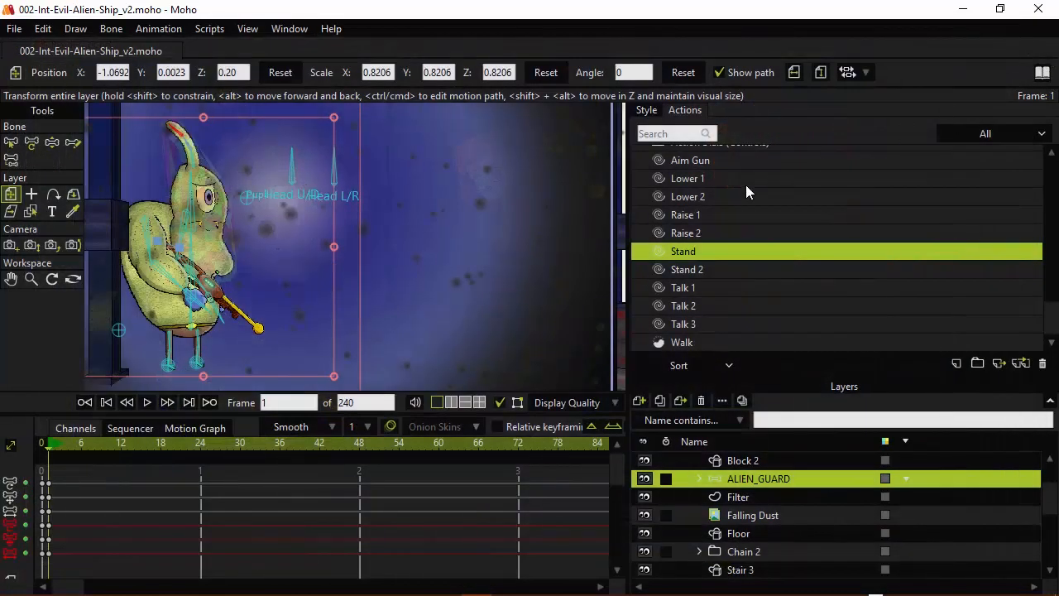